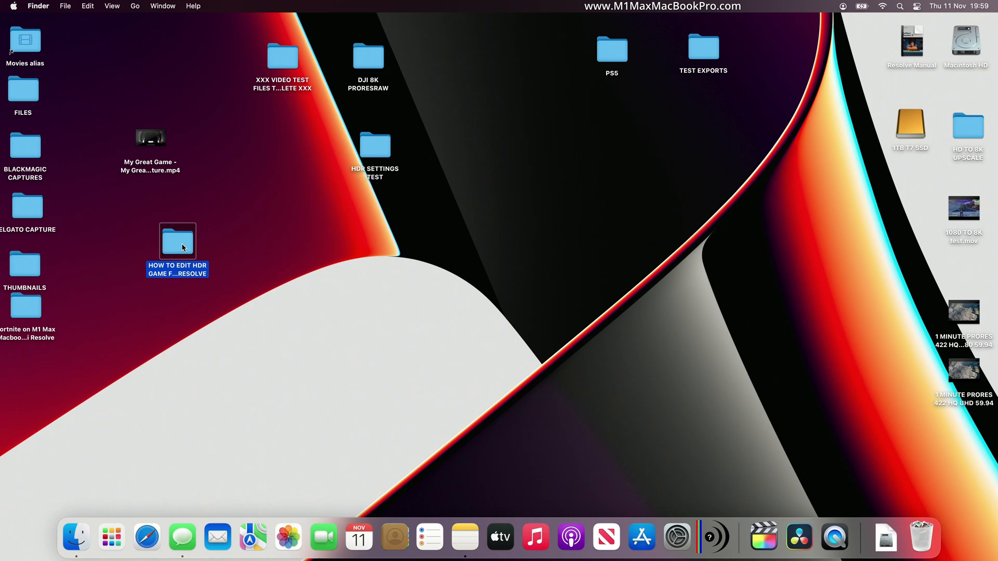
# Load forza hdr.mp4 from the HDR game-footage folder into MediaInfo.
pyautogui.doubleClick(176, 241)
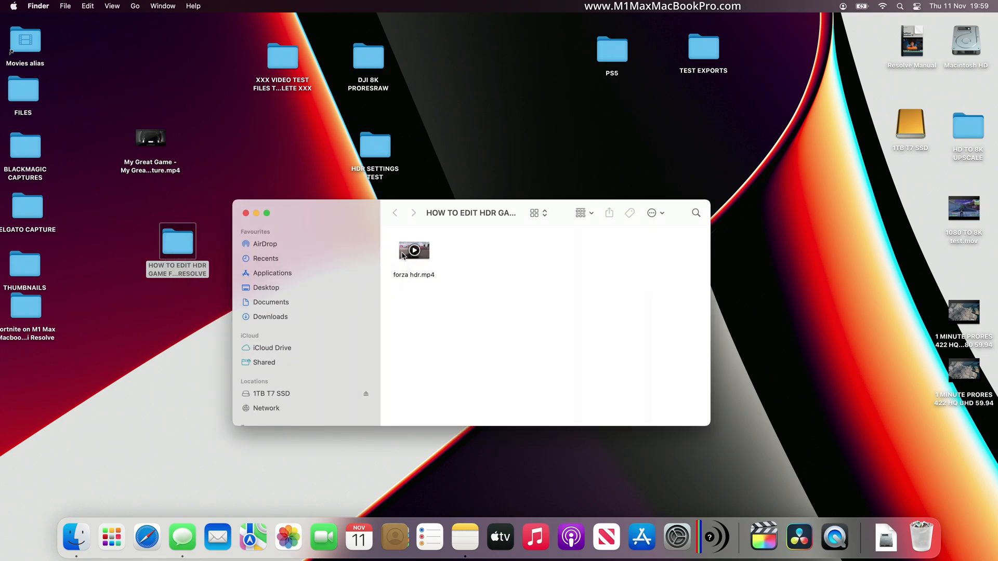
pyautogui.moveTo(414, 250); pyautogui.dragTo(698, 487)
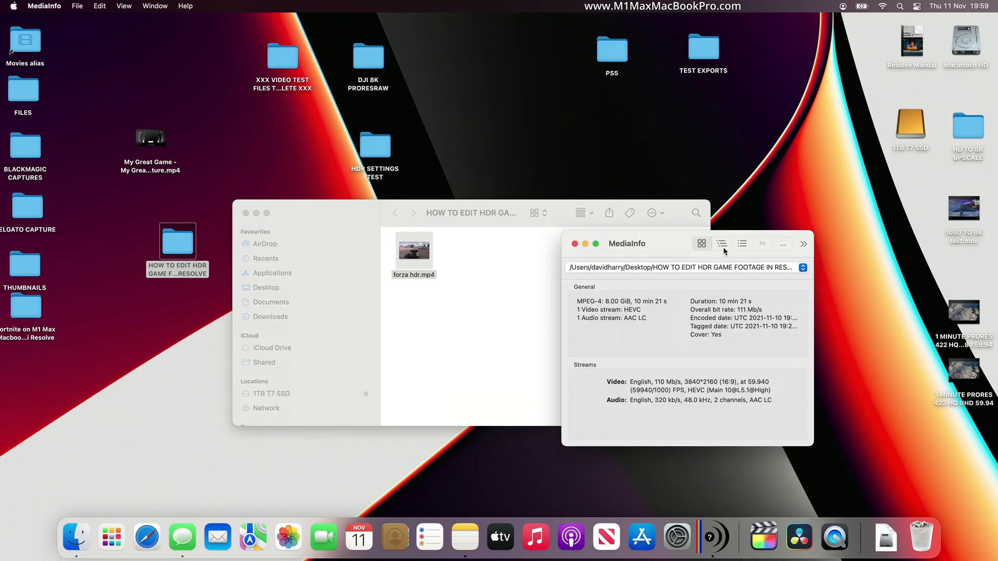
# View the detailed report down to colour range, BT.2020 primaries and PQ transfer fields.
pyautogui.click(721, 243)
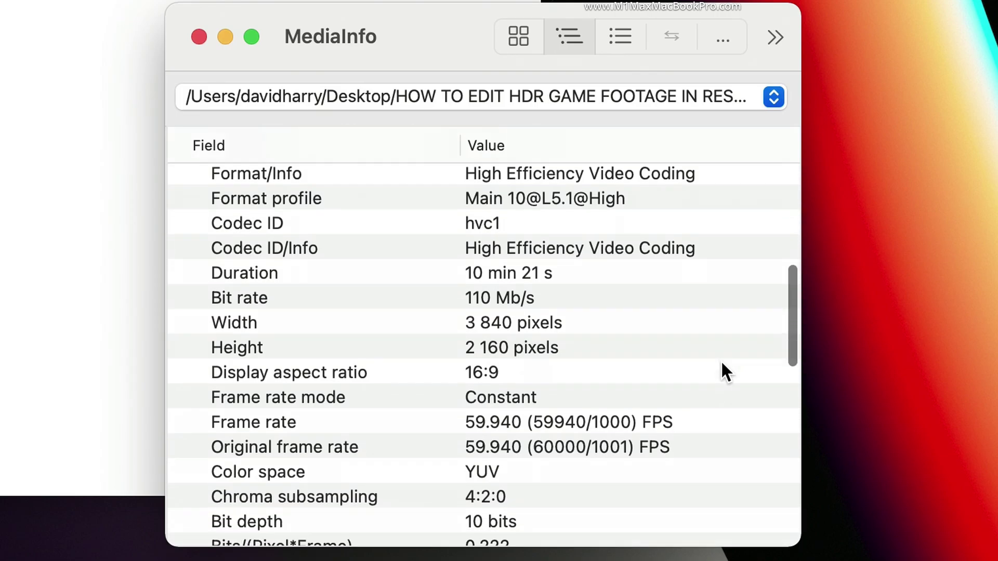
pyautogui.scroll(-3)
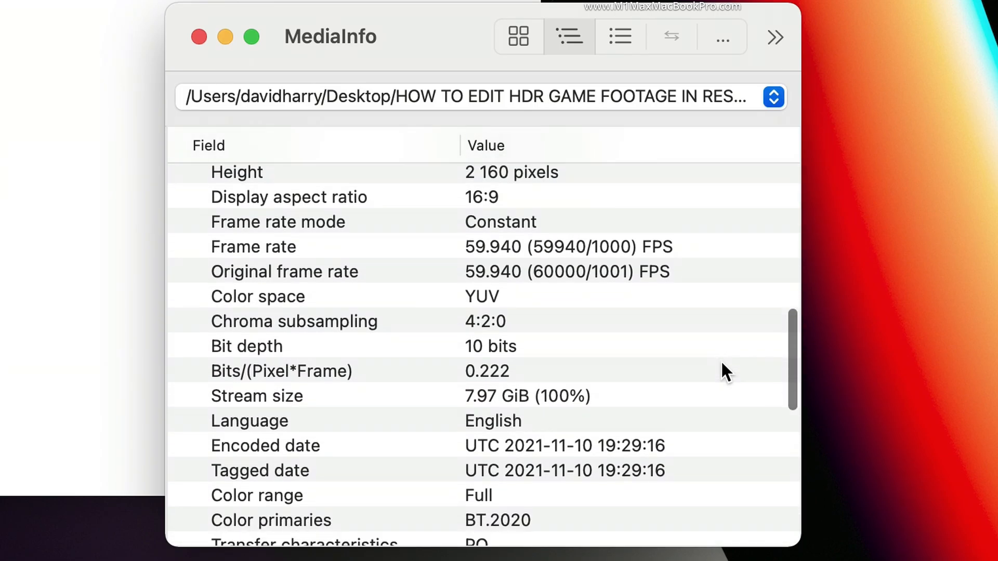
pyautogui.scroll(-3)
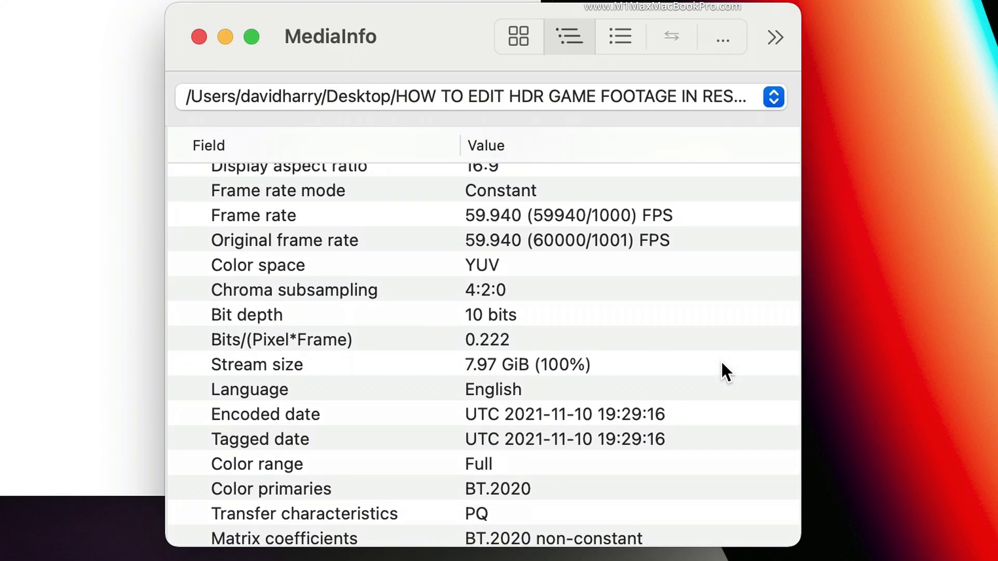
pyautogui.scroll(-3)
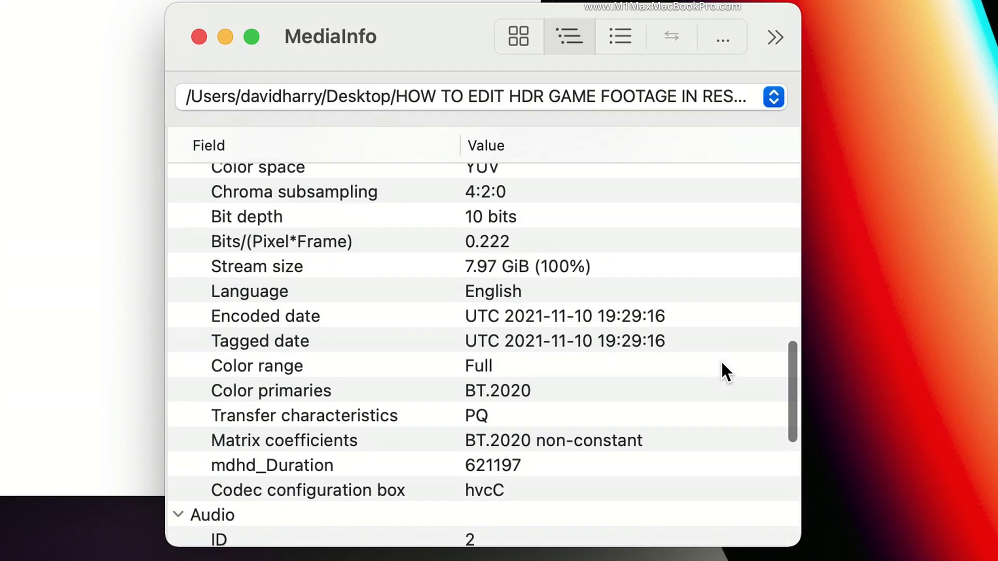
pyautogui.scroll(-3)
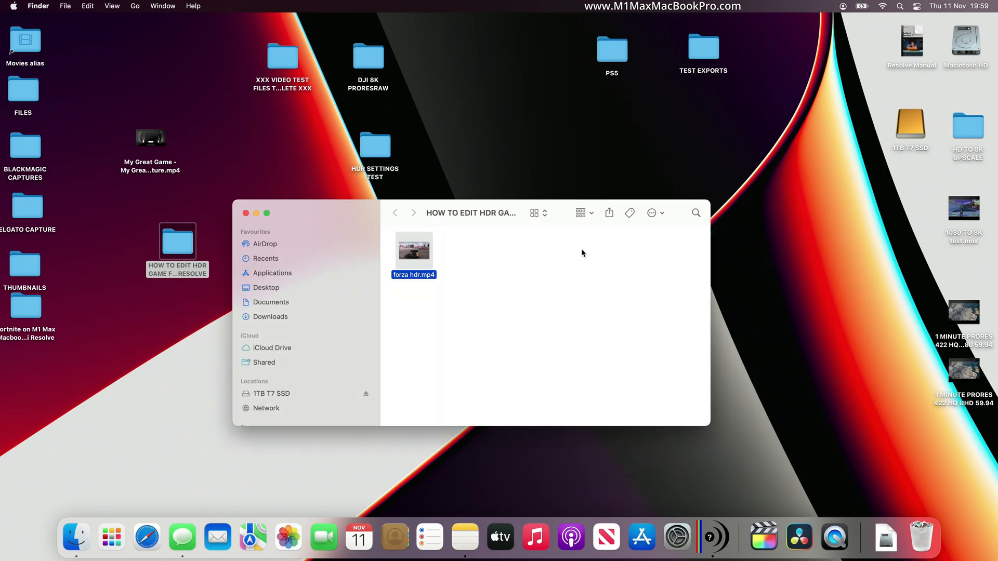
pyautogui.moveTo(822, 435)
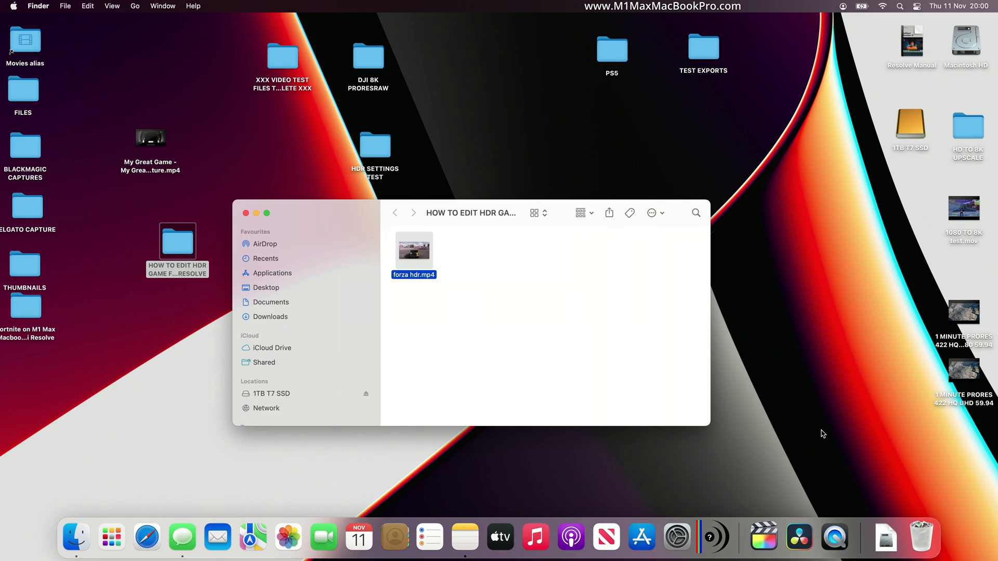
pyautogui.moveTo(800, 537)
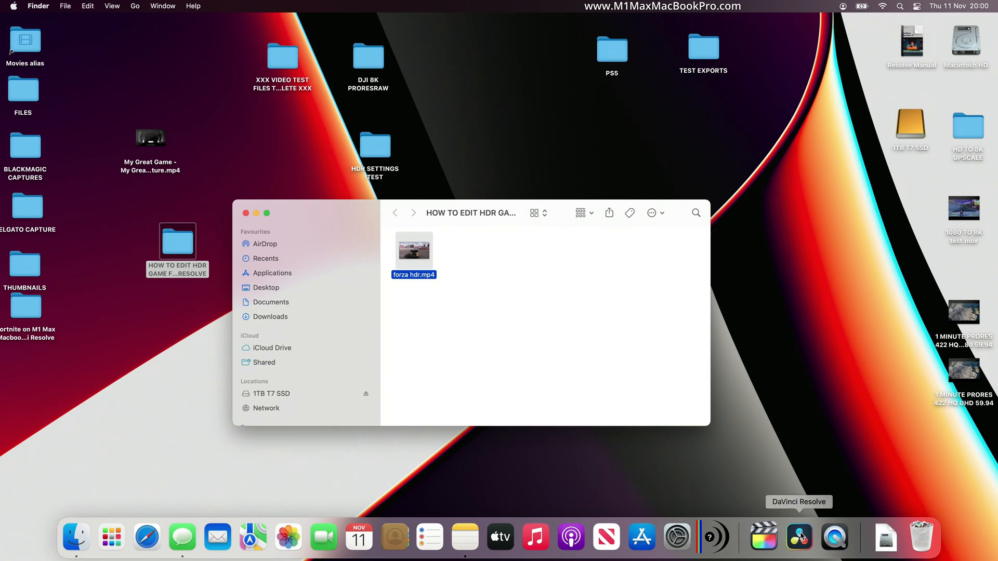
# Launch DaVinci Resolve from the Dock to reach its Project Manager.
pyautogui.click(798, 537)
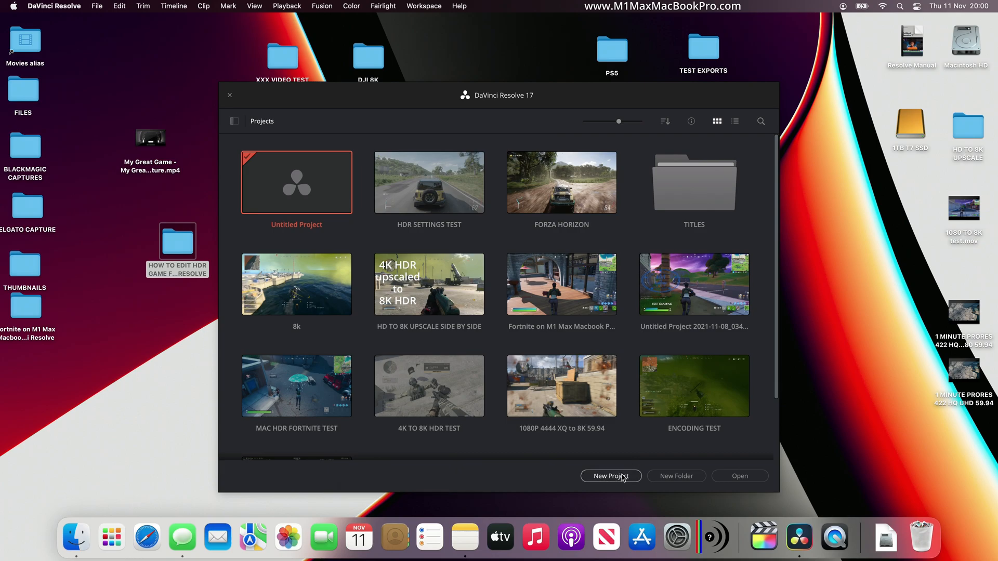
# Create a new project named HDR EXPORT.
pyautogui.click(612, 476)
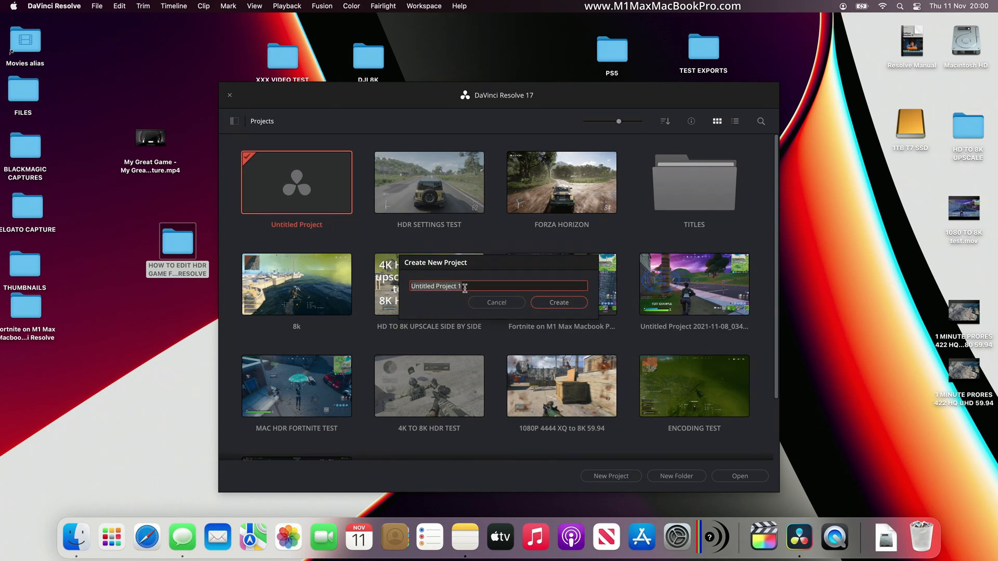
pyautogui.write('H')
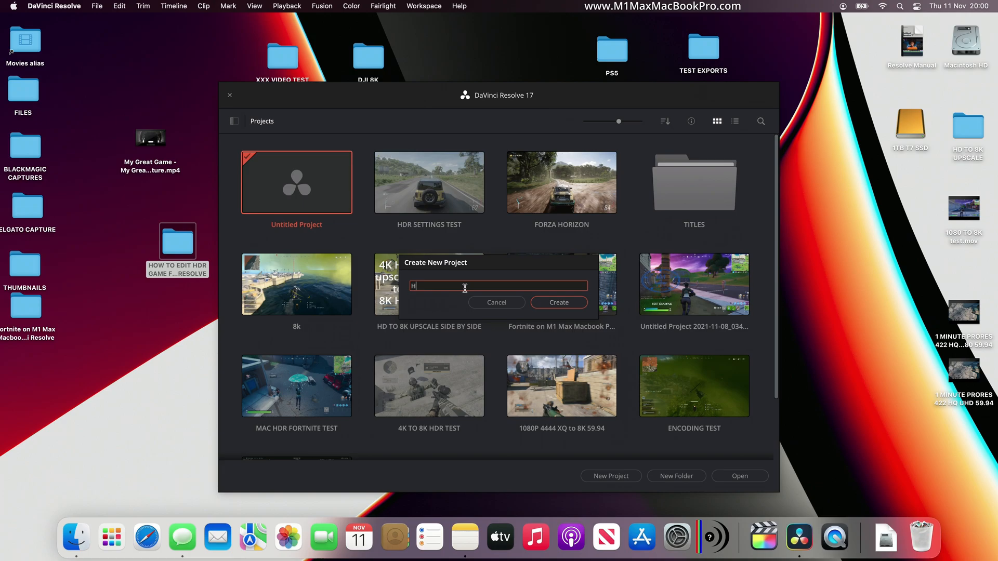
pyautogui.write('DR EXPOR')
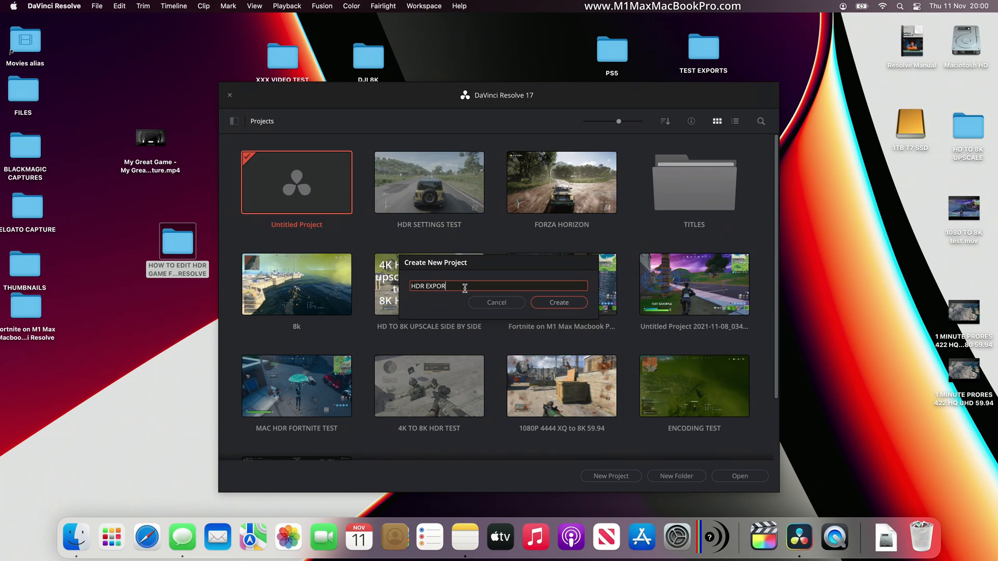
pyautogui.write('T')
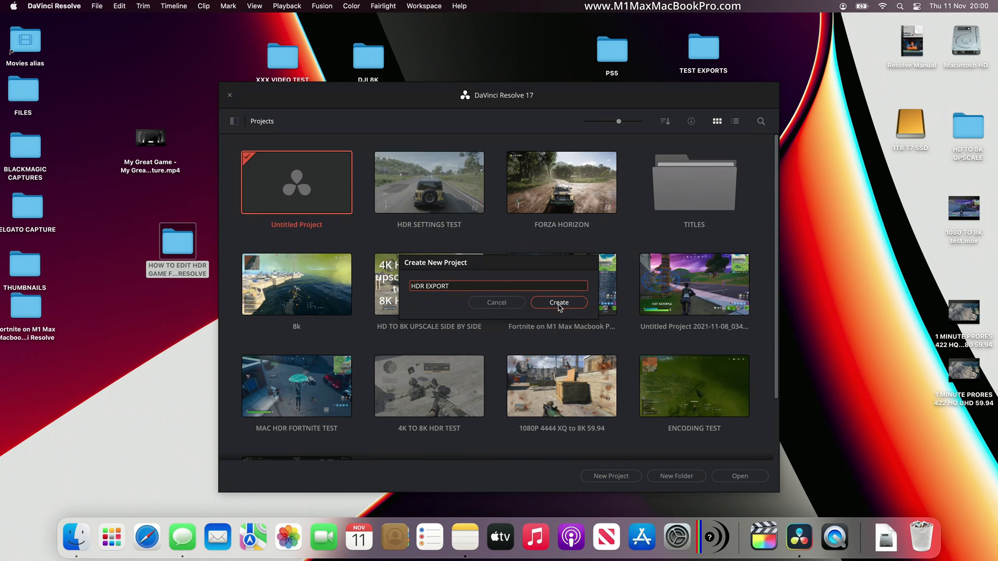
pyautogui.click(560, 303)
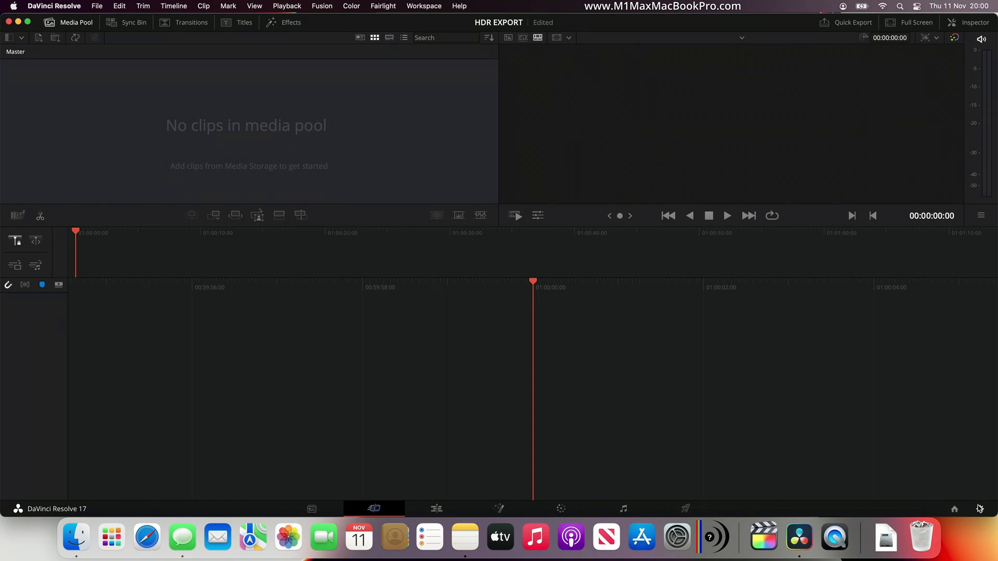
pyautogui.moveTo(872, 435)
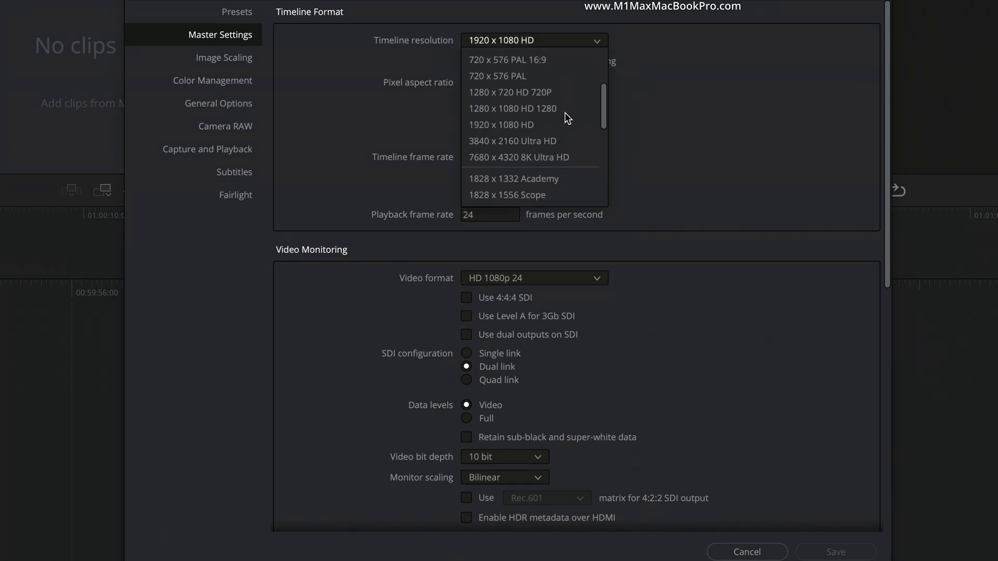
# Set timeline resolution to 3840 x 2160 Ultra HD and frame rate to 59.94.
pyautogui.click(514, 142)
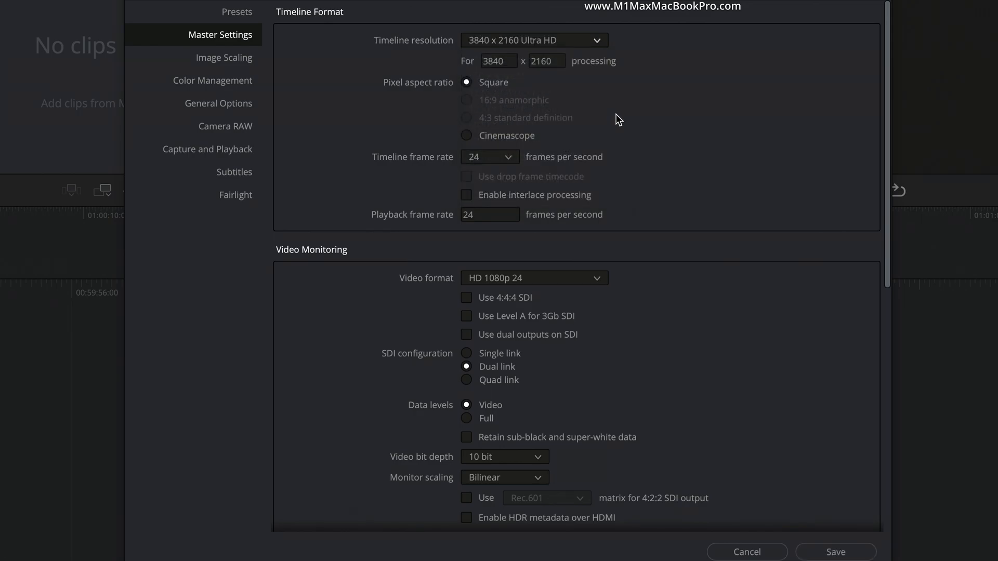
pyautogui.moveTo(663, 100)
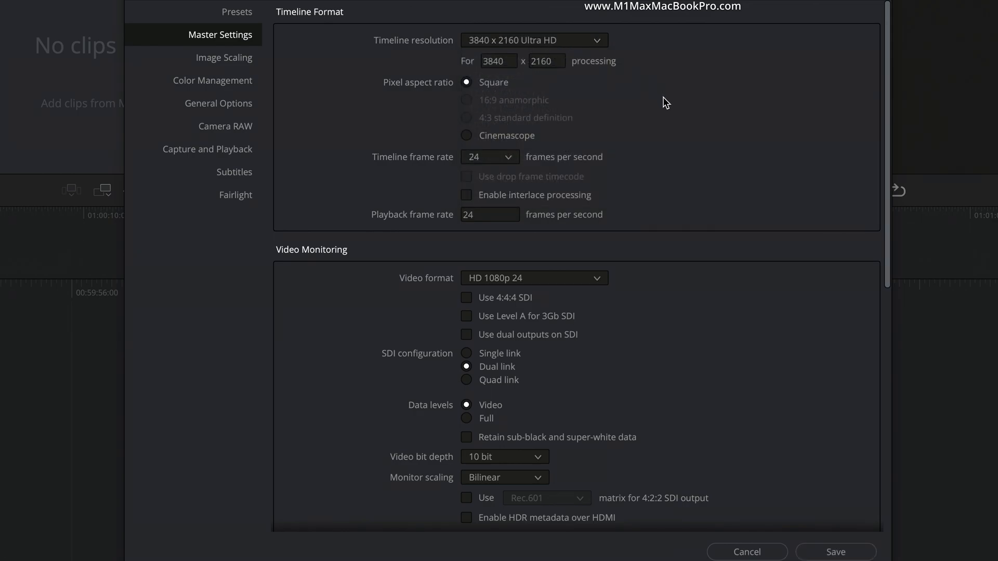
pyautogui.moveTo(589, 150)
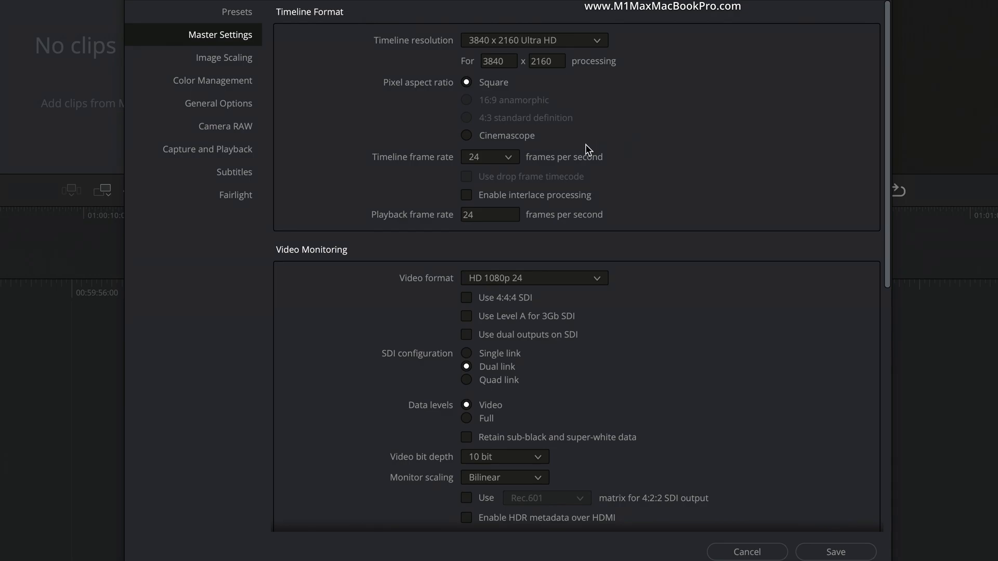
pyautogui.click(490, 156)
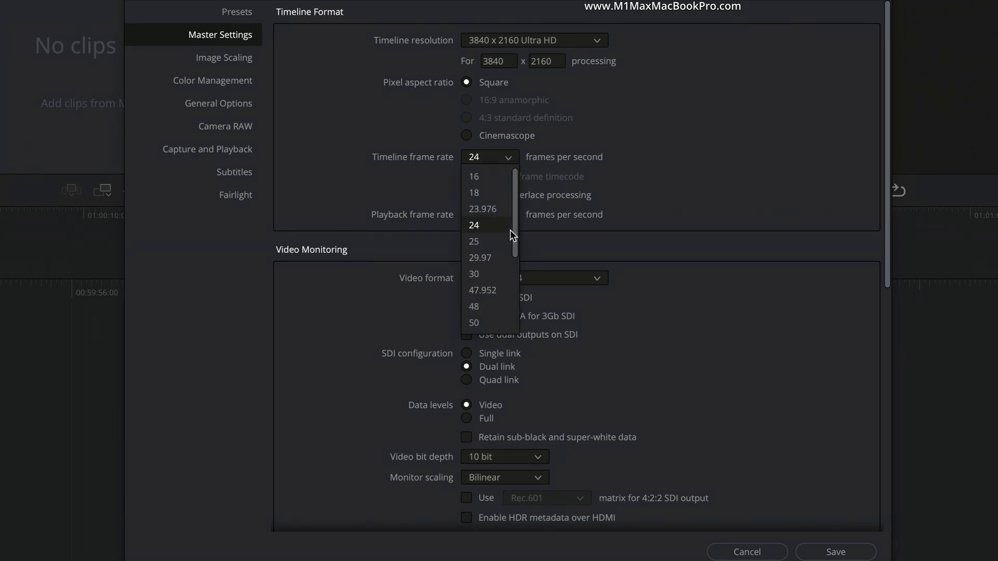
pyautogui.scroll(-3)
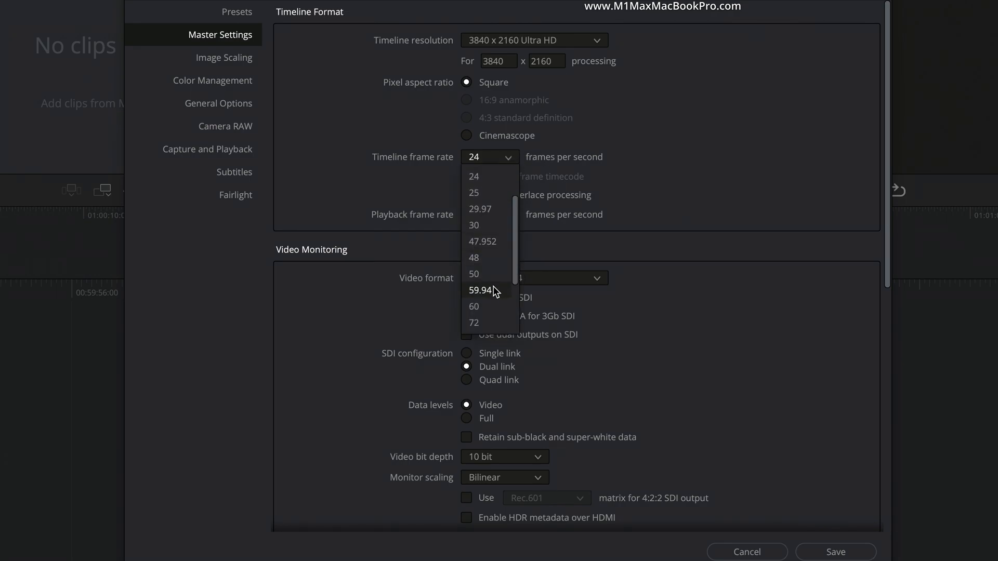
pyautogui.click(482, 290)
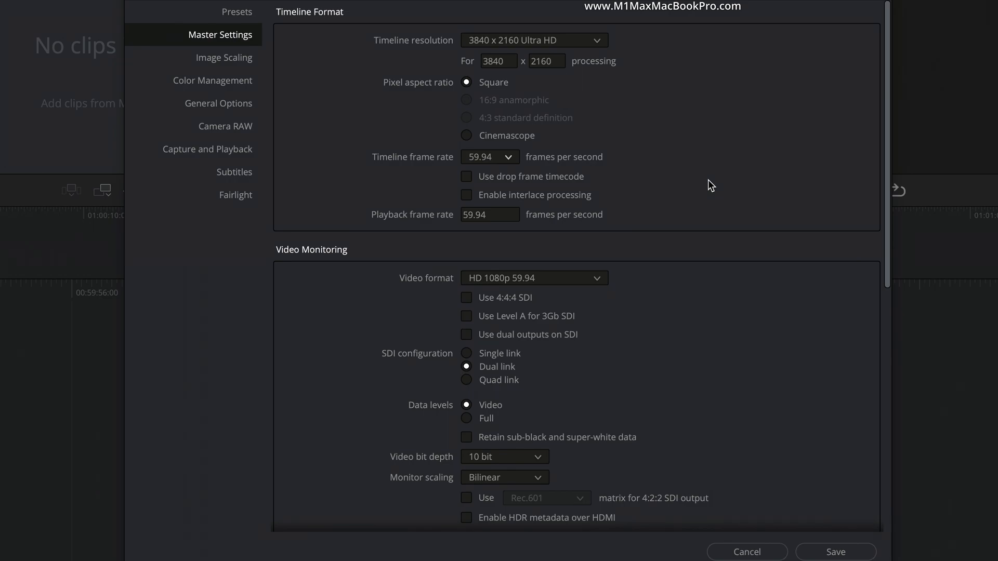
pyautogui.moveTo(239, 90)
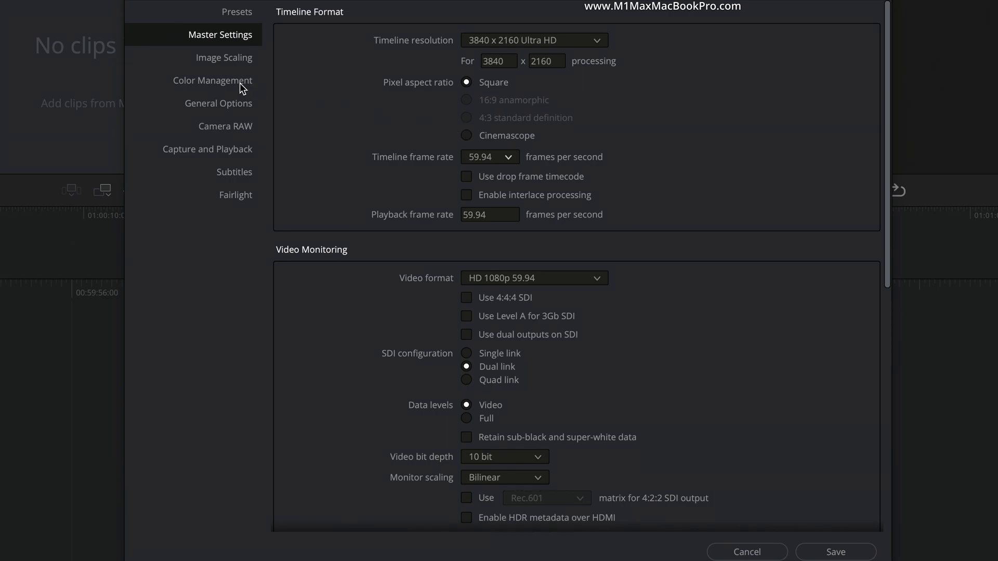
# In Color Management, set the timeline colour space to Rec.2020 ST2084 1000 nits.
pyautogui.click(212, 81)
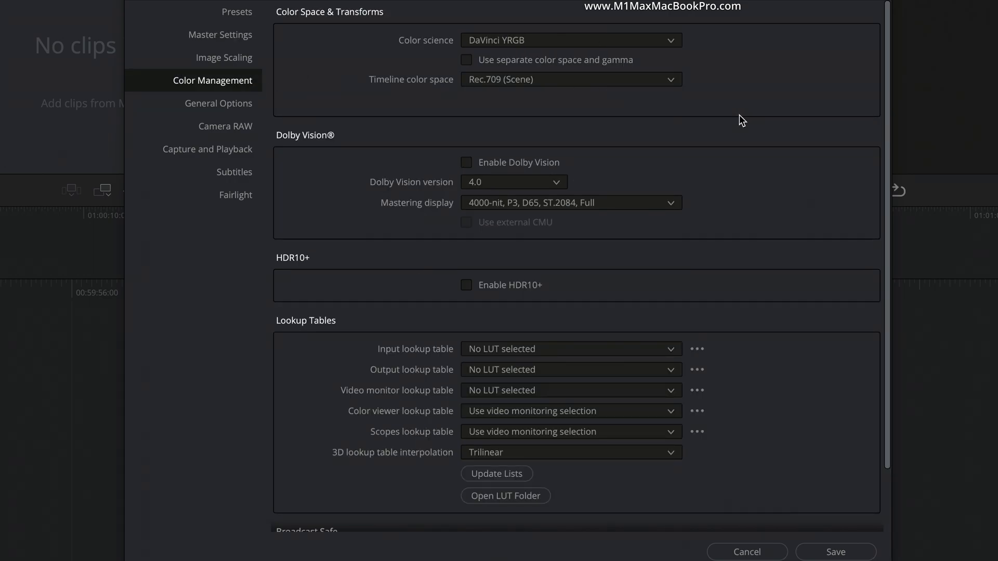
pyautogui.moveTo(480, 54)
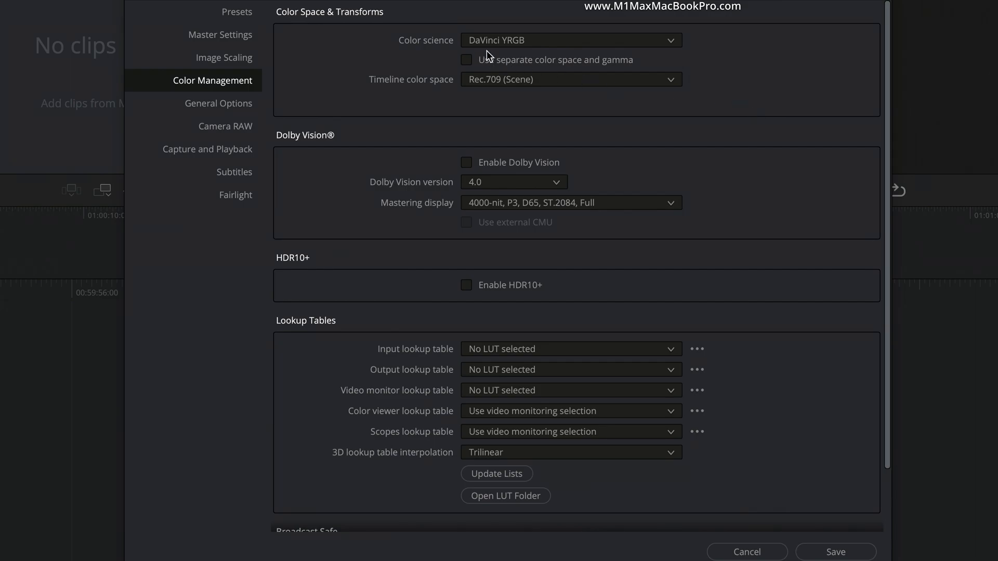
pyautogui.moveTo(603, 60)
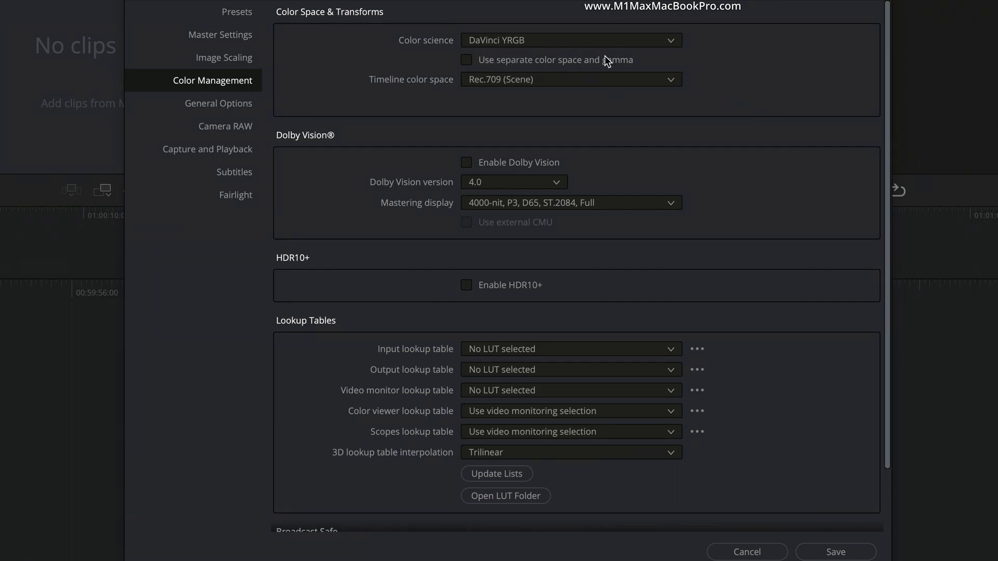
pyautogui.moveTo(630, 106)
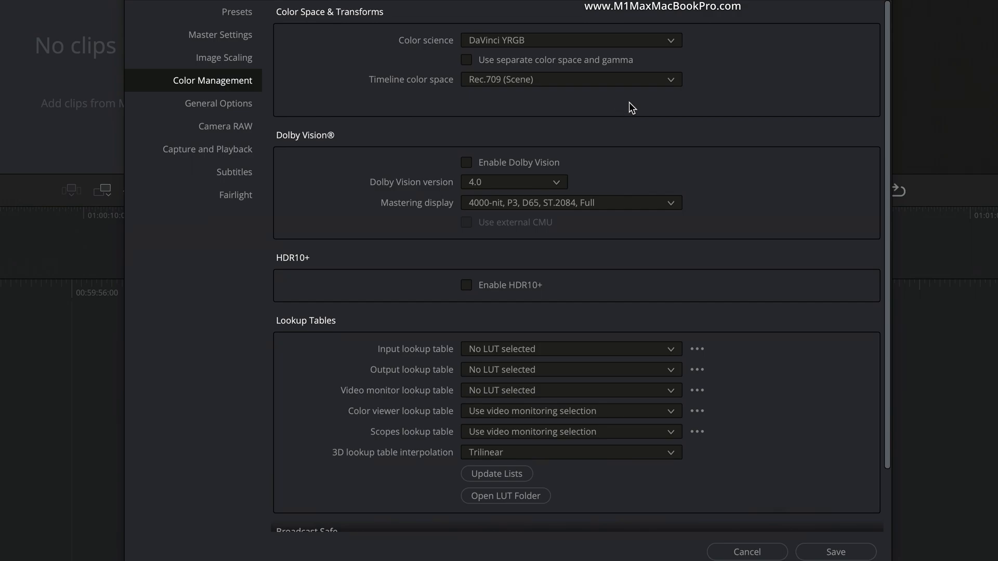
pyautogui.click(572, 80)
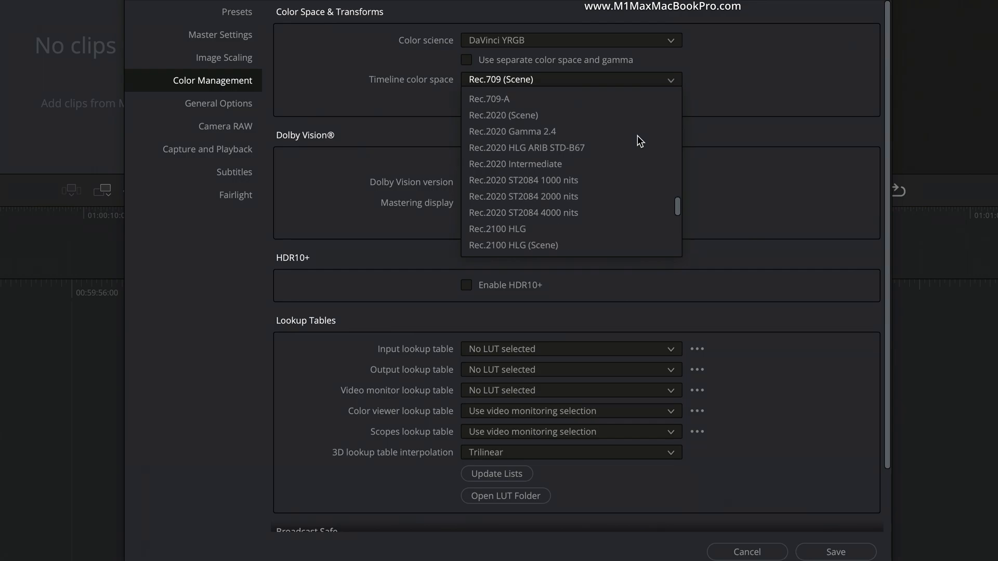
pyautogui.scroll(-3)
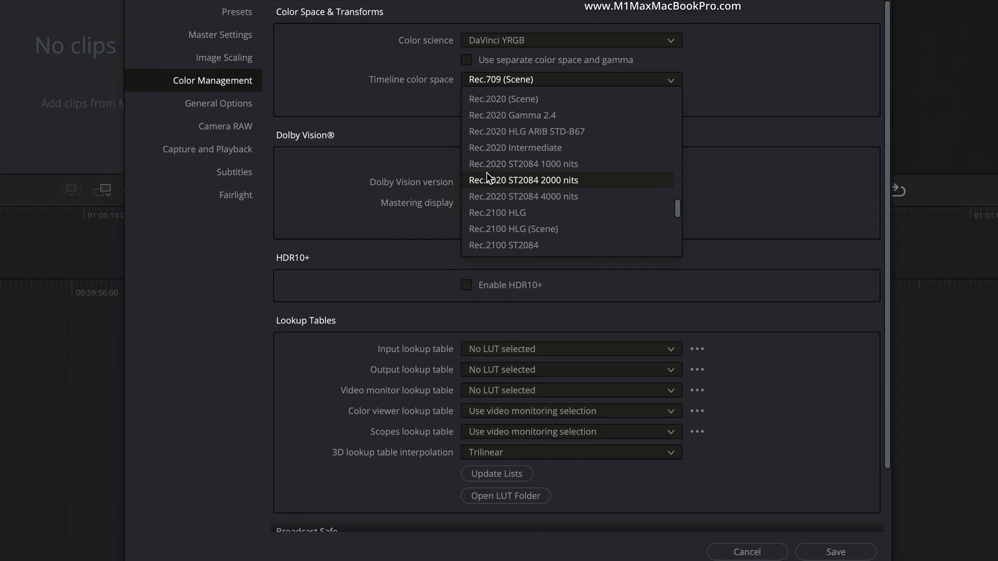
pyautogui.moveTo(499, 172)
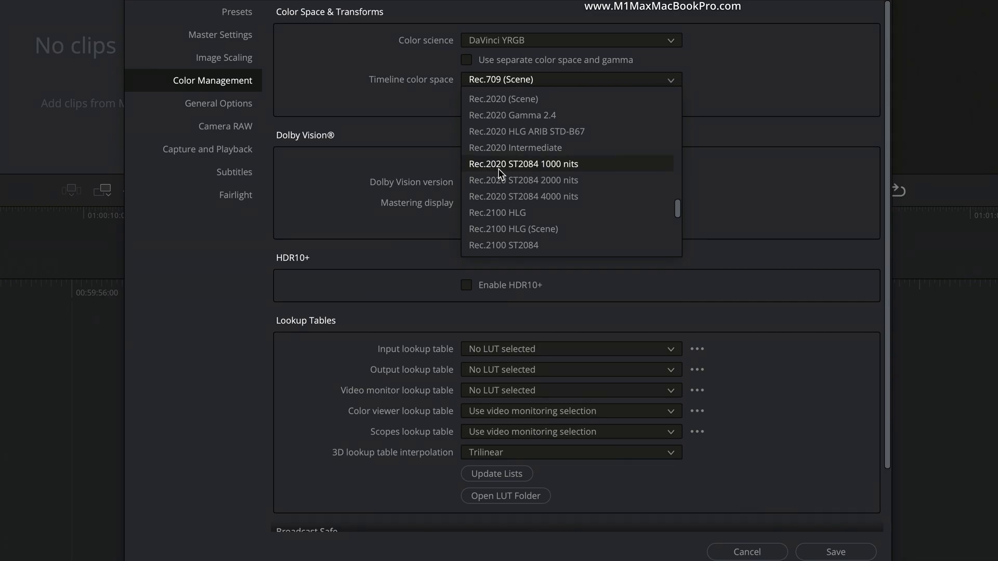
pyautogui.moveTo(529, 172)
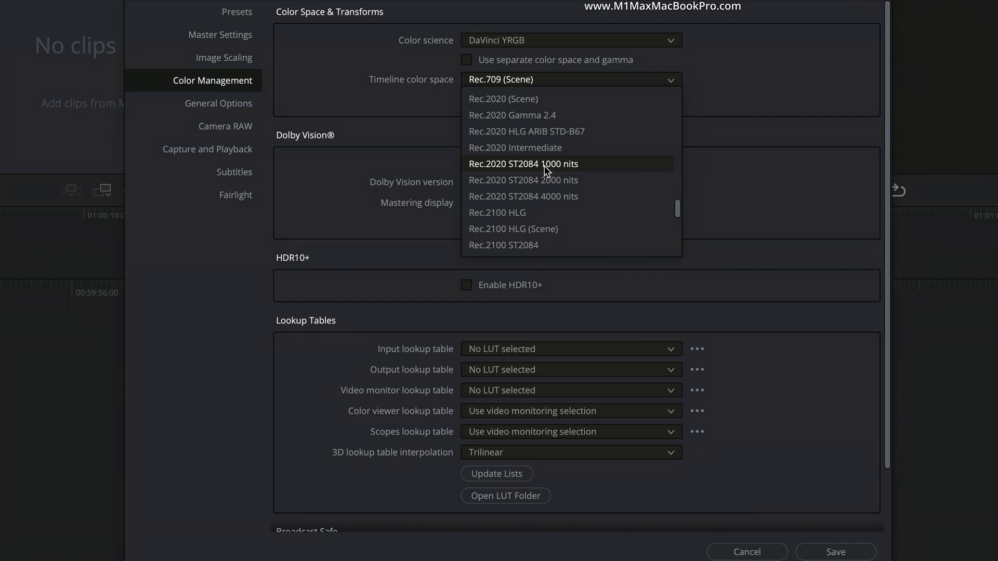
pyautogui.click(522, 164)
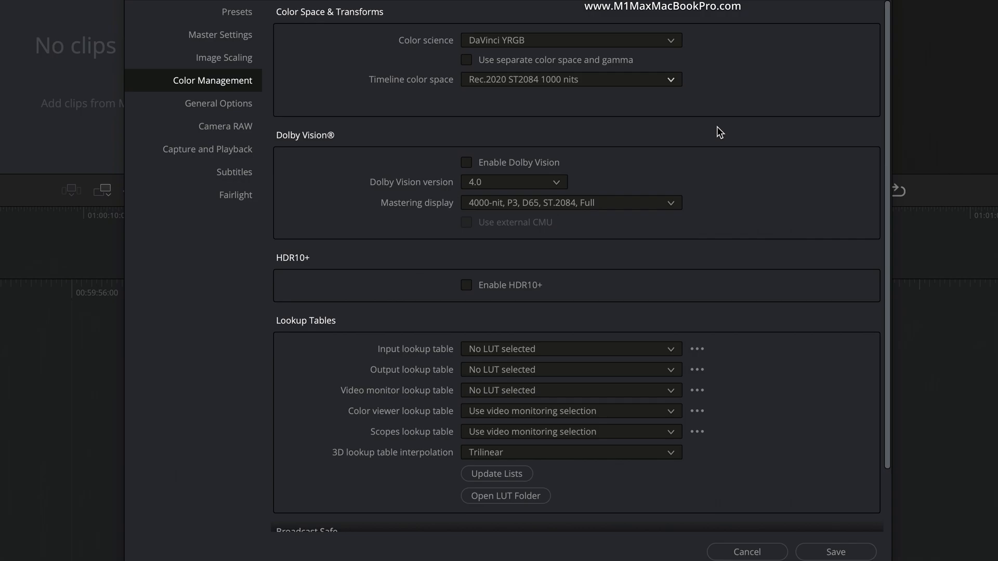
pyautogui.moveTo(734, 264)
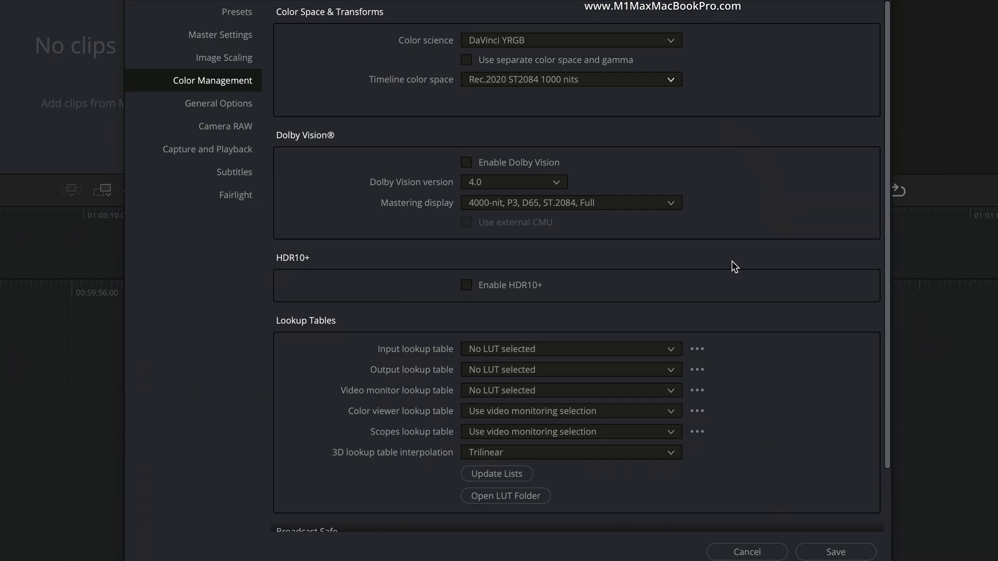
pyautogui.moveTo(472, 313)
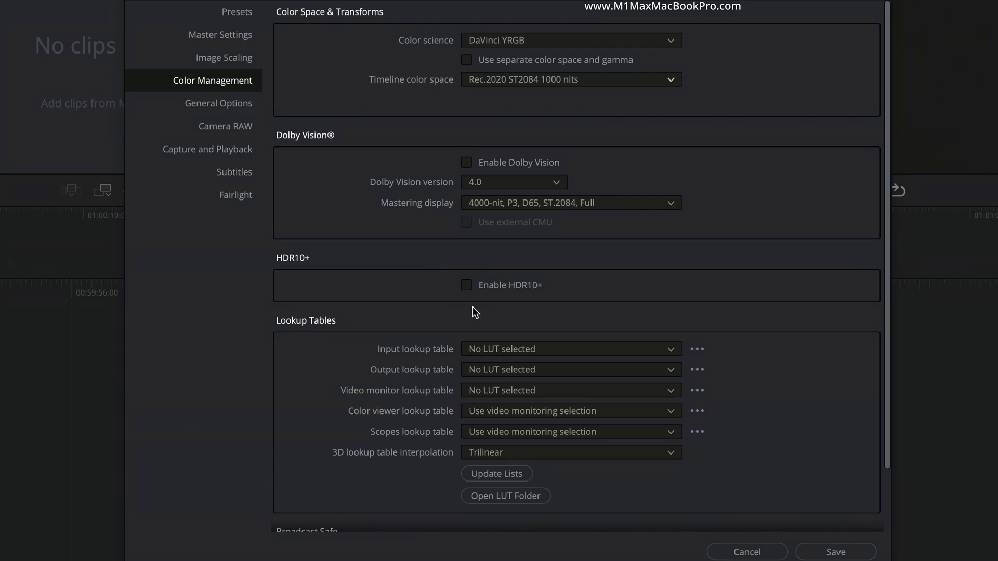
pyautogui.moveTo(455, 273)
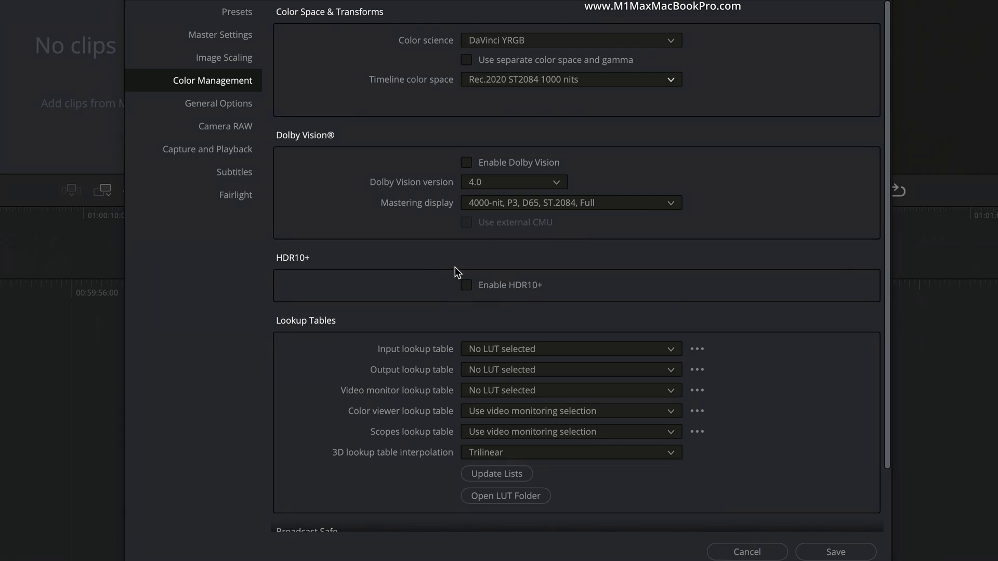
pyautogui.moveTo(623, 284)
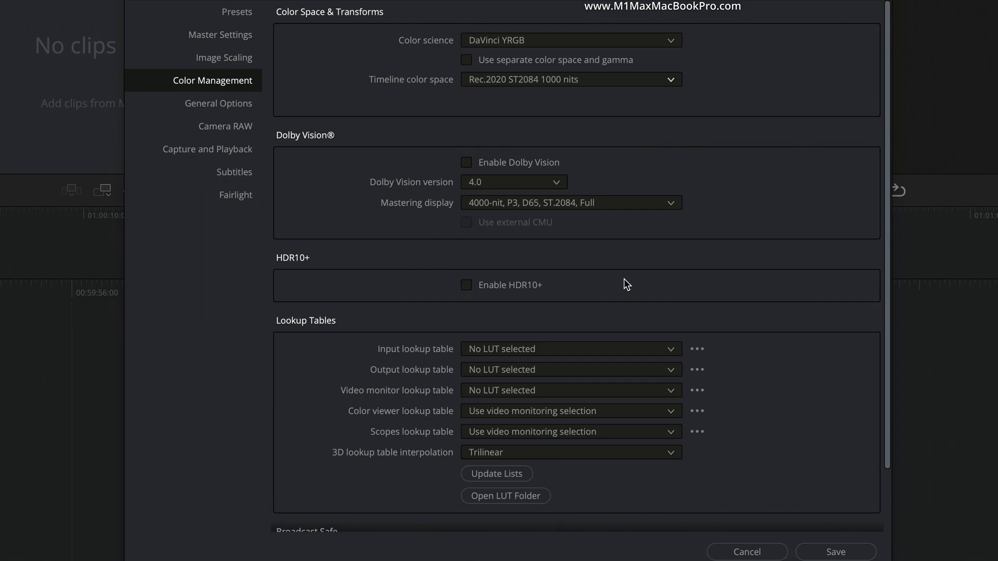
pyautogui.moveTo(670, 274)
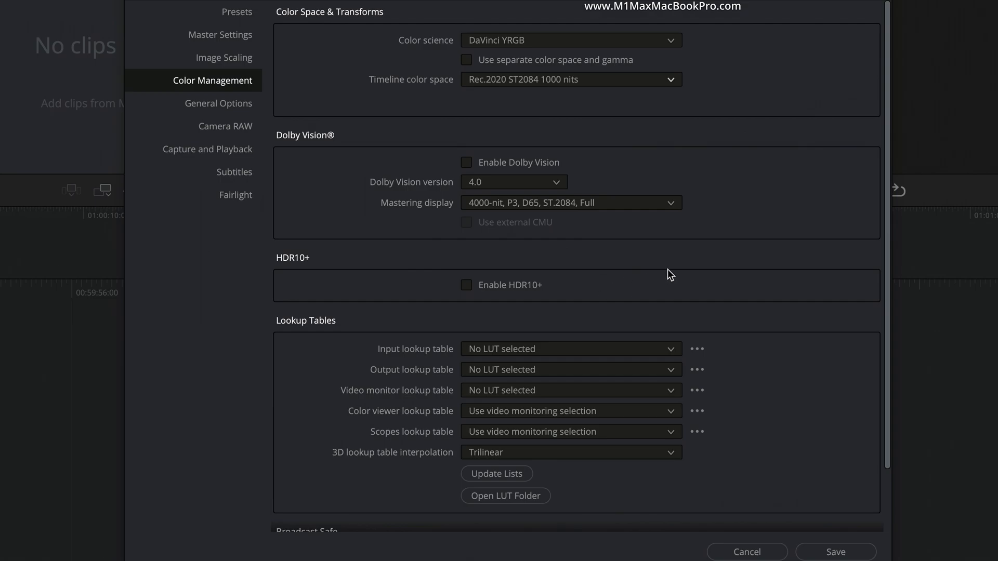
pyautogui.moveTo(650, 290)
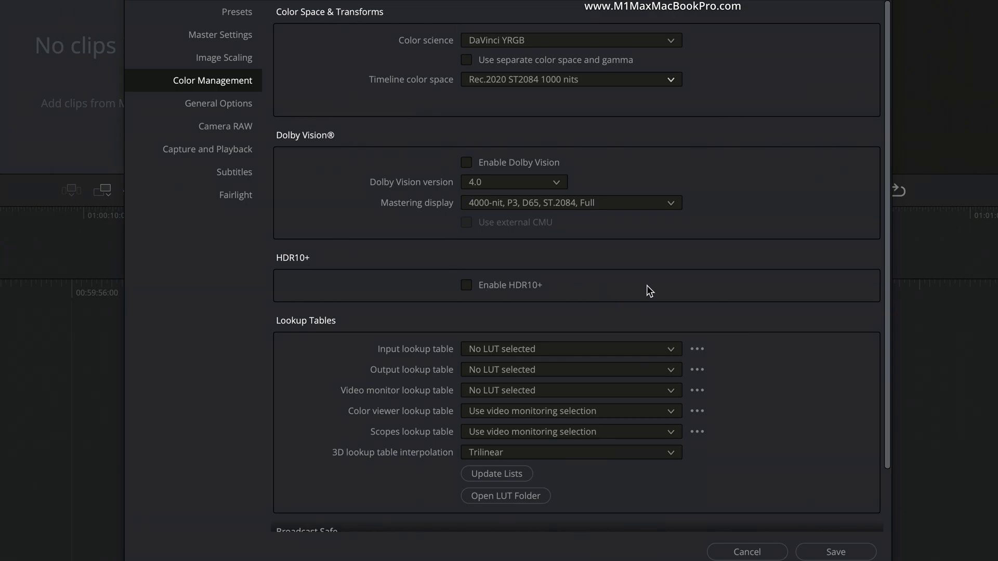
pyautogui.moveTo(658, 287)
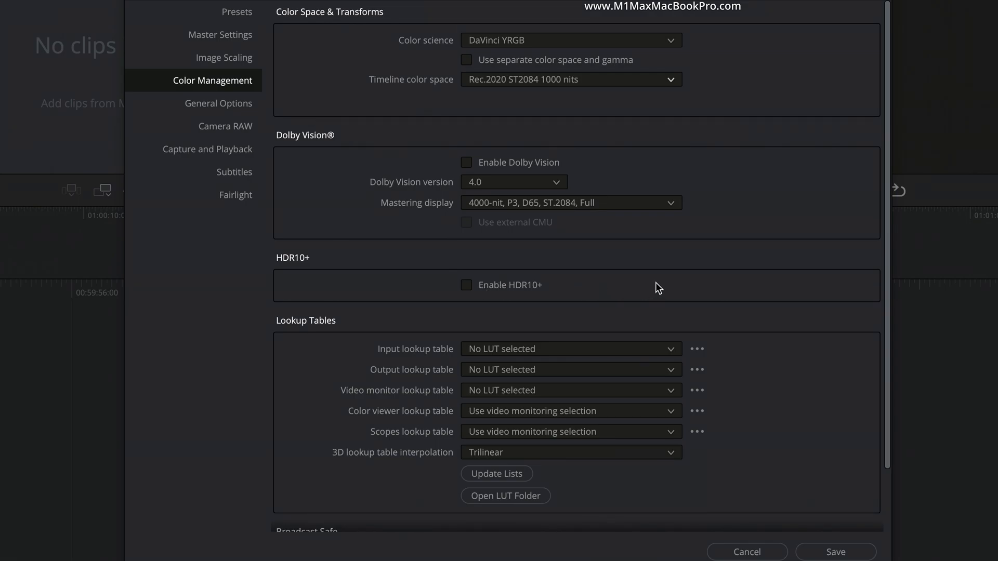
pyautogui.moveTo(429, 170)
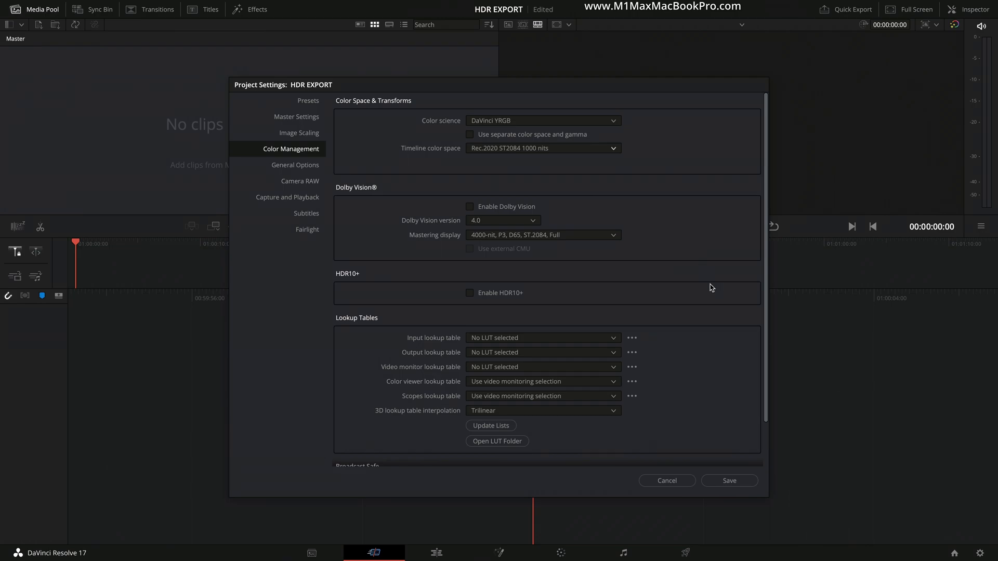
pyautogui.moveTo(730, 480)
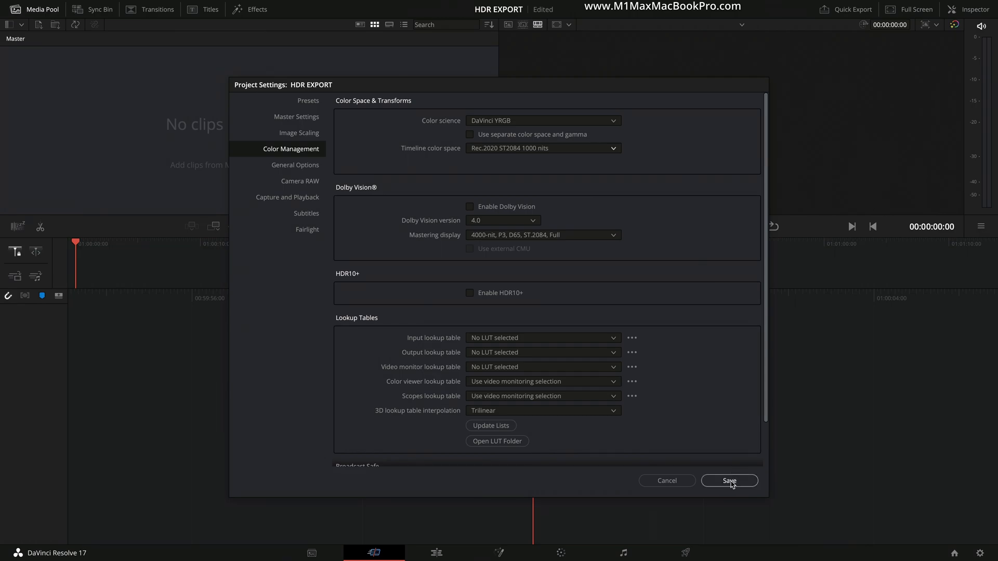
# Save the project settings with the Rec.2020 ST2084 colour space.
pyautogui.click(730, 481)
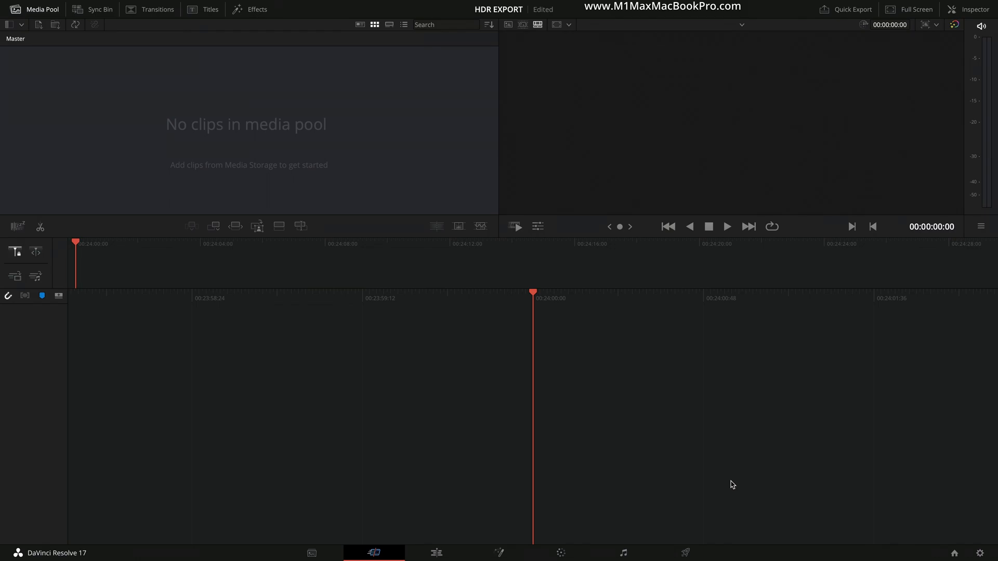
# Import forza hdr.mp4 from the HDR footage folder into the media pool.
pyautogui.rightClick(231, 124)
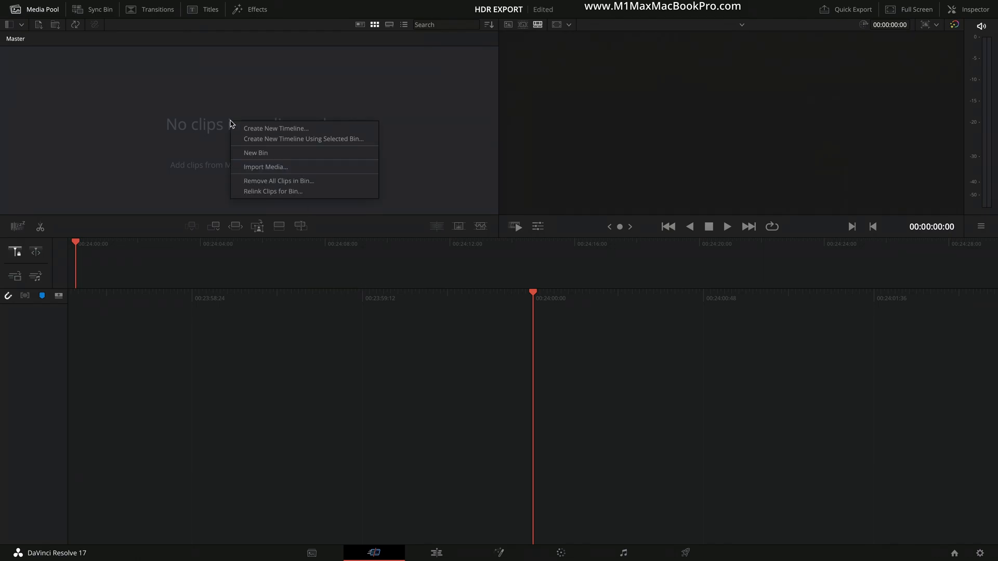
pyautogui.moveTo(274, 166)
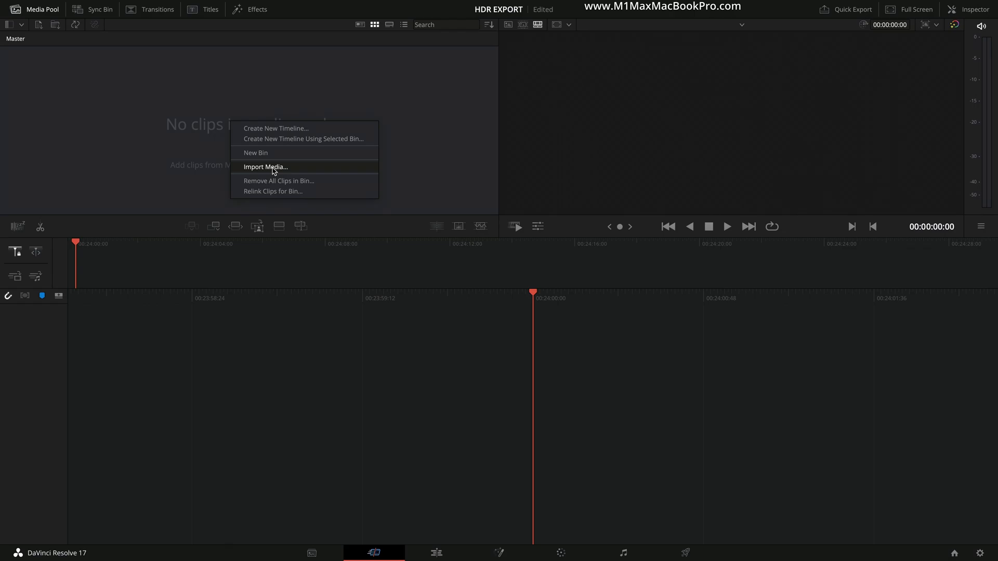
pyautogui.click(265, 166)
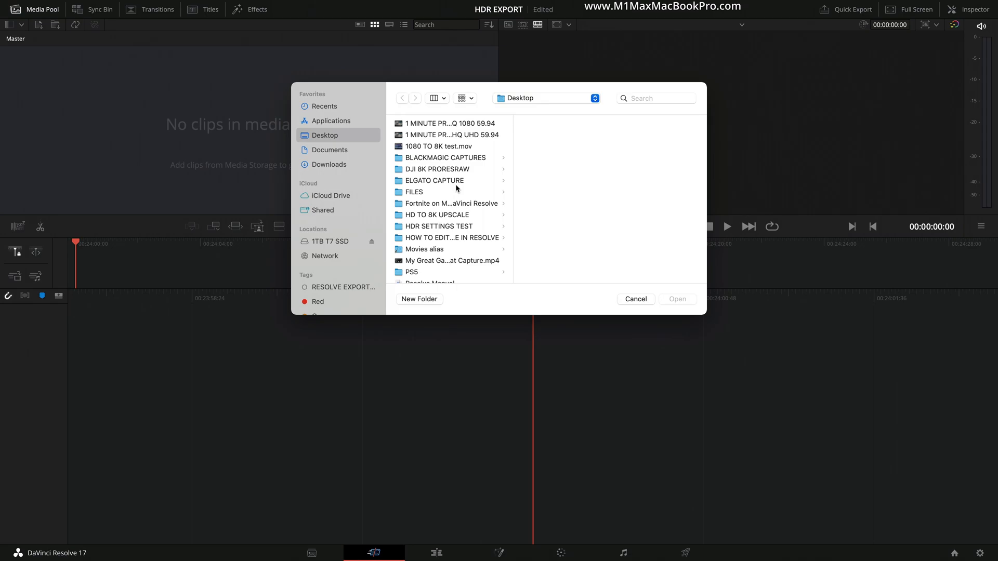
pyautogui.click(447, 237)
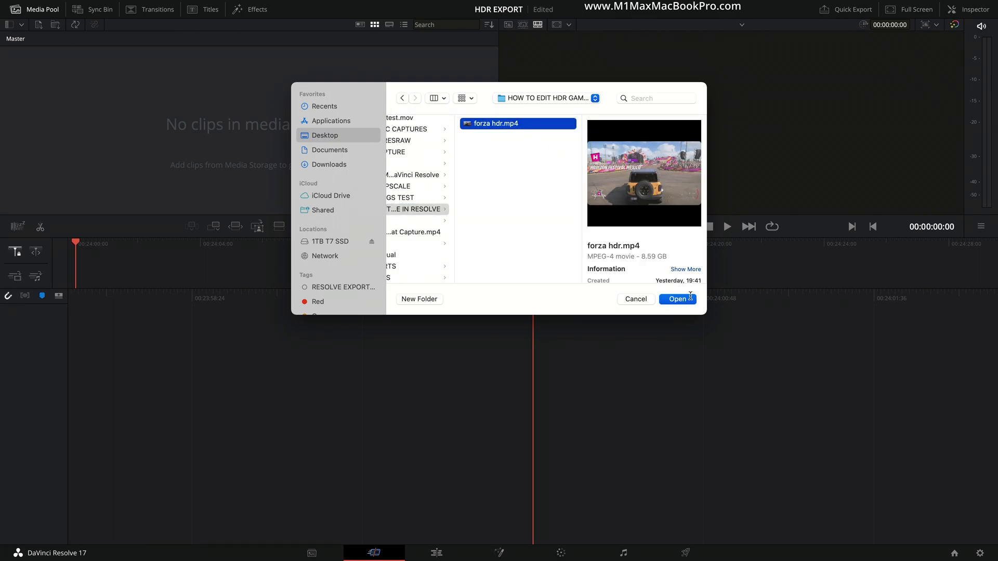
pyautogui.click(678, 300)
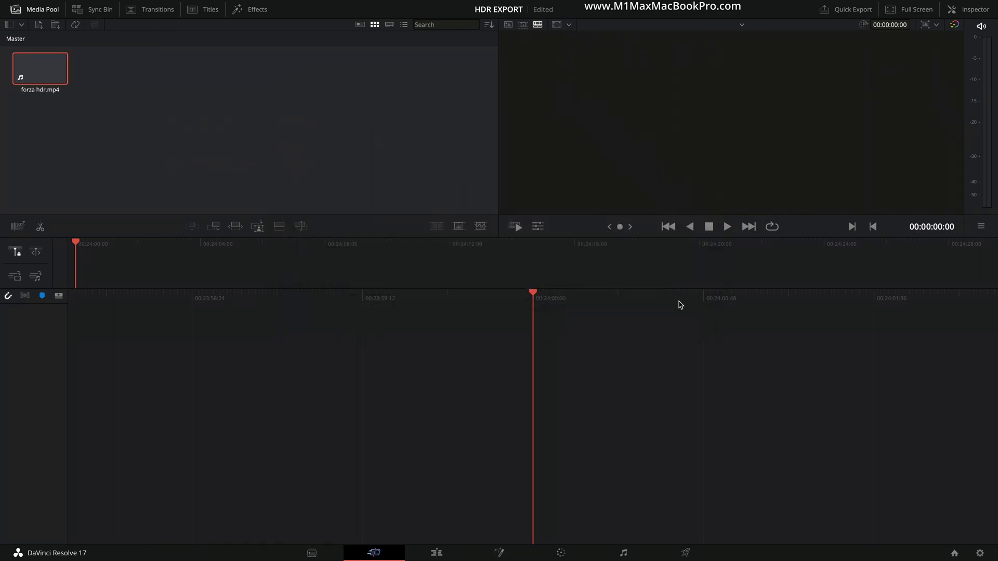
pyautogui.click(437, 553)
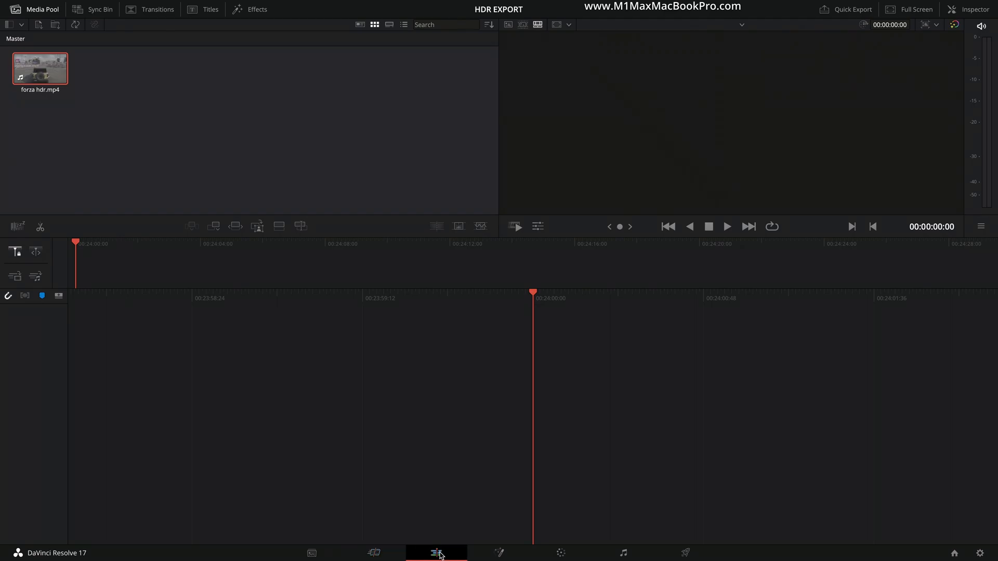
# On the Edit page, add forza hdr.mp4 to a new Timeline 1 and move the playhead into it.
pyautogui.click(437, 553)
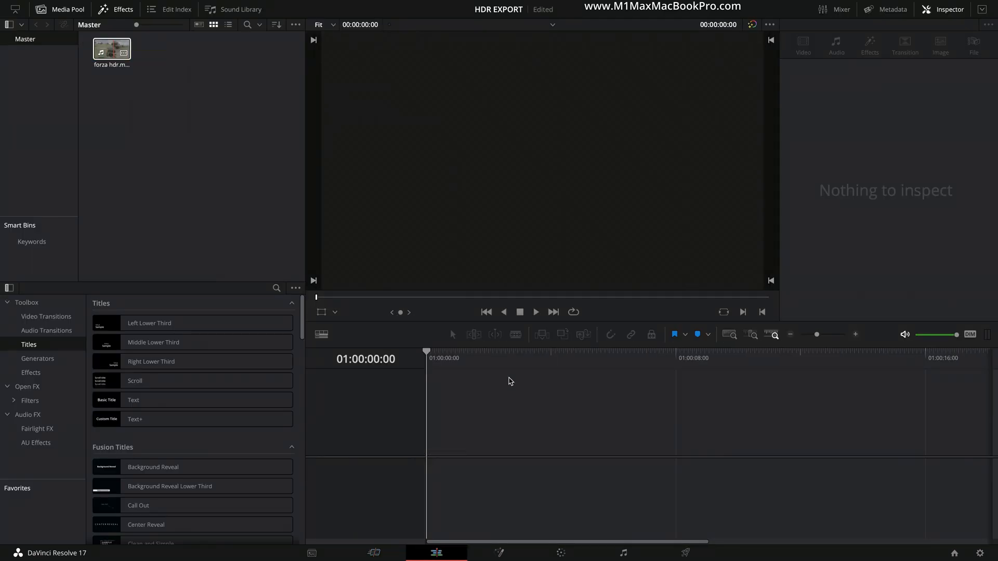
pyautogui.click(110, 48)
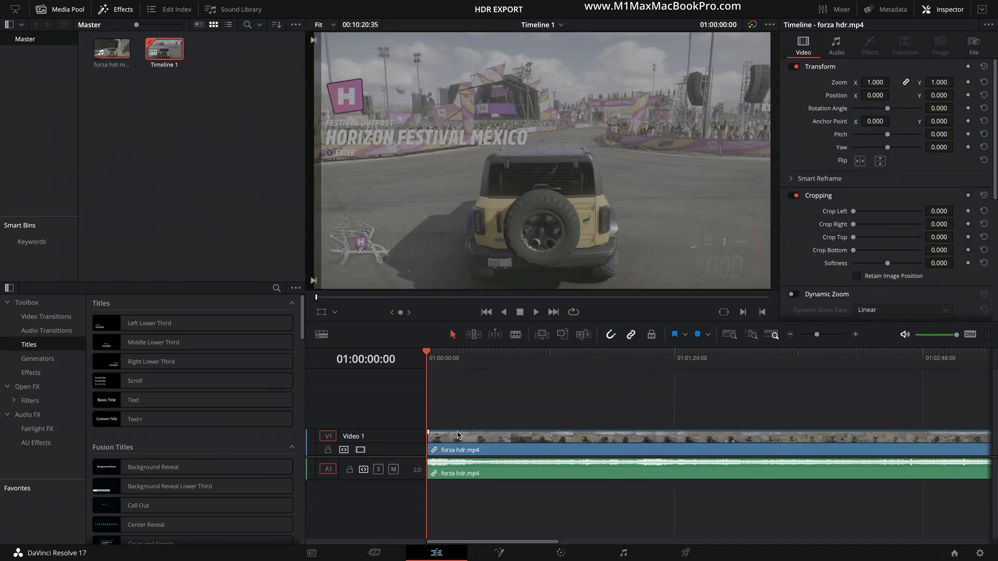
pyautogui.click(480, 354)
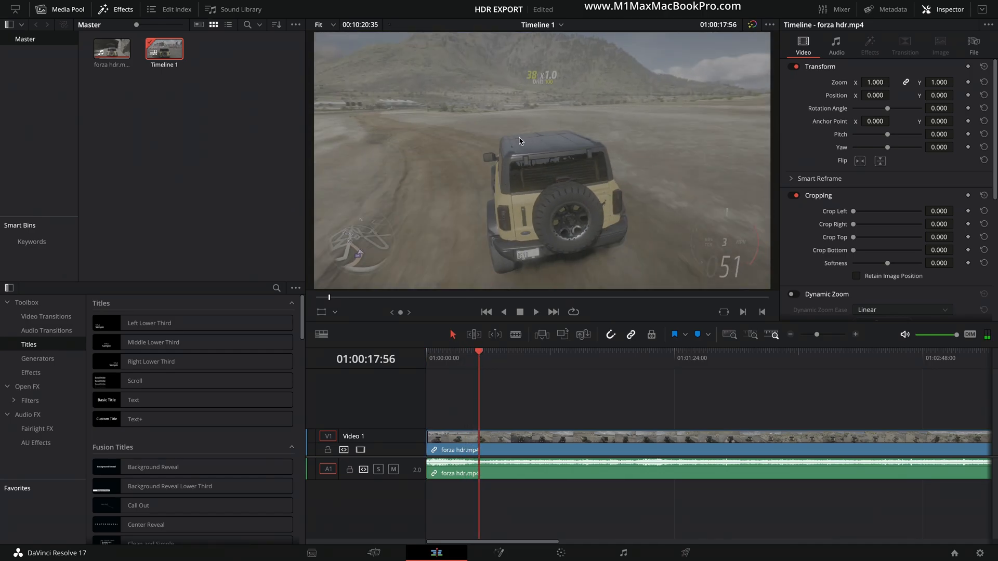
pyautogui.moveTo(619, 197)
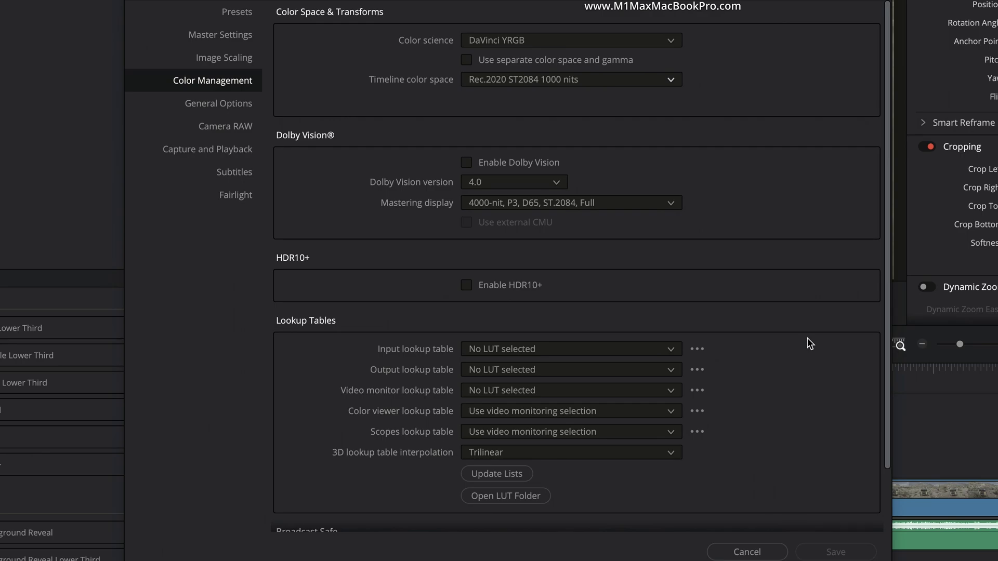
pyautogui.scroll(-3)
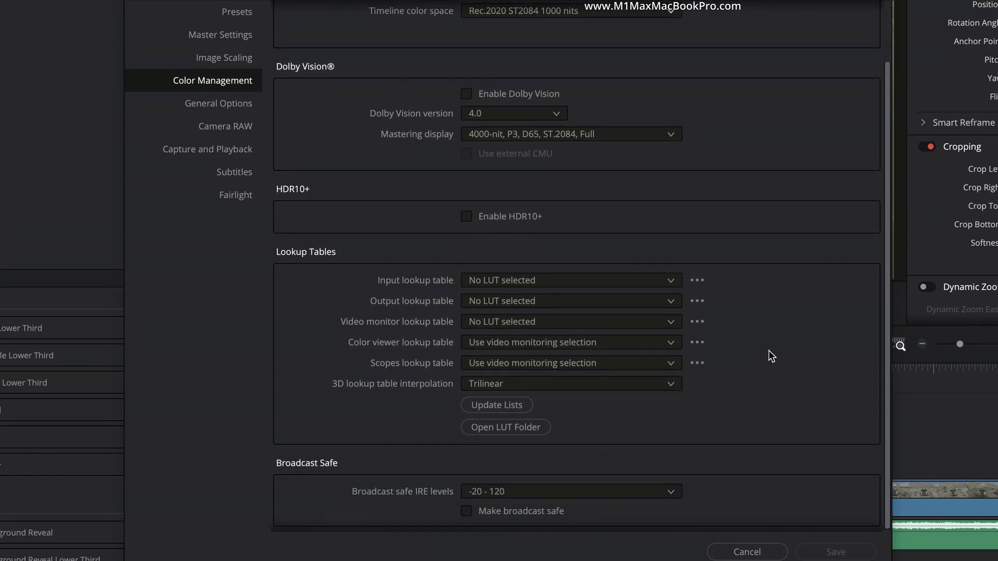
pyautogui.moveTo(815, 311)
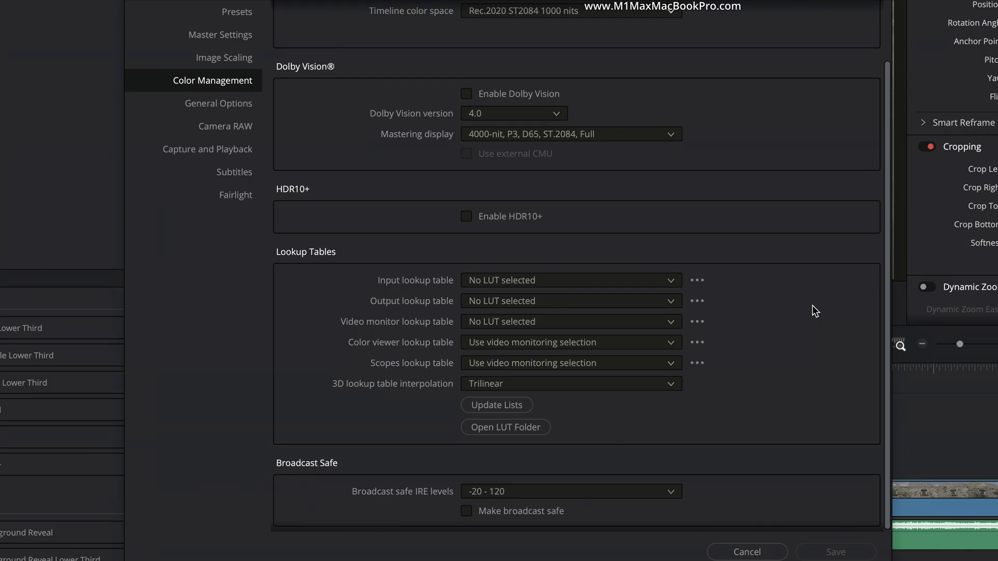
pyautogui.moveTo(757, 556)
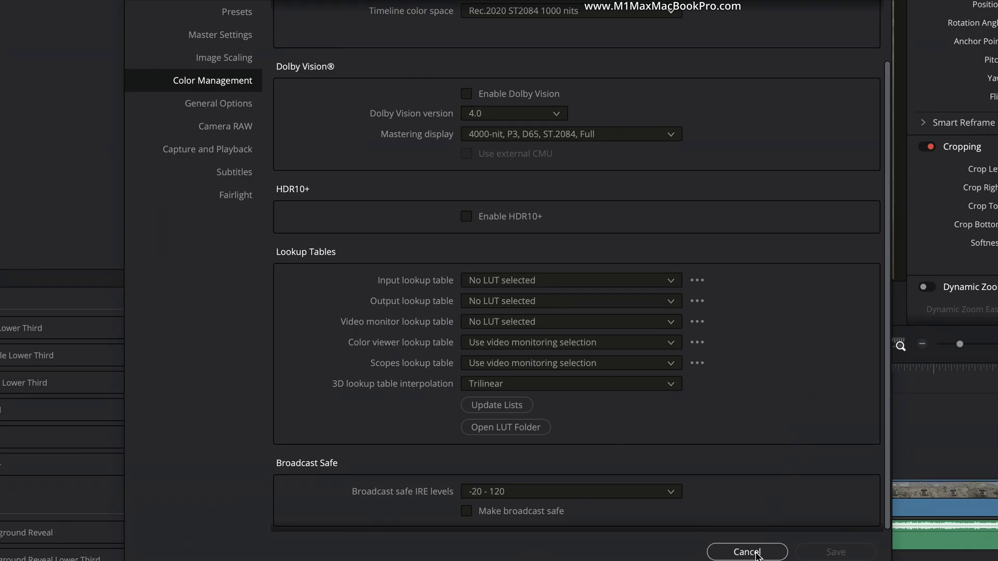
pyautogui.click(748, 552)
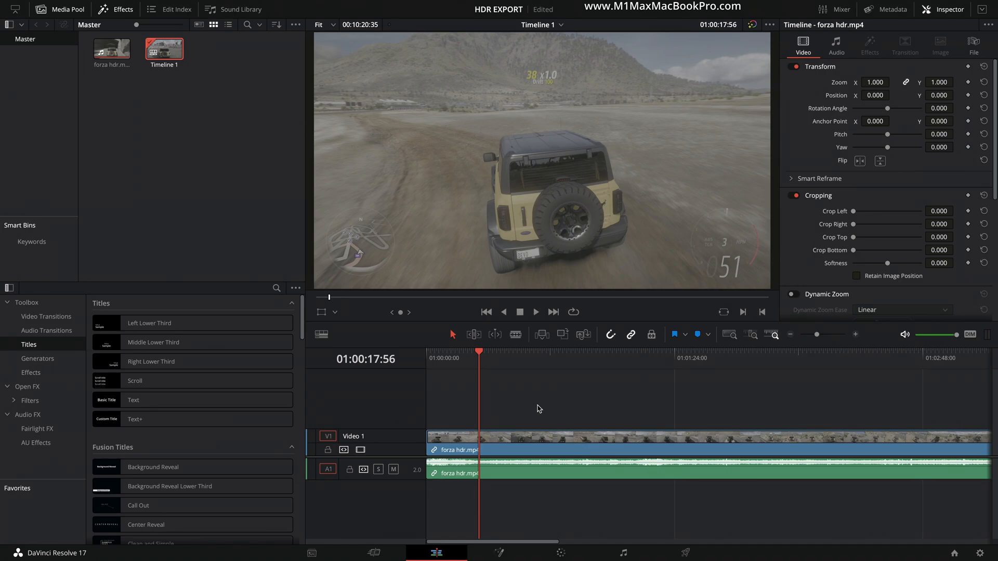
pyautogui.moveTo(534, 421)
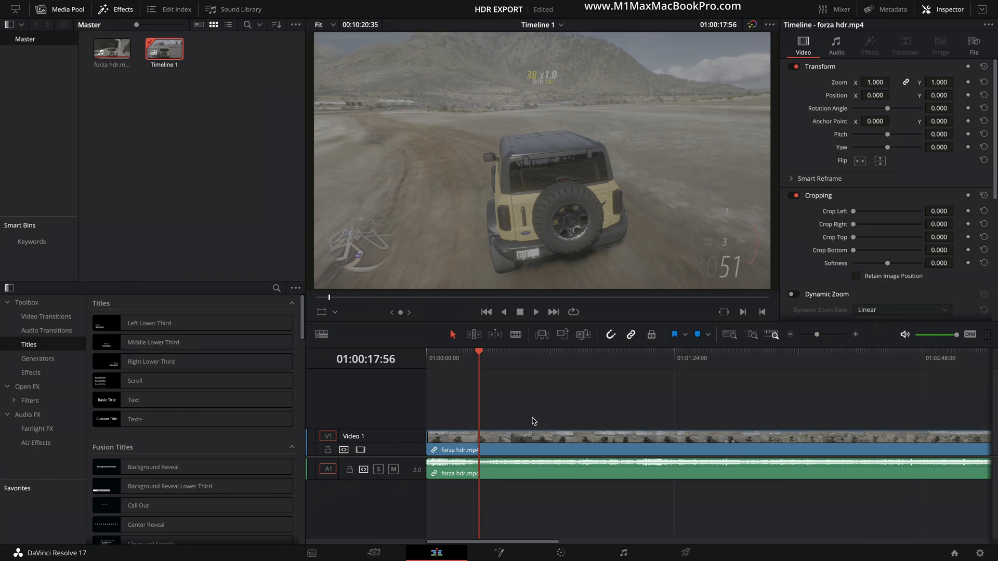
# Shift the cut clip pieces left so they sit against each other without gaps.
pyautogui.click(520, 443)
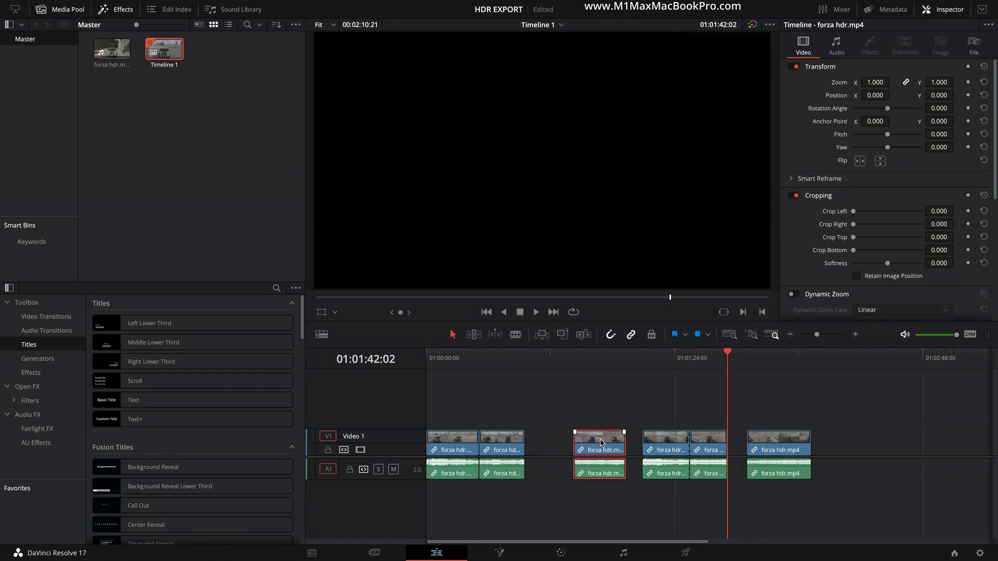
pyautogui.moveTo(599, 443); pyautogui.dragTo(552, 443)
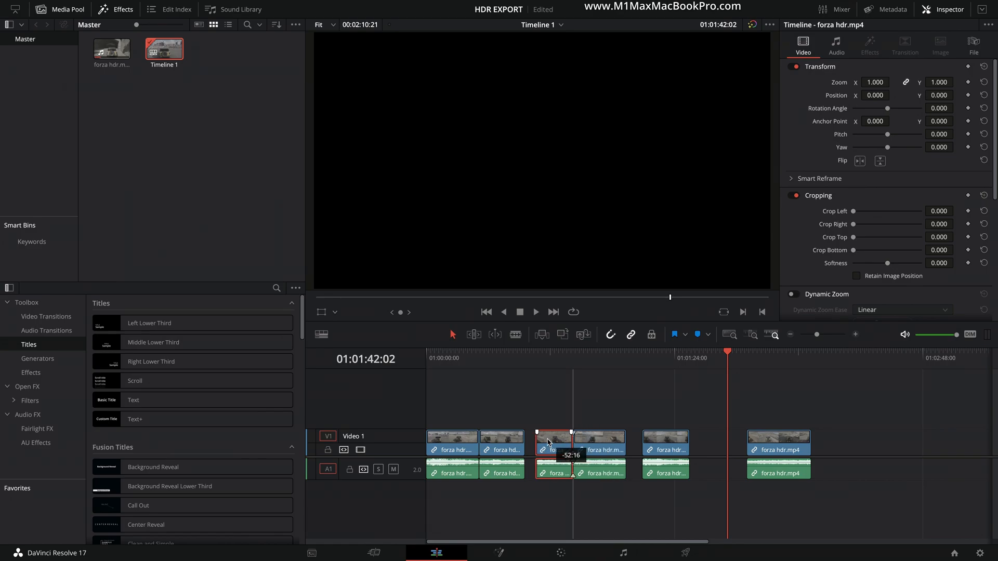
pyautogui.moveTo(573, 444); pyautogui.dragTo(614, 444)
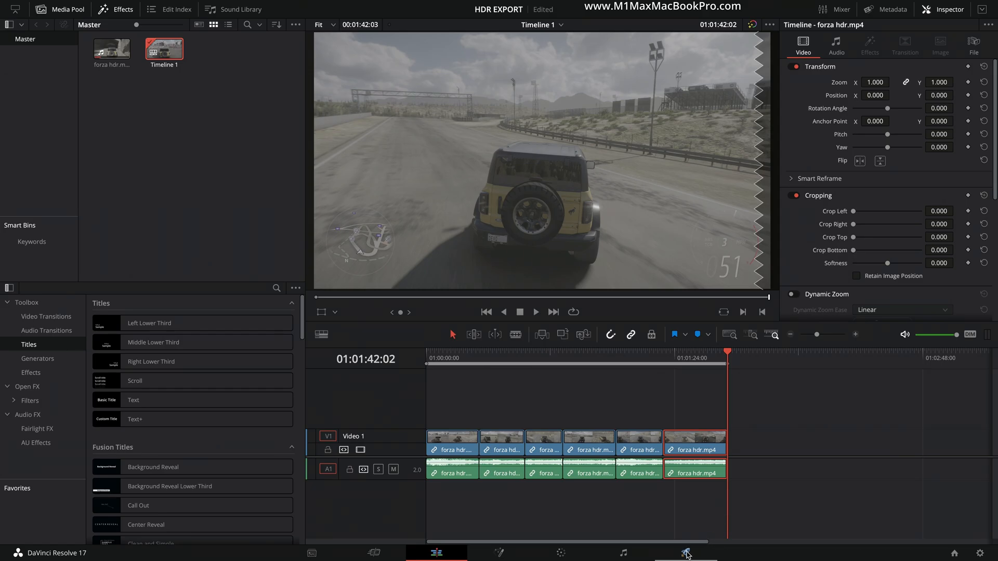
# In the Deliver page, point the render's file destination at the Desktop tutorial folder.
pyautogui.click(684, 554)
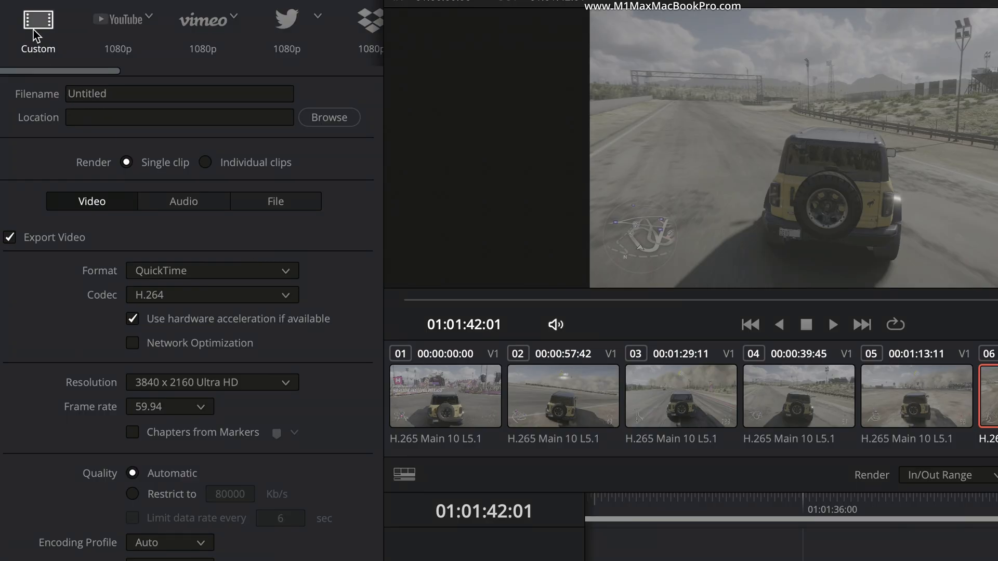
pyautogui.moveTo(326, 150)
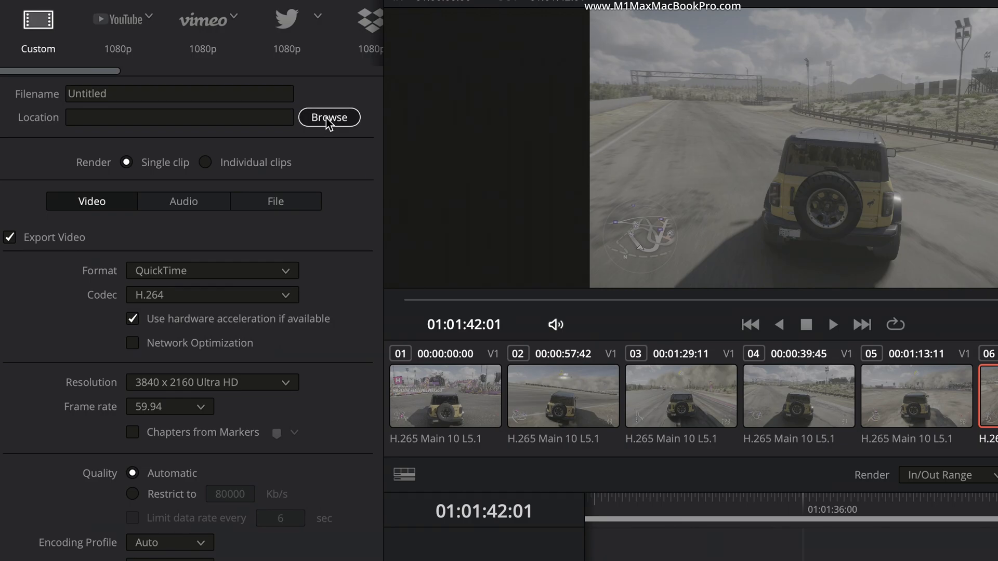
pyautogui.click(328, 117)
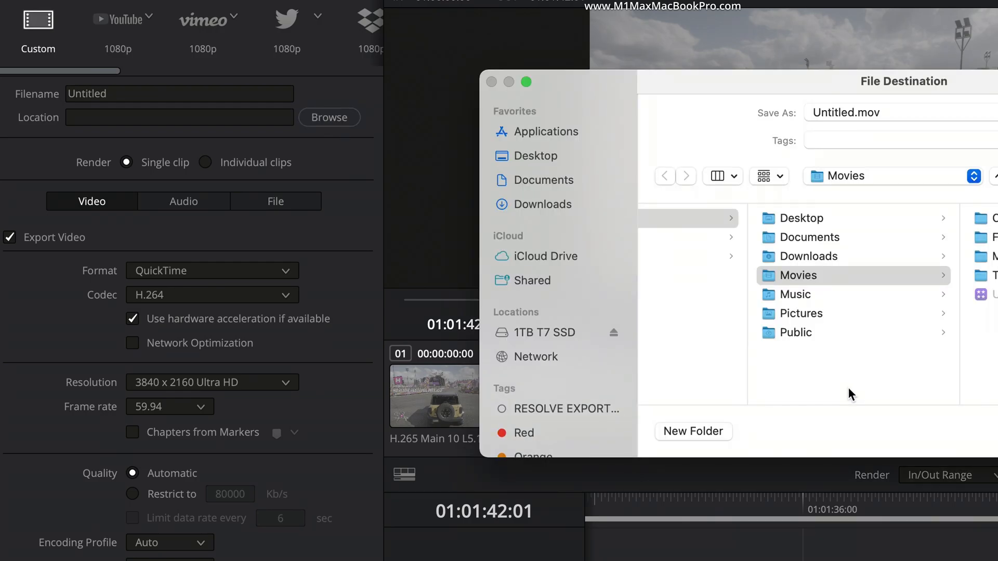
pyautogui.moveTo(818, 265)
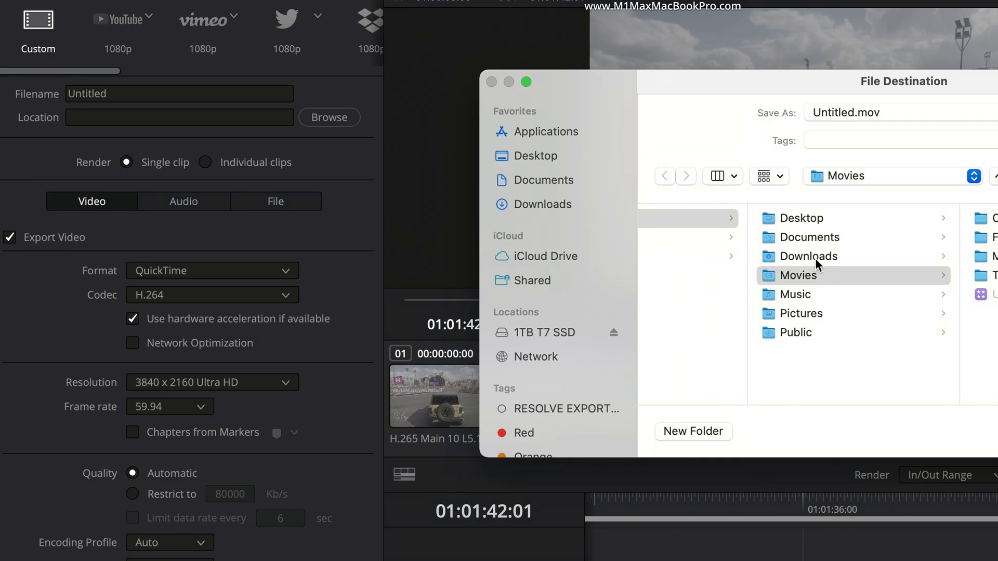
pyautogui.click(802, 219)
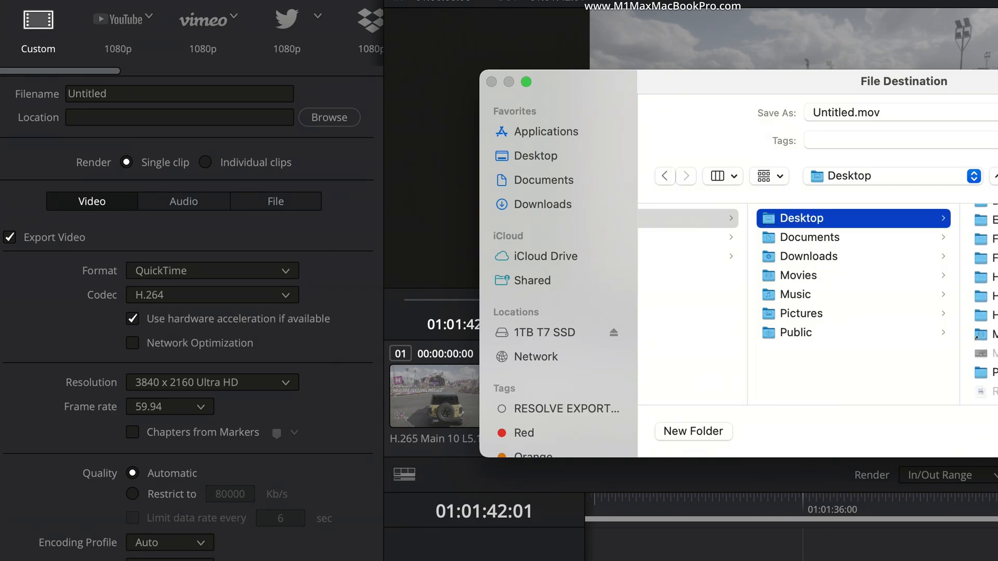
# Replace the Untitled filename with HDR OUTPUT.
pyautogui.doubleClick(853, 315)
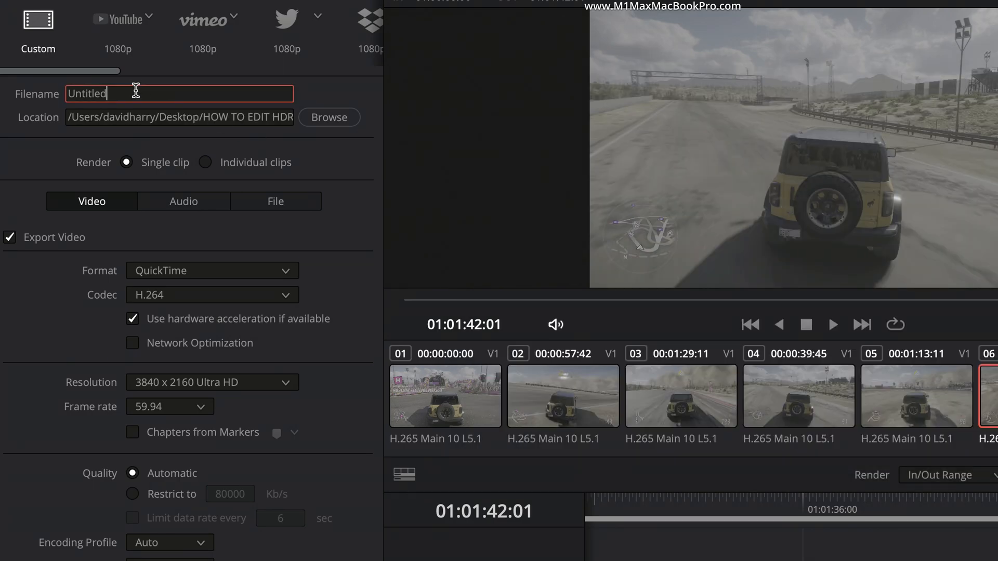
pyautogui.write('HD')
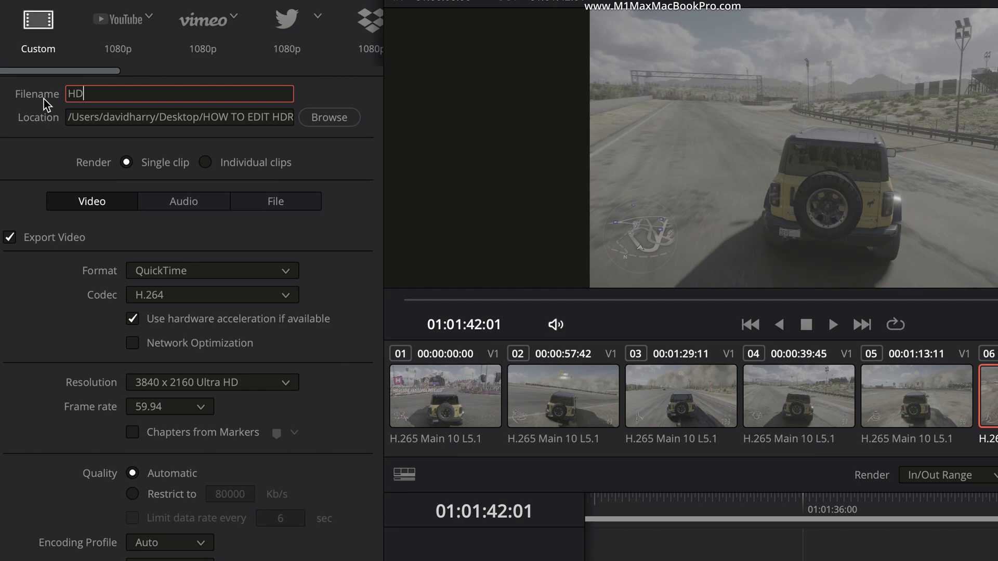
pyautogui.write('R')
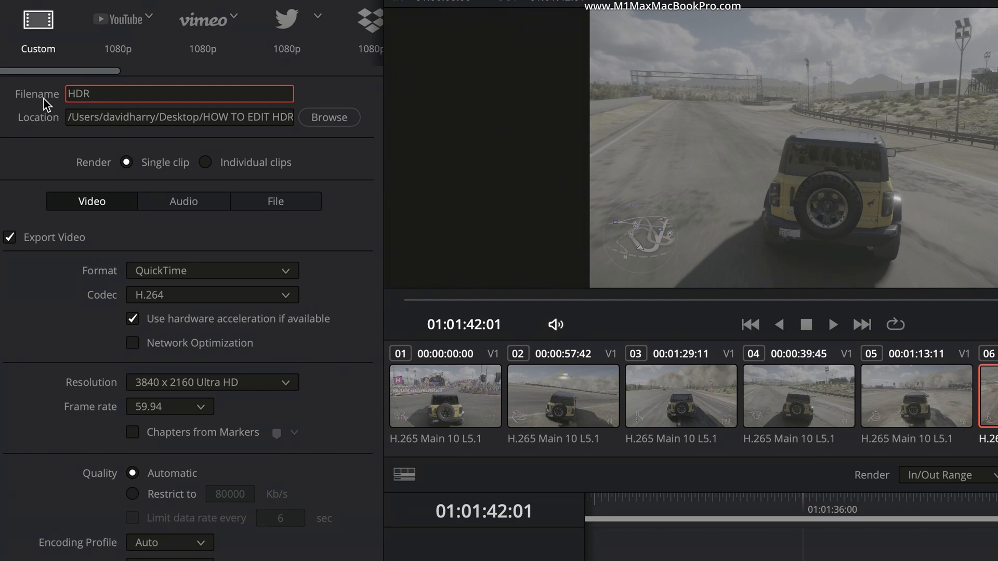
pyautogui.write('OUTPUT')
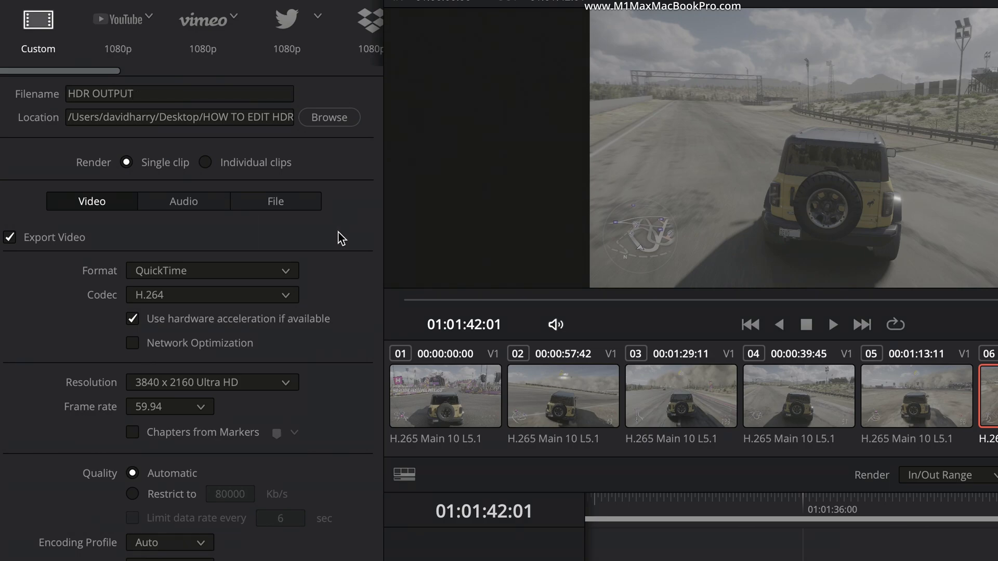
pyautogui.moveTo(232, 279)
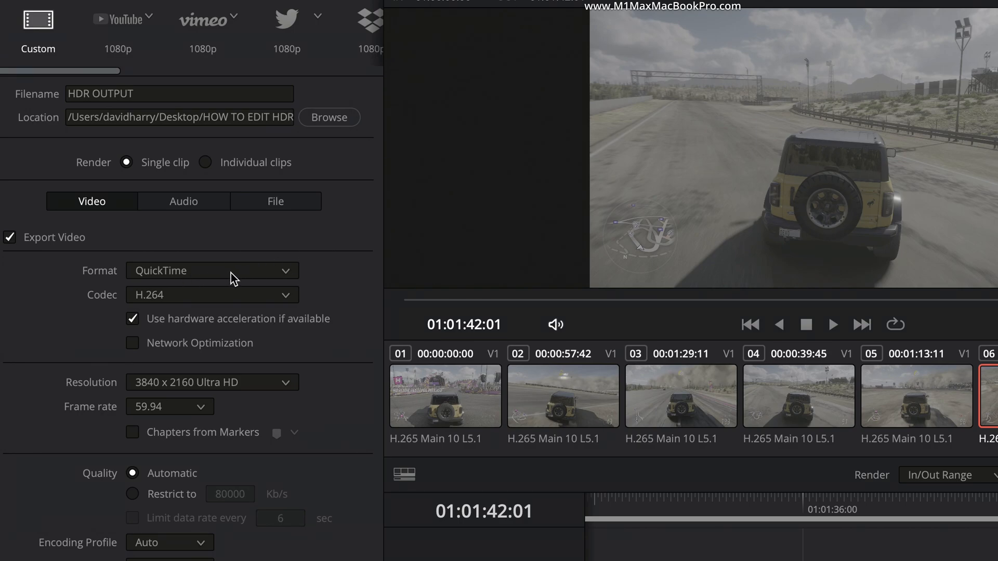
# Set the render format to MP4 with the H.265 codec at 3840x2160, 59.94 fps.
pyautogui.click(212, 271)
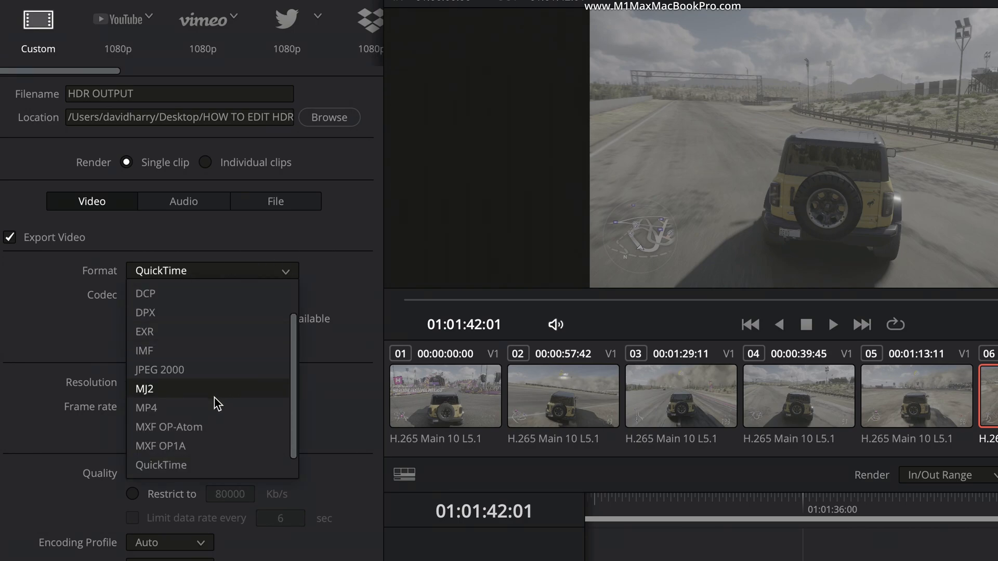
pyautogui.click(148, 408)
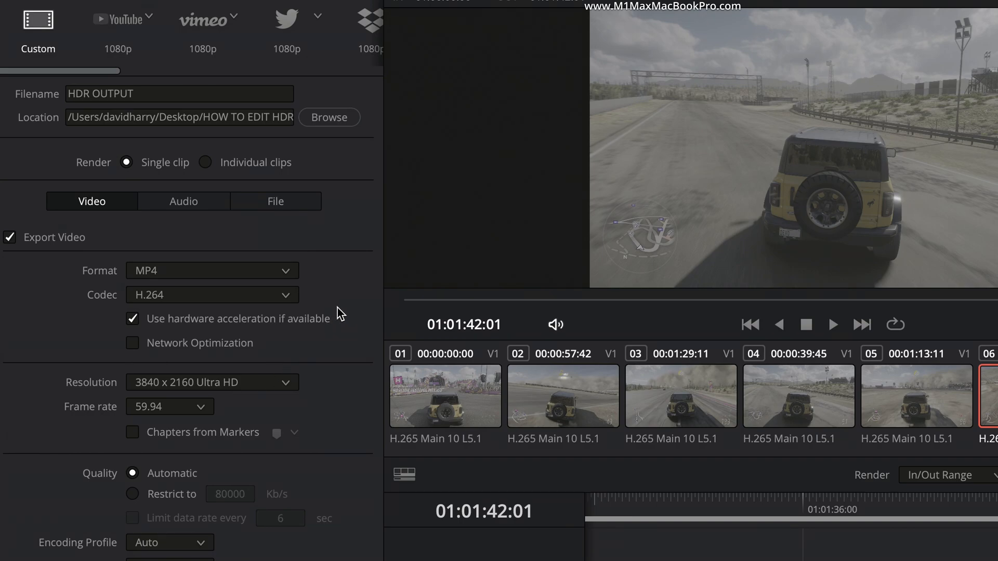
pyautogui.click(212, 295)
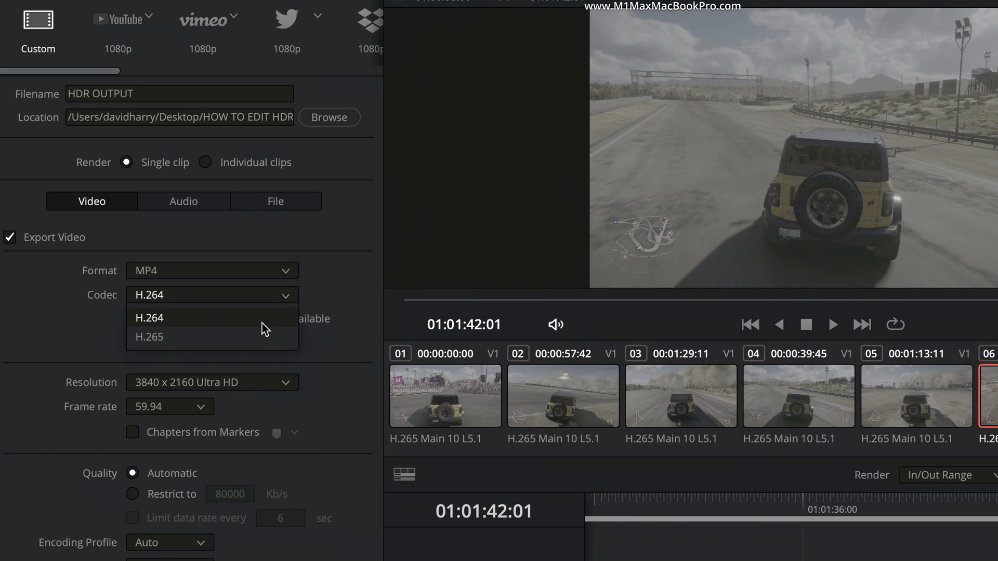
pyautogui.click(149, 337)
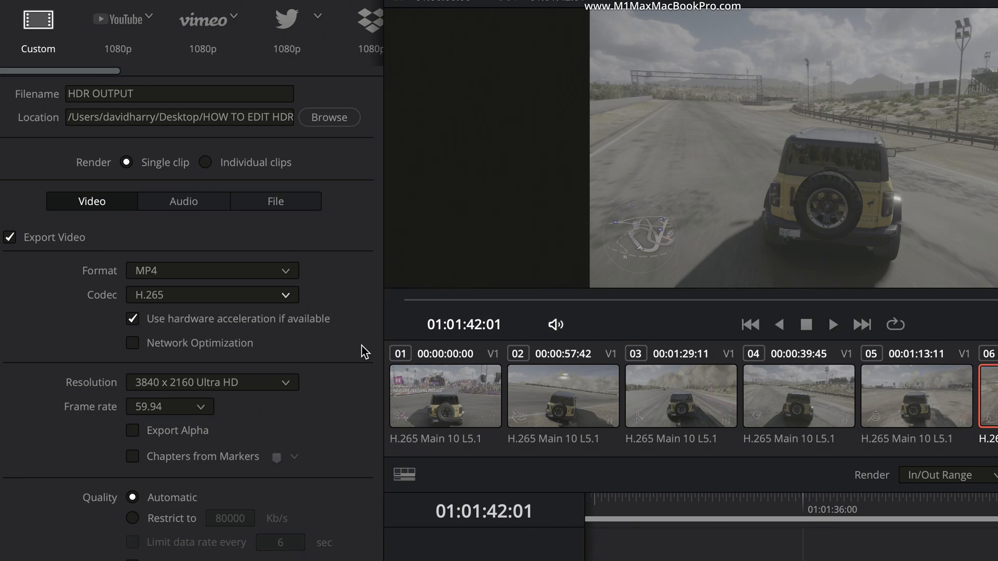
pyautogui.moveTo(352, 354)
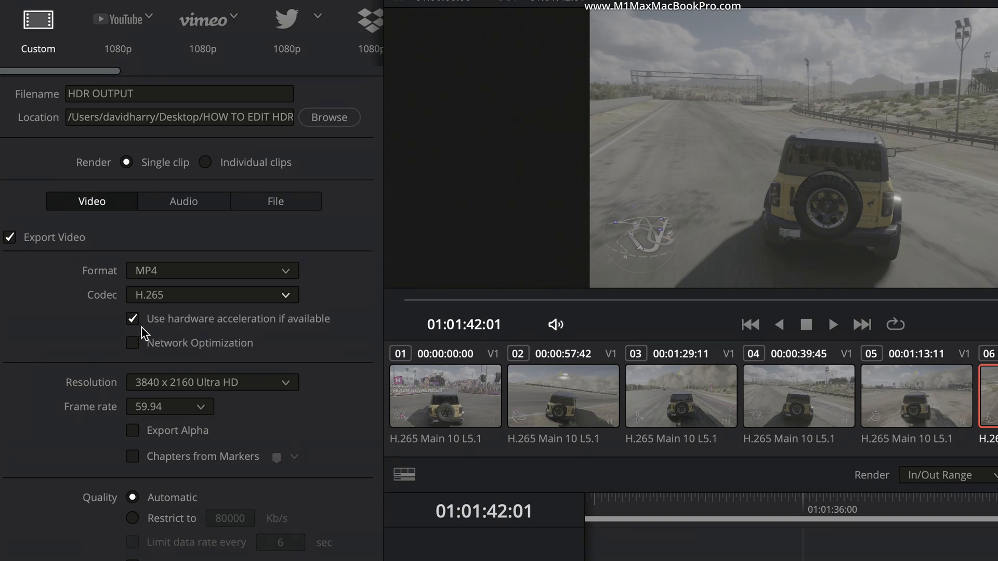
pyautogui.moveTo(328, 332)
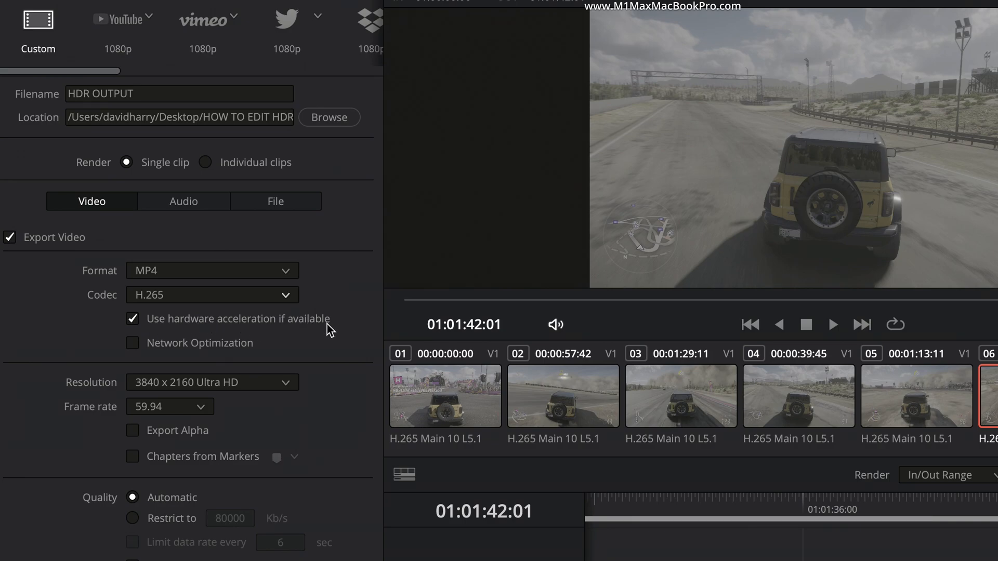
pyautogui.moveTo(344, 339)
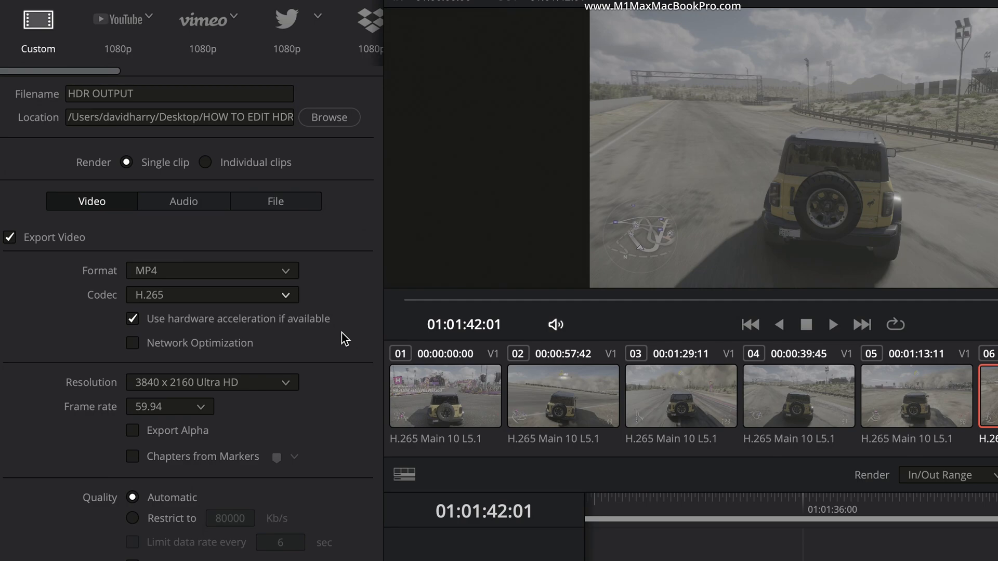
pyautogui.moveTo(158, 426)
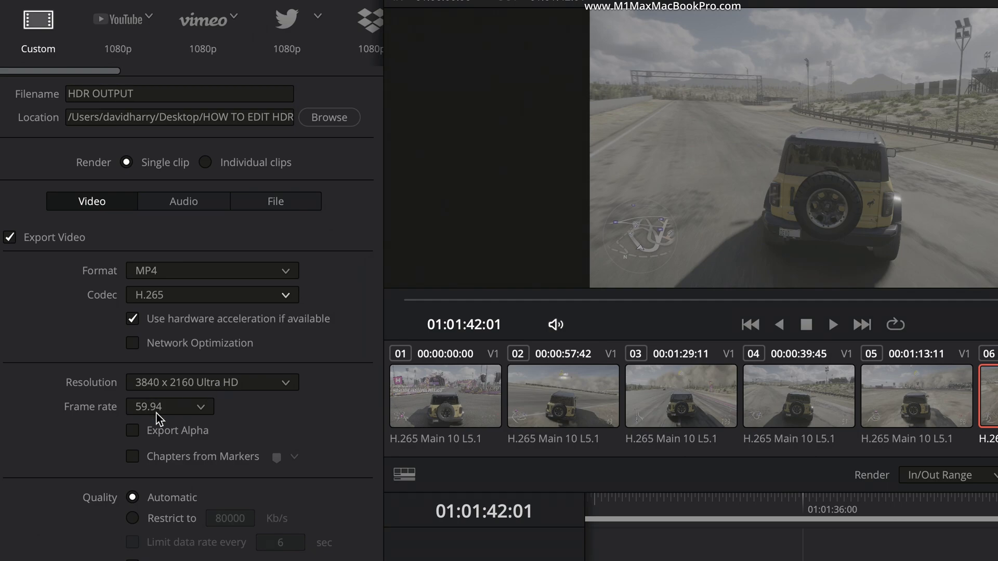
pyautogui.moveTo(278, 413)
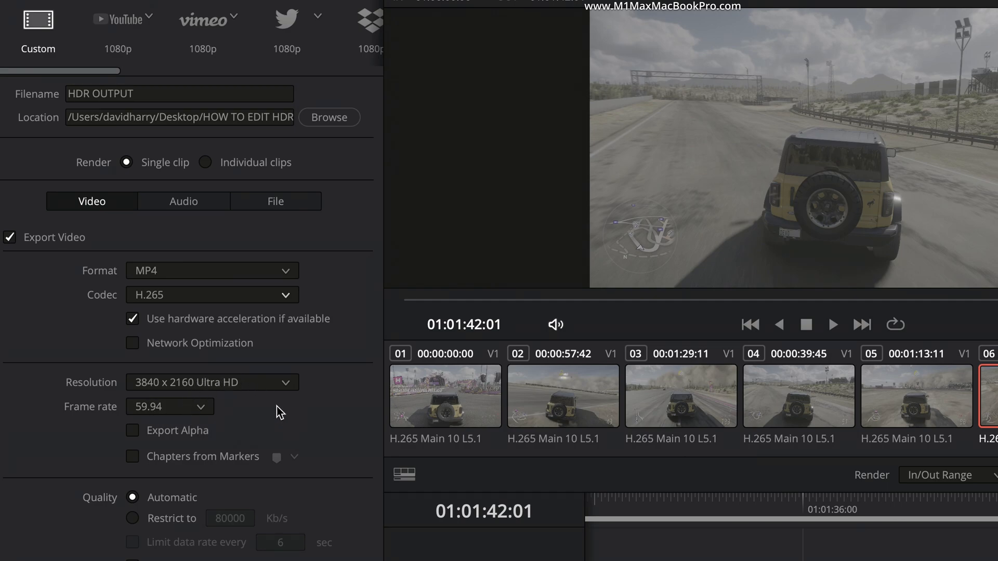
pyautogui.moveTo(316, 426)
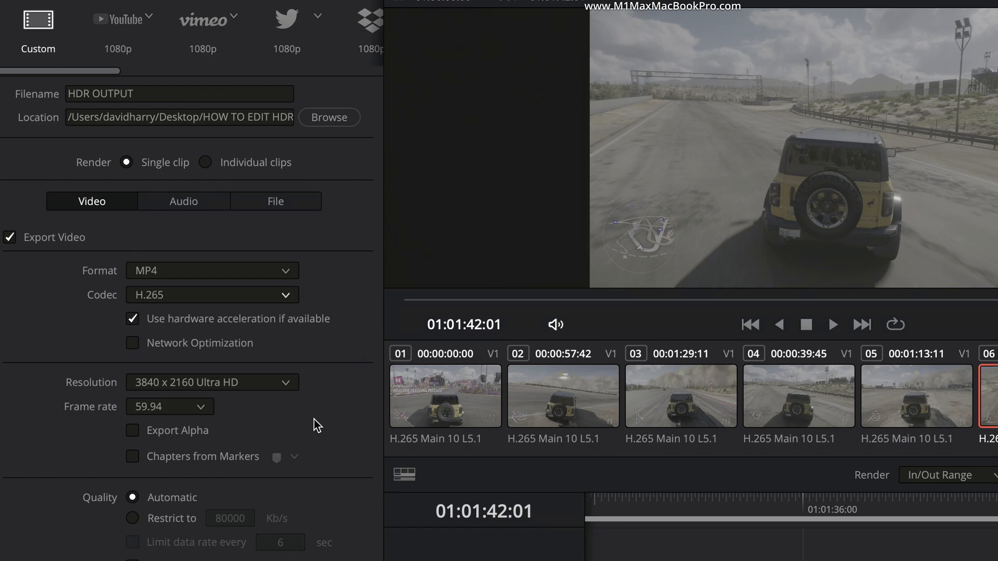
pyautogui.scroll(-3)
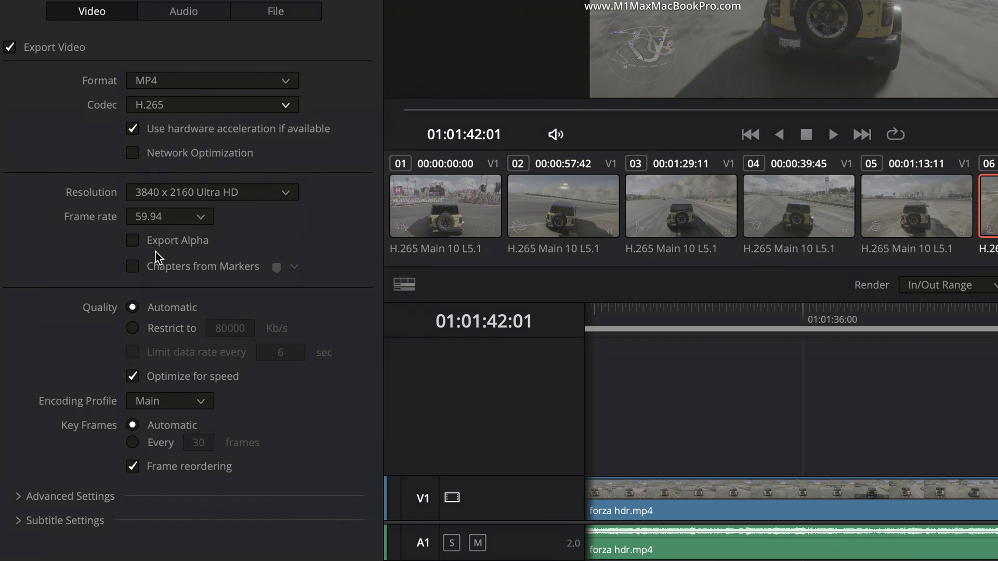
pyautogui.moveTo(200, 285)
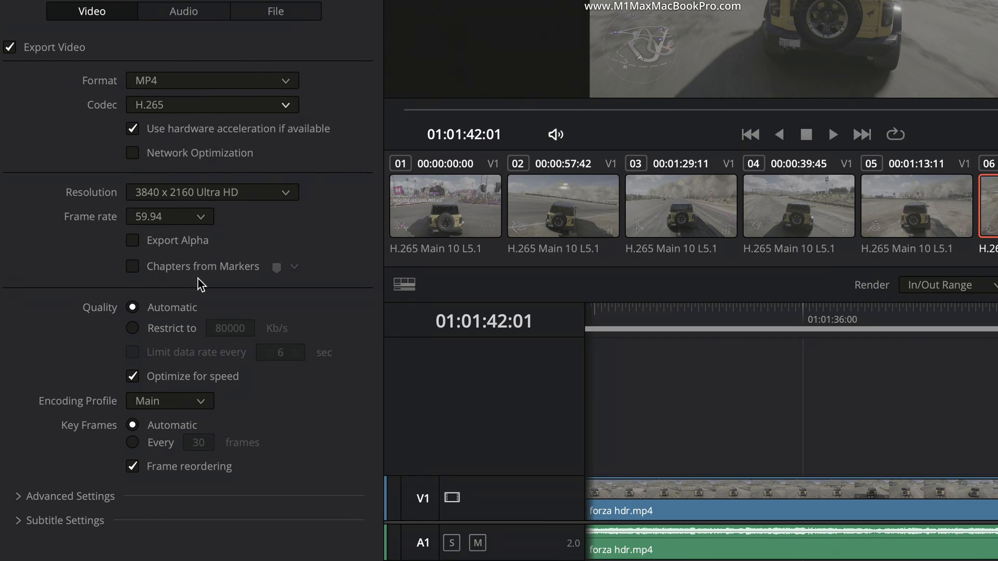
pyautogui.moveTo(183, 262)
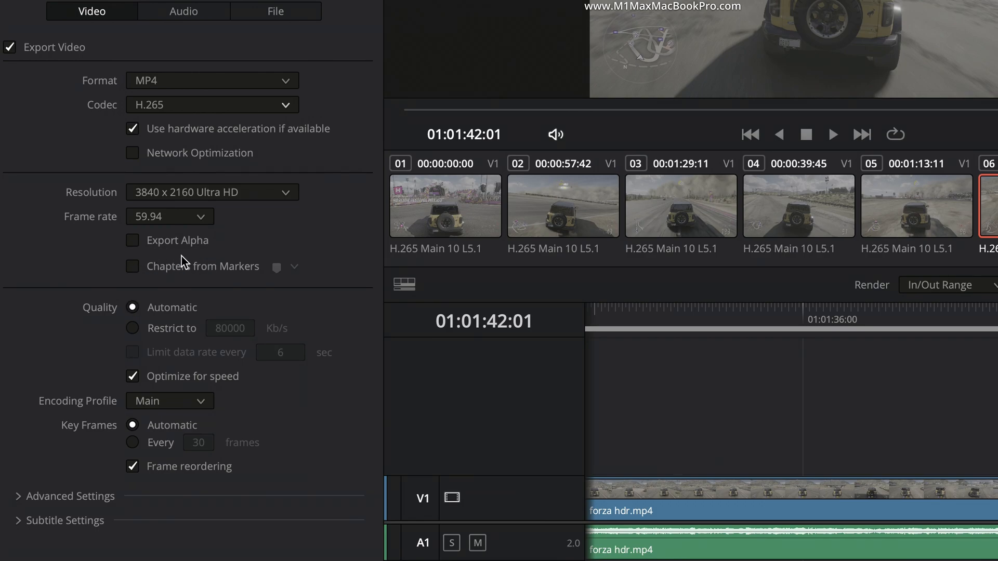
pyautogui.moveTo(152, 267)
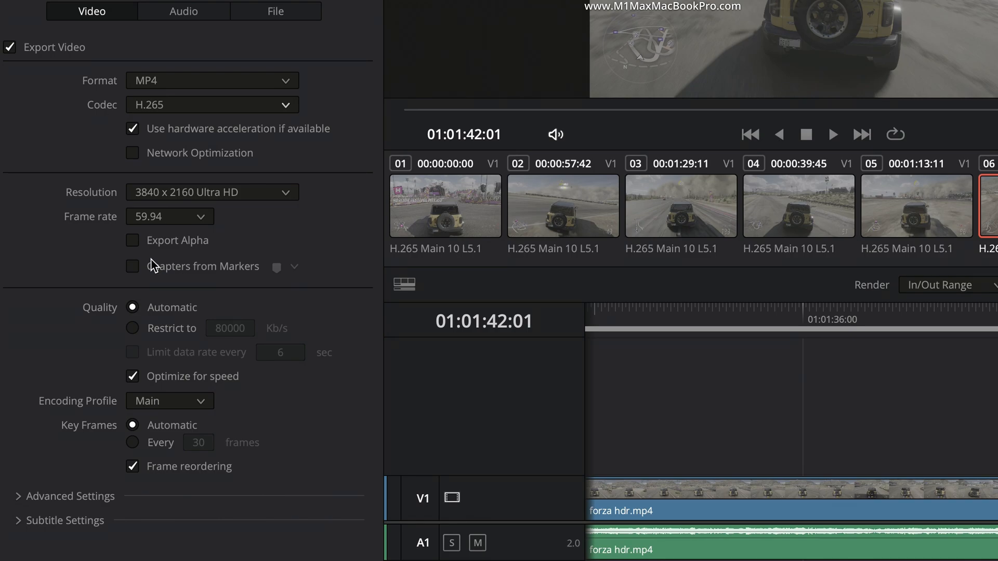
pyautogui.moveTo(325, 262)
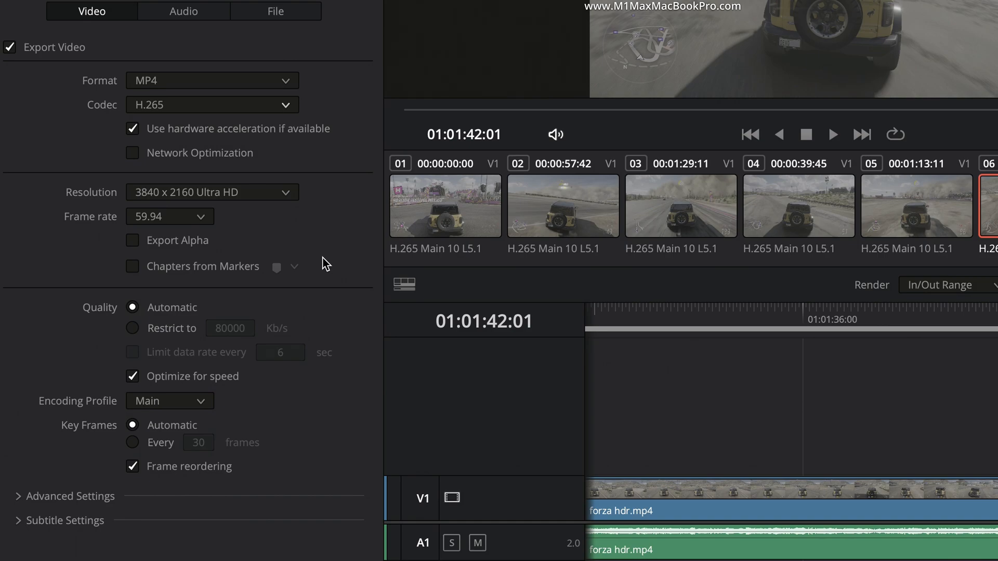
pyautogui.moveTo(330, 277)
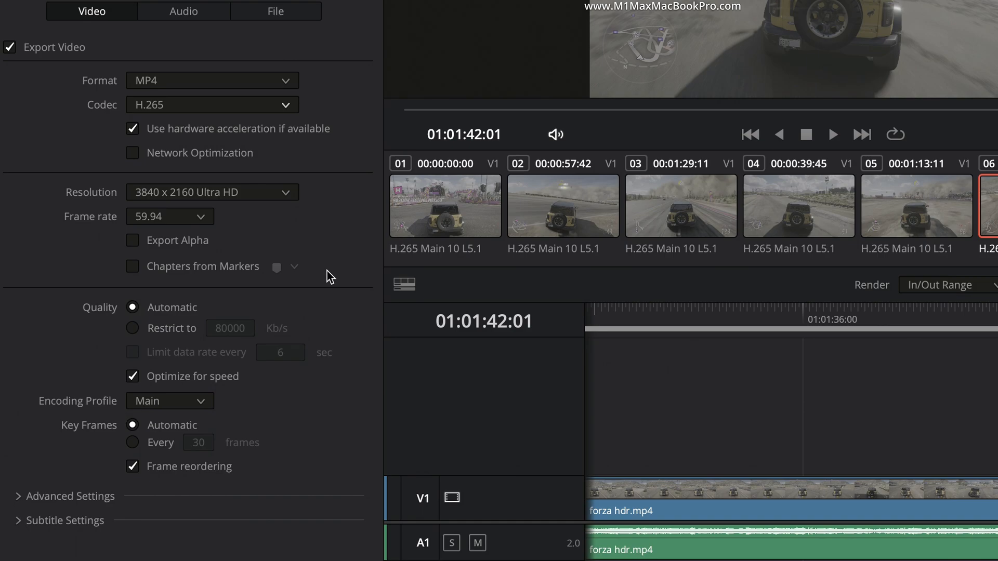
pyautogui.moveTo(307, 290)
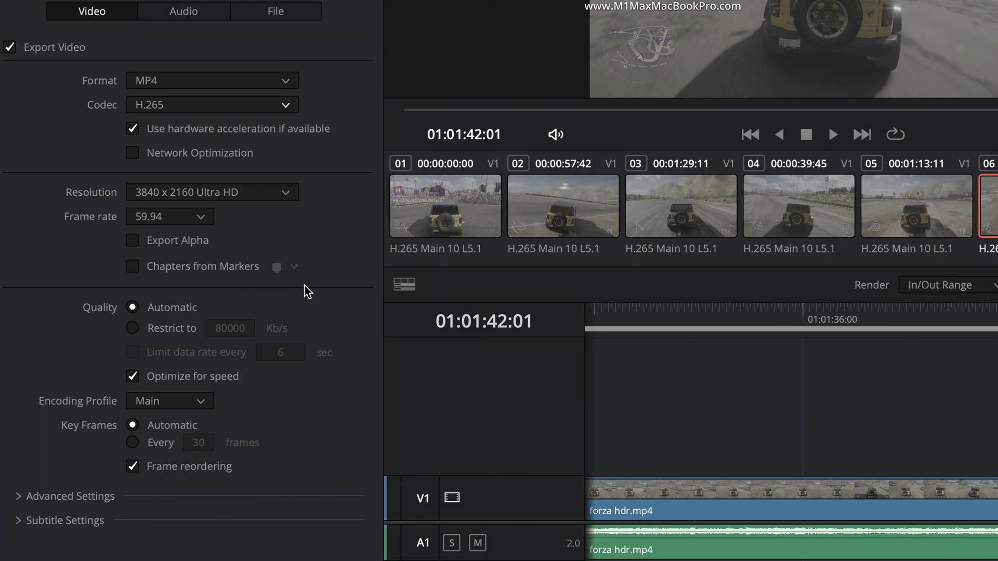
pyautogui.moveTo(343, 289)
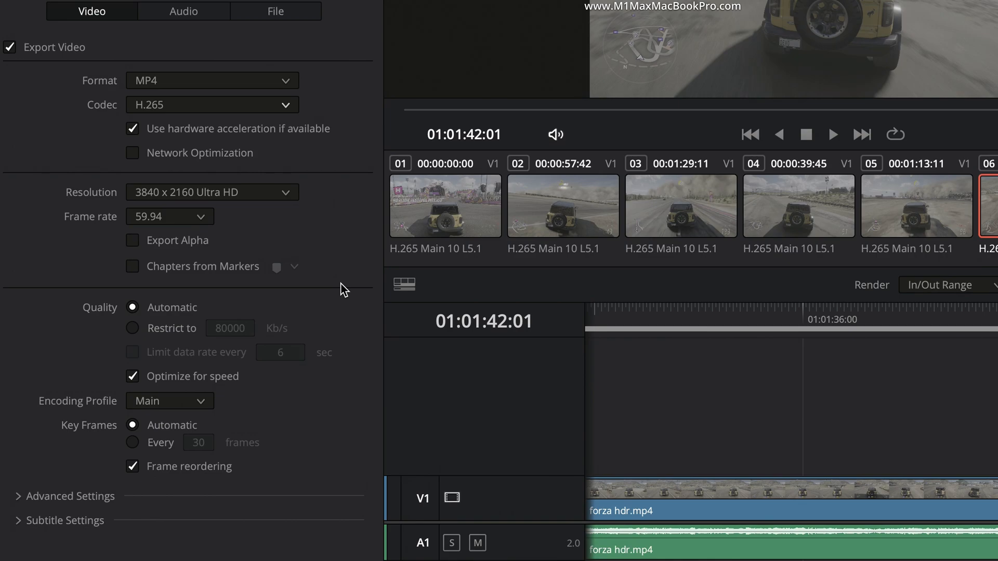
pyautogui.moveTo(129, 304)
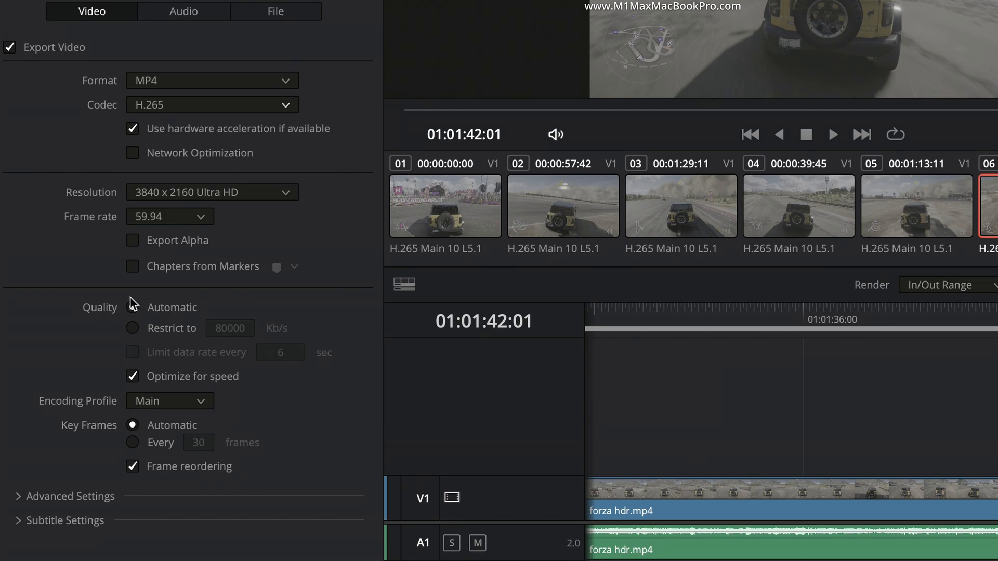
# Restrict the render quality to a fixed data rate of 10000 Kb/s.
pyautogui.click(133, 308)
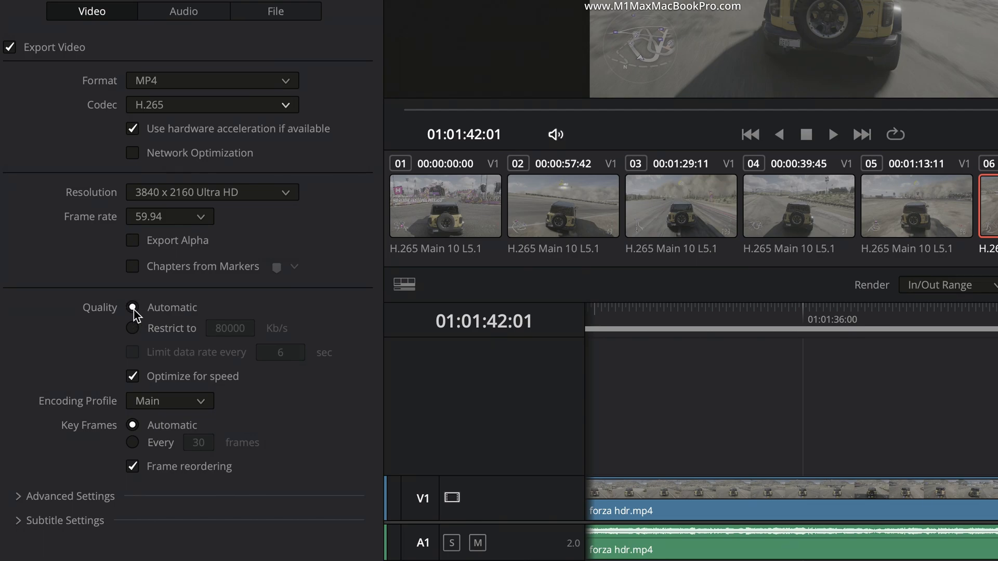
pyautogui.click(132, 327)
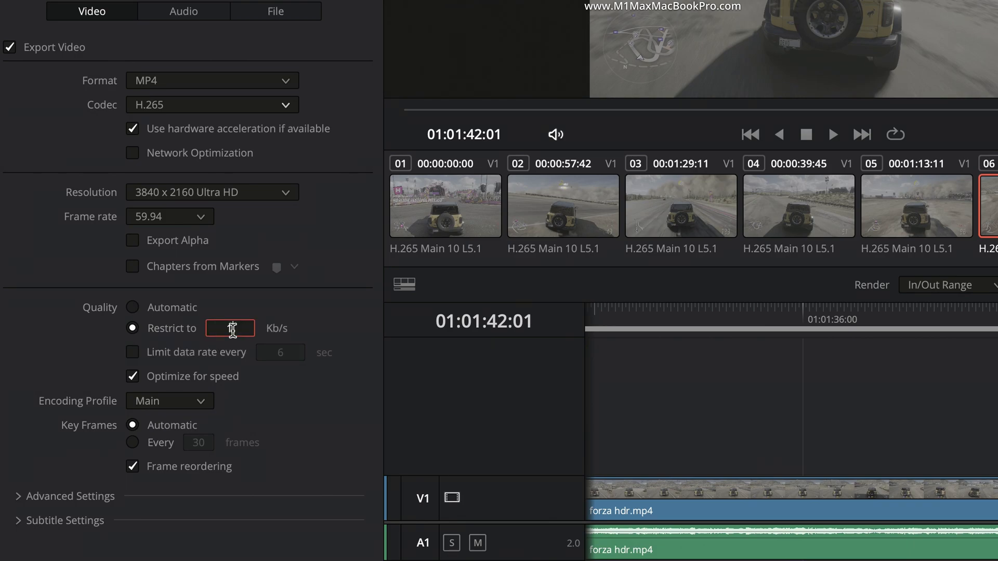
pyautogui.write('10000')
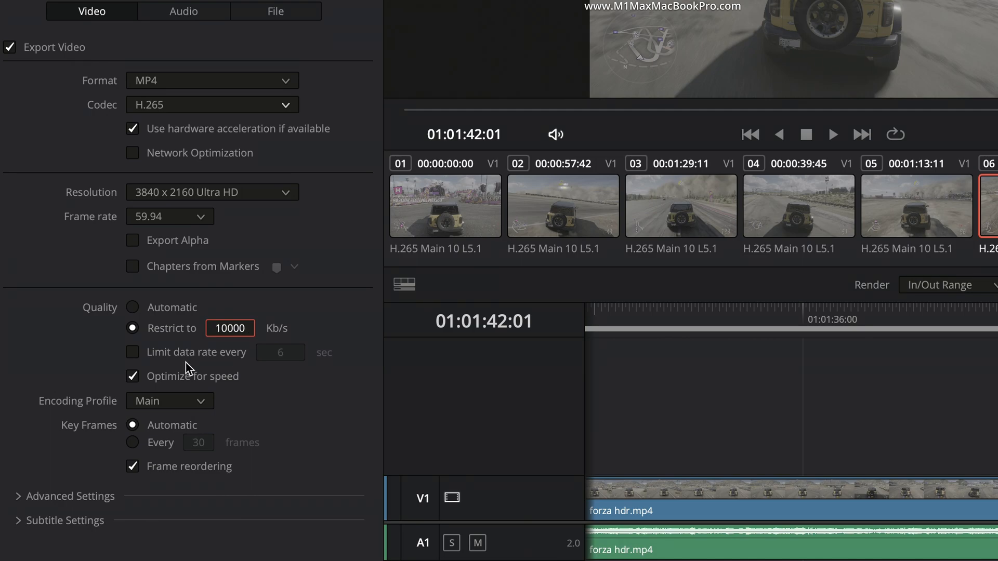
pyautogui.moveTo(301, 389)
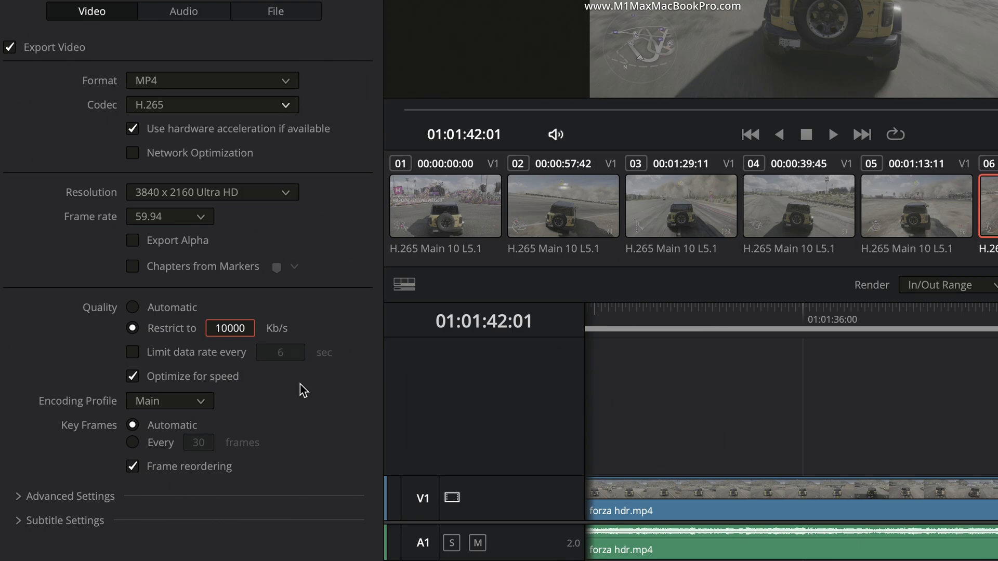
pyautogui.moveTo(243, 385)
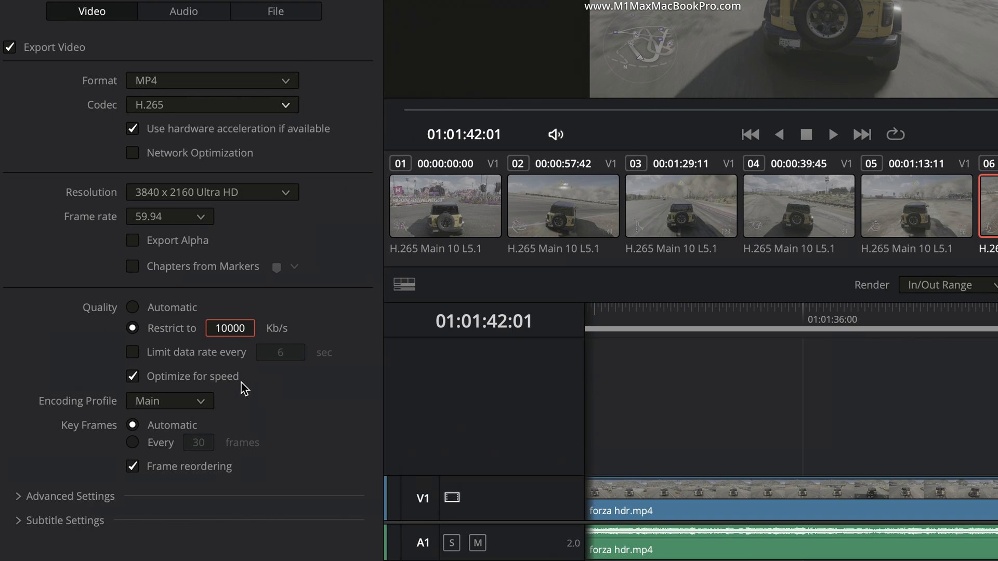
pyautogui.moveTo(185, 378)
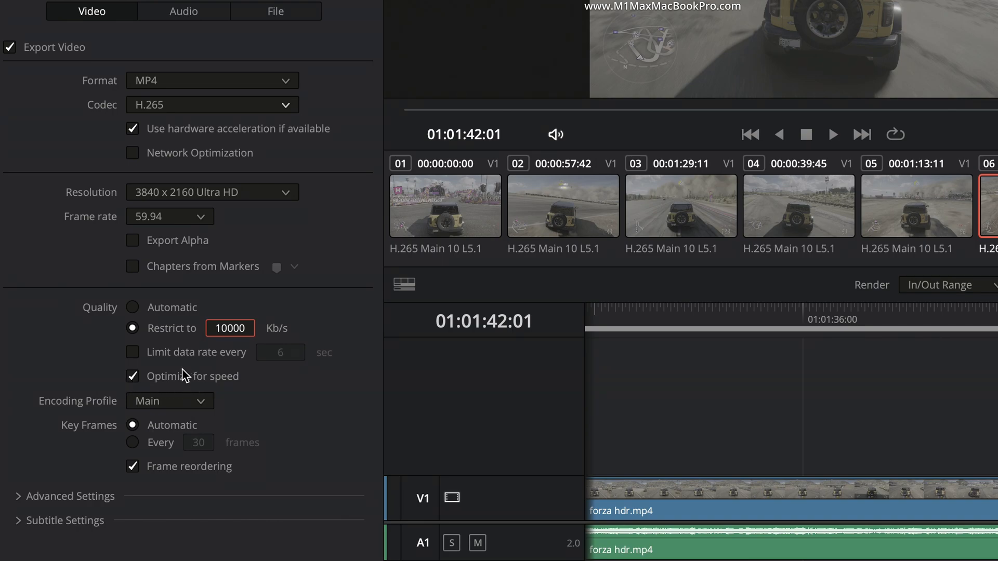
# Leave Optimize for speed unchecked for the H.265 encode after toggling it.
pyautogui.click(132, 376)
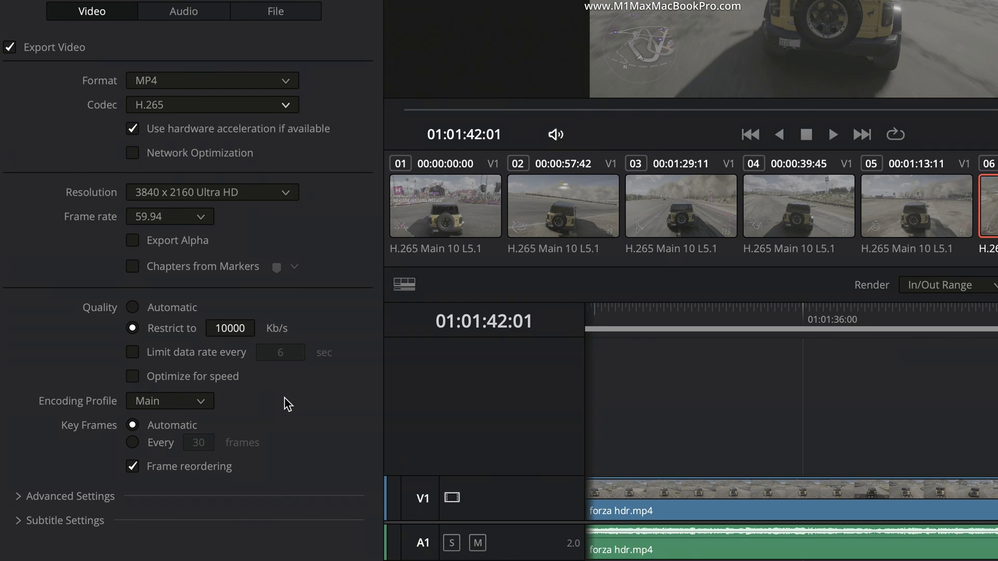
pyautogui.moveTo(151, 387)
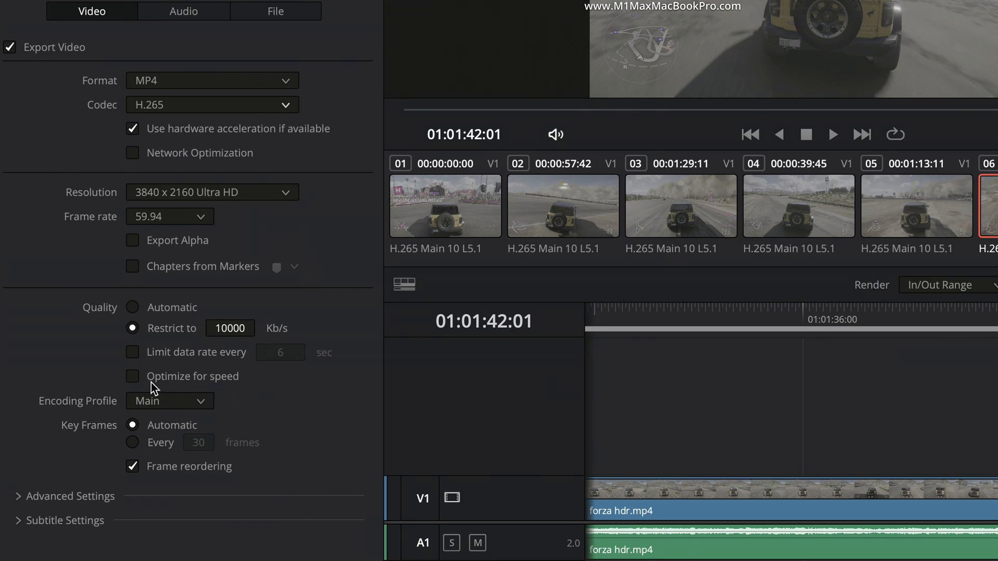
pyautogui.moveTo(138, 383)
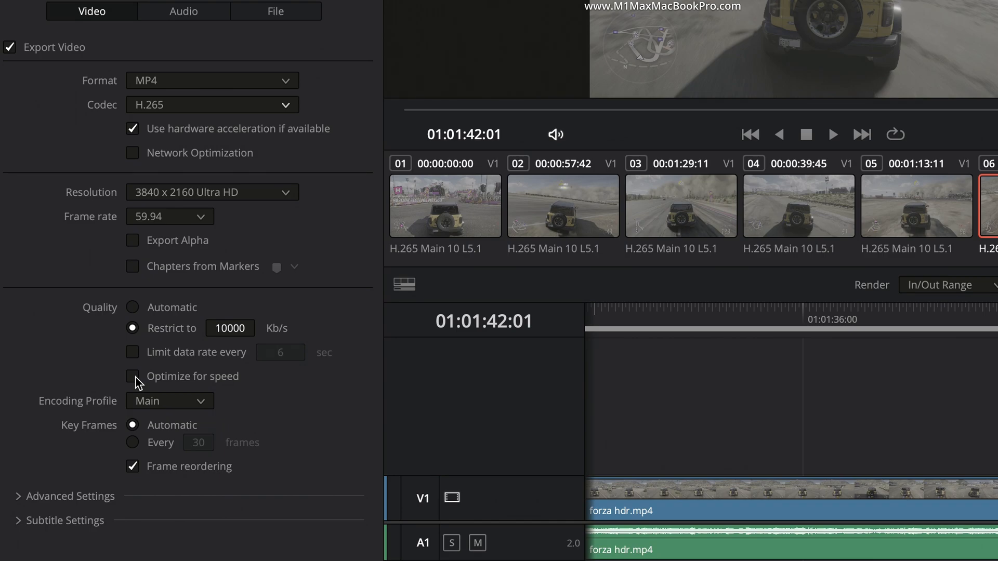
pyautogui.click(132, 377)
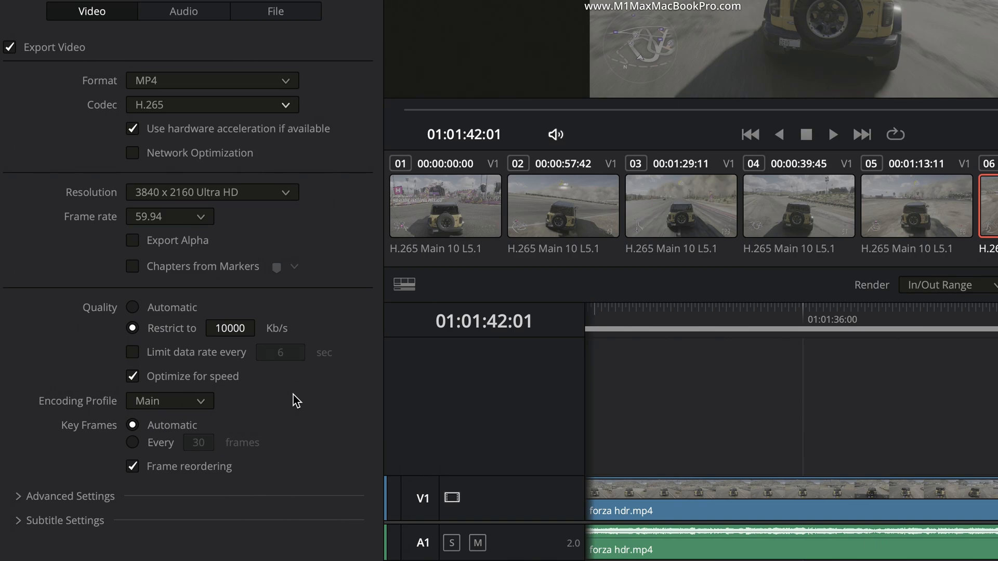
pyautogui.moveTo(281, 396)
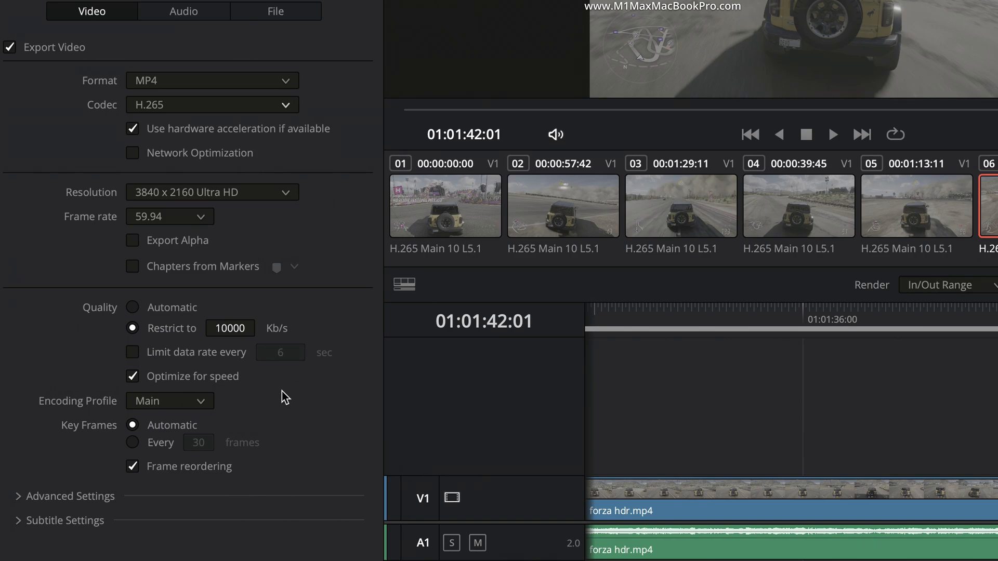
pyautogui.click(132, 376)
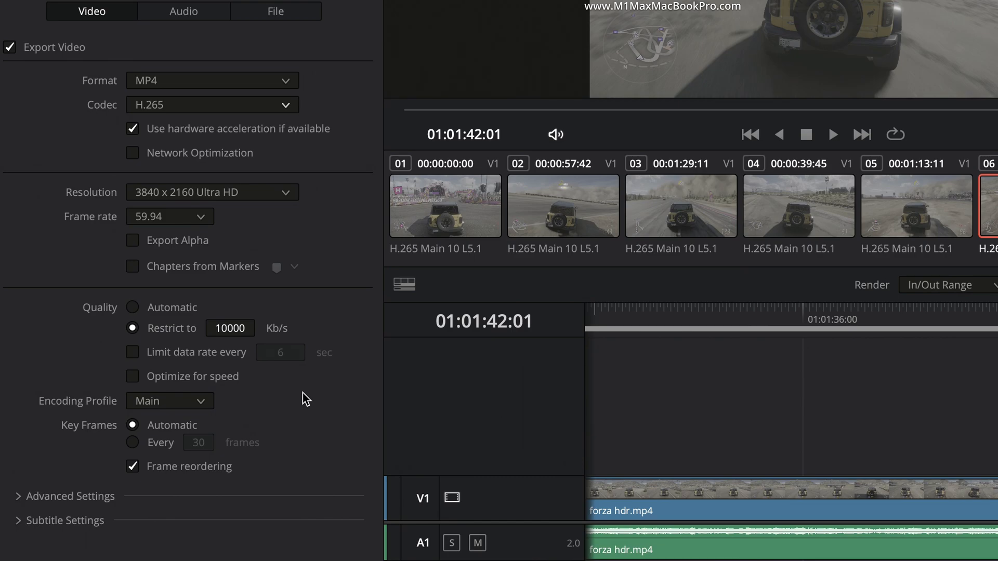
pyautogui.moveTo(223, 411)
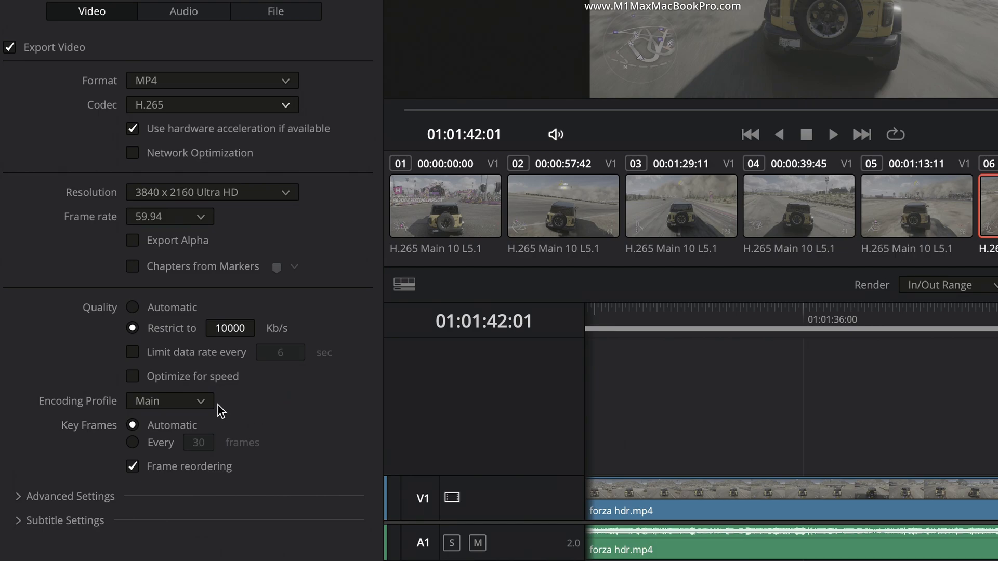
# Set the H.265 encoding profile to the 10-bit Main10 option.
pyautogui.click(169, 401)
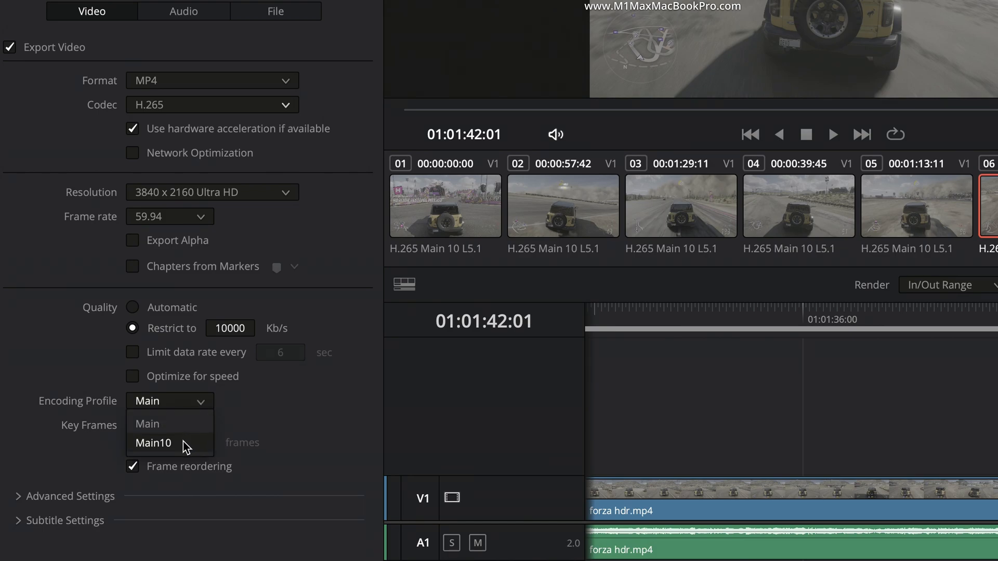
pyautogui.click(152, 443)
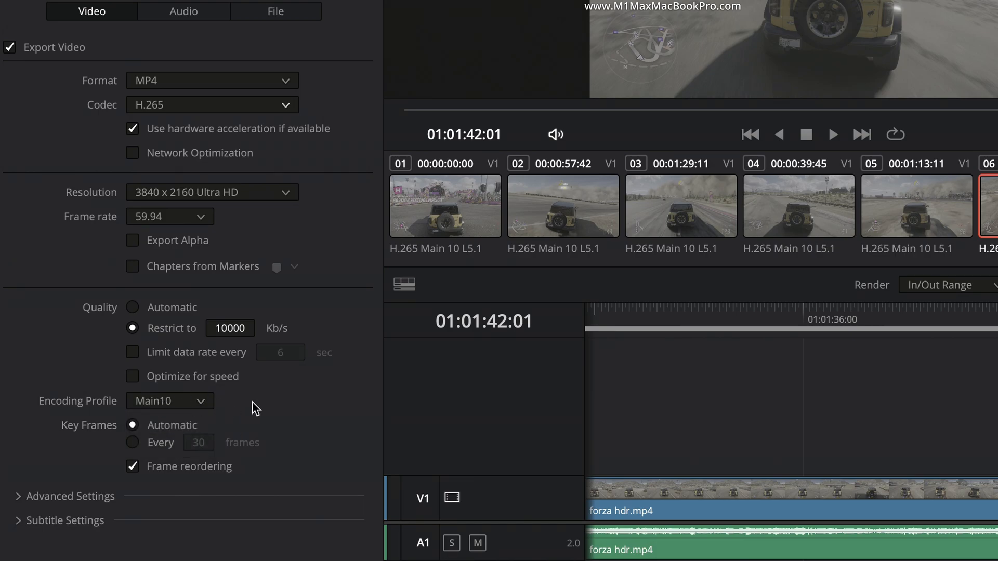
pyautogui.moveTo(291, 406)
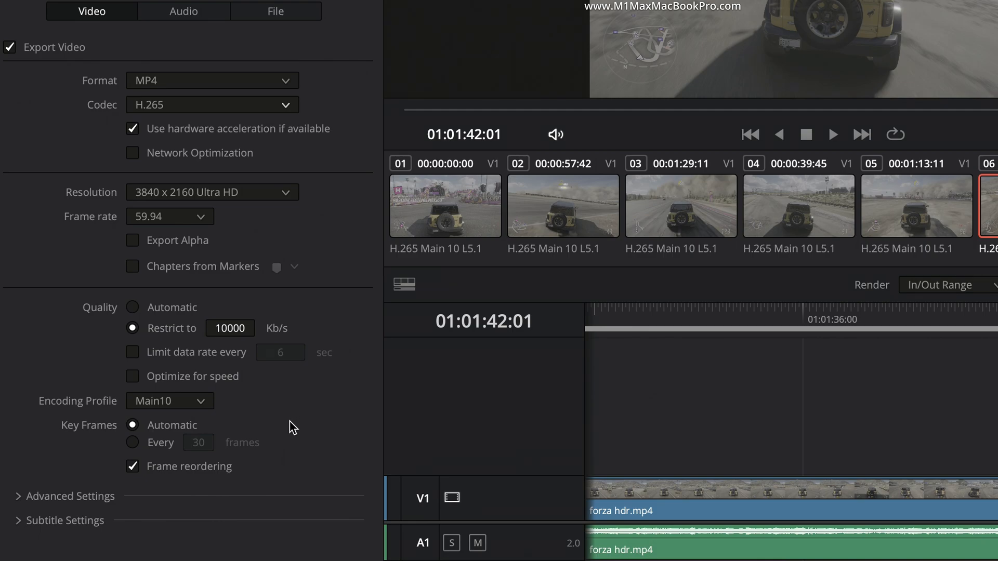
pyautogui.moveTo(134, 495)
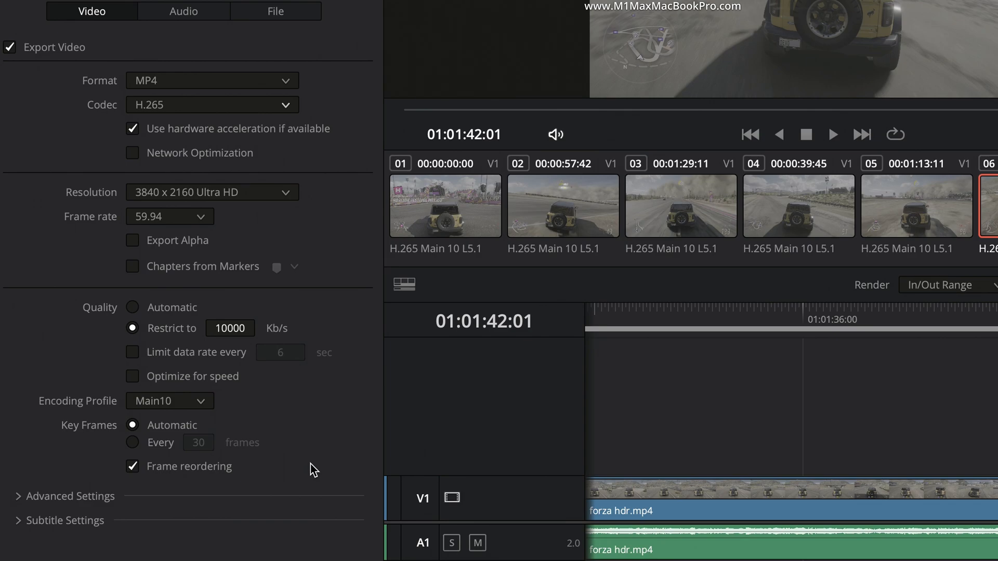
pyautogui.moveTo(106, 454)
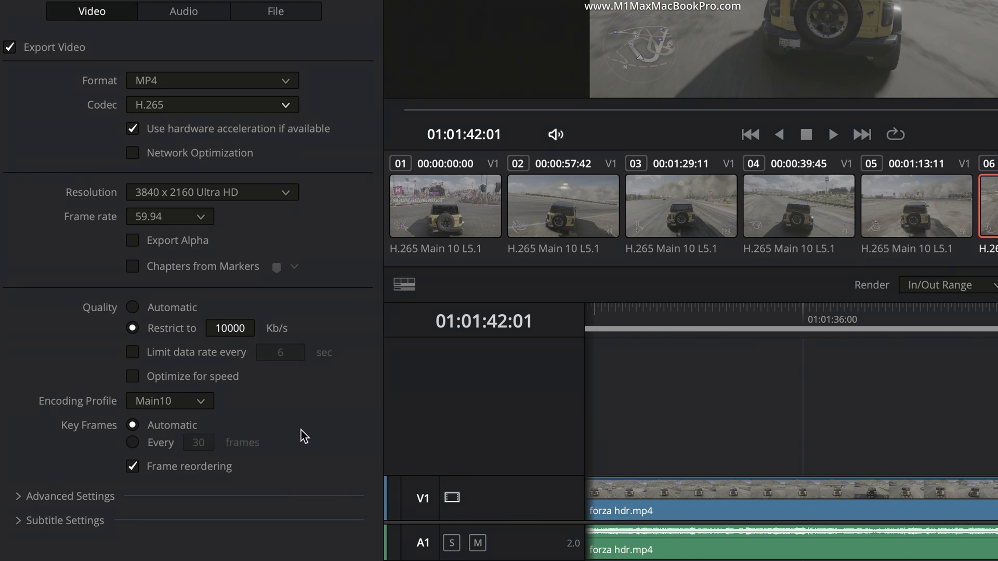
pyautogui.moveTo(331, 445)
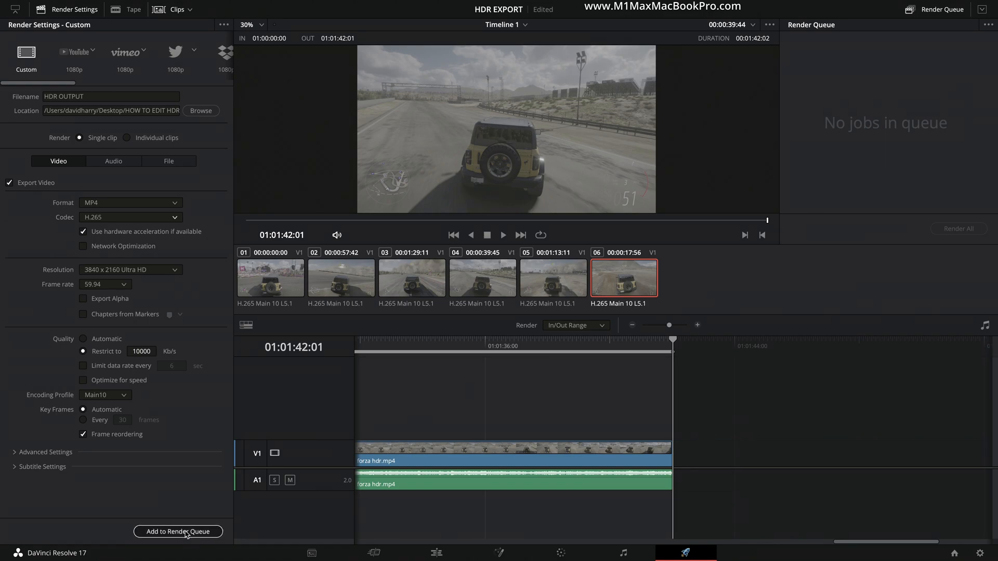
# Add the HDR OUTPUT.mp4 job for HDR EXPORT Timeline 1 to the render queue.
pyautogui.click(178, 531)
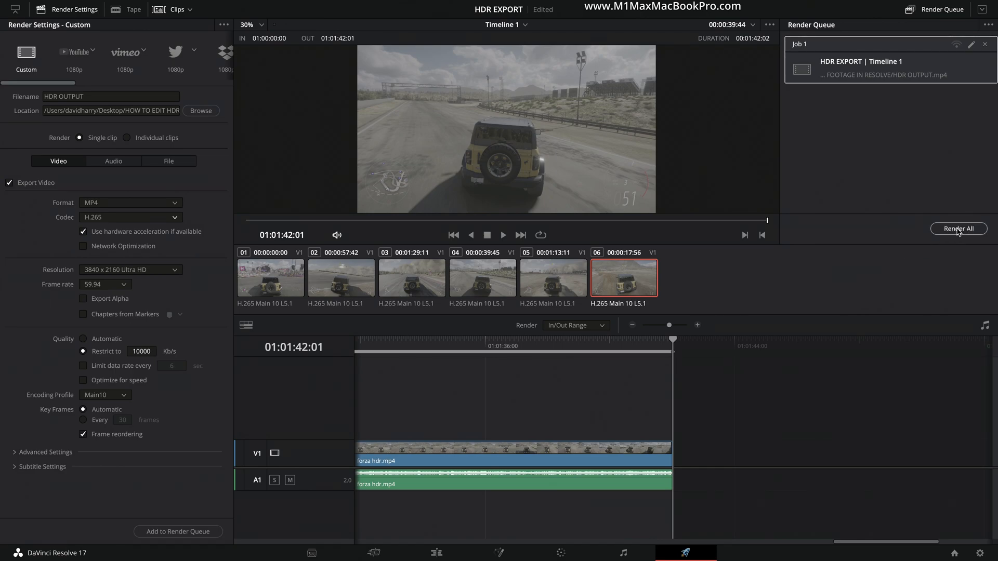
pyautogui.click(959, 229)
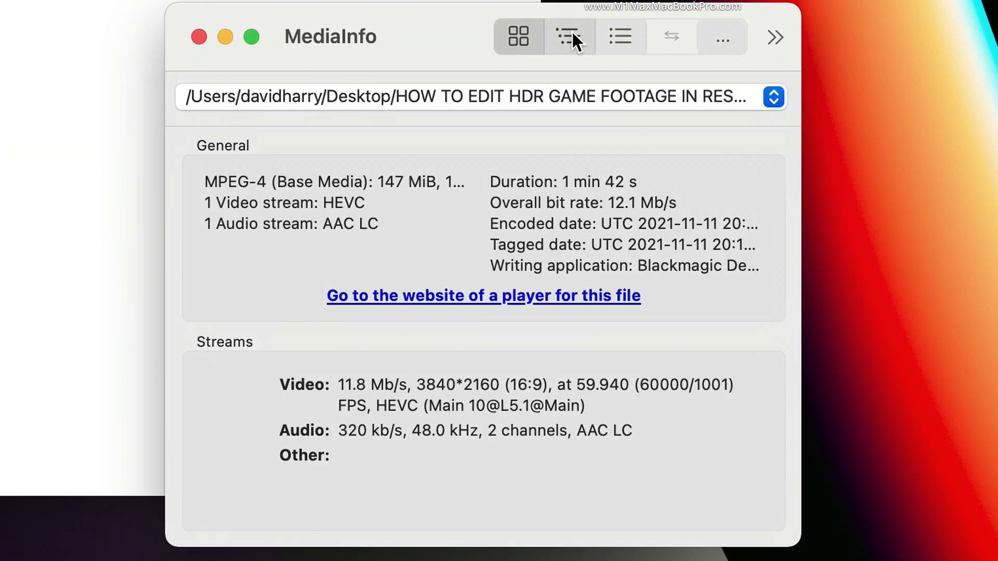
# Review the rendered file's tree view: HEVC Main 10, 3840x2160, 59.940 fps, BT.2020, PQ.
pyautogui.click(568, 38)
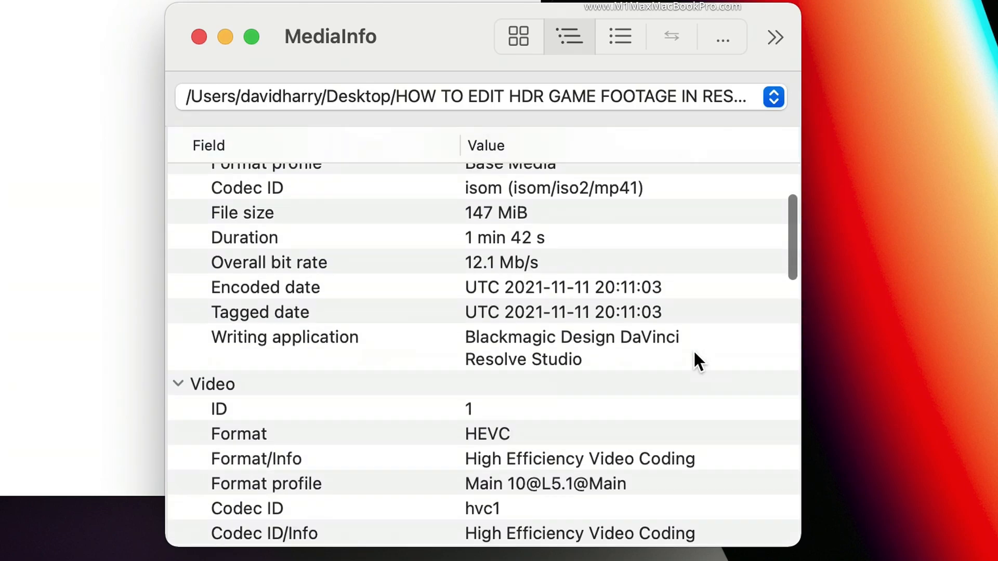
pyautogui.scroll(-3)
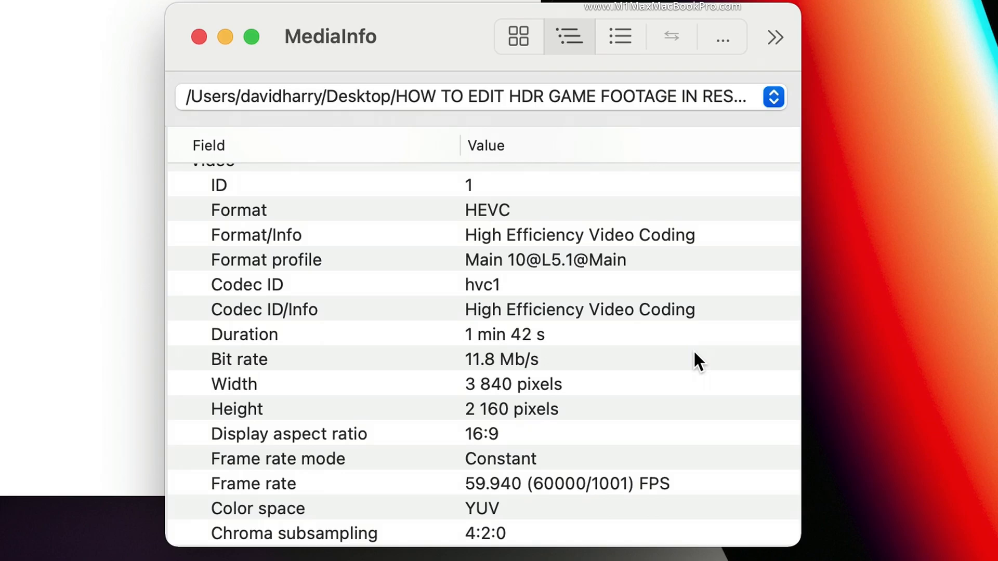
pyautogui.scroll(-3)
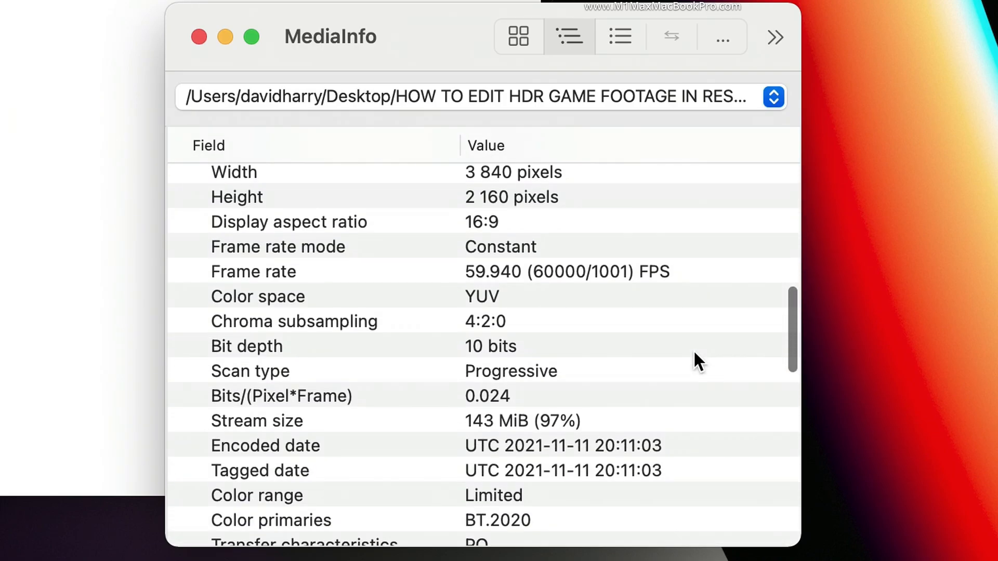
pyautogui.scroll(-3)
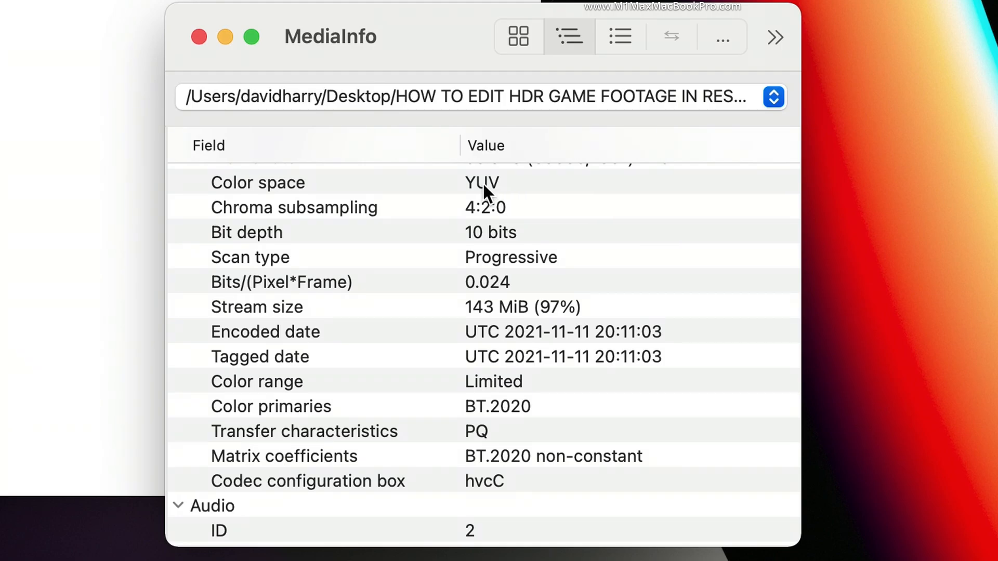
pyautogui.moveTo(646, 273)
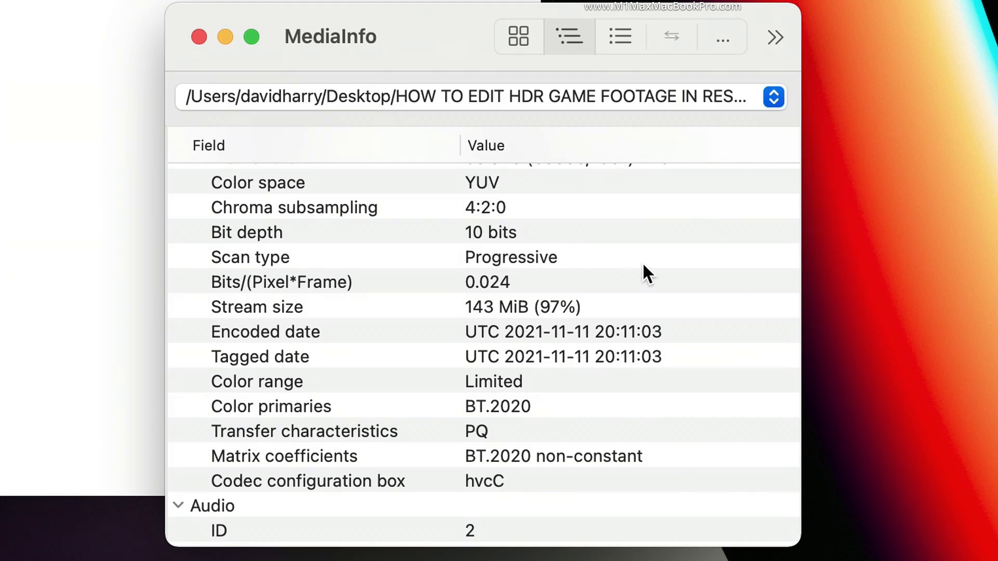
pyautogui.scroll(-3)
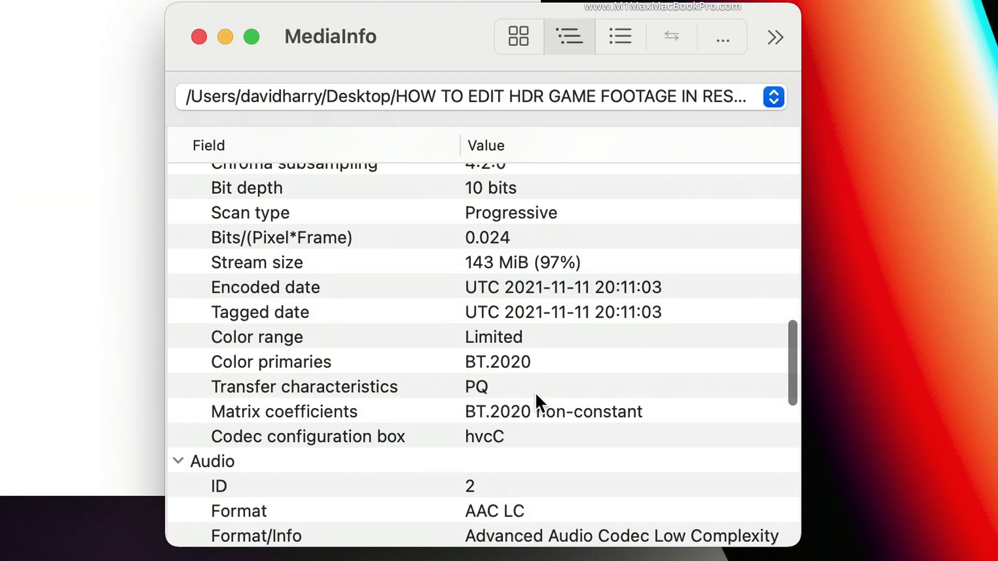
pyautogui.moveTo(573, 407)
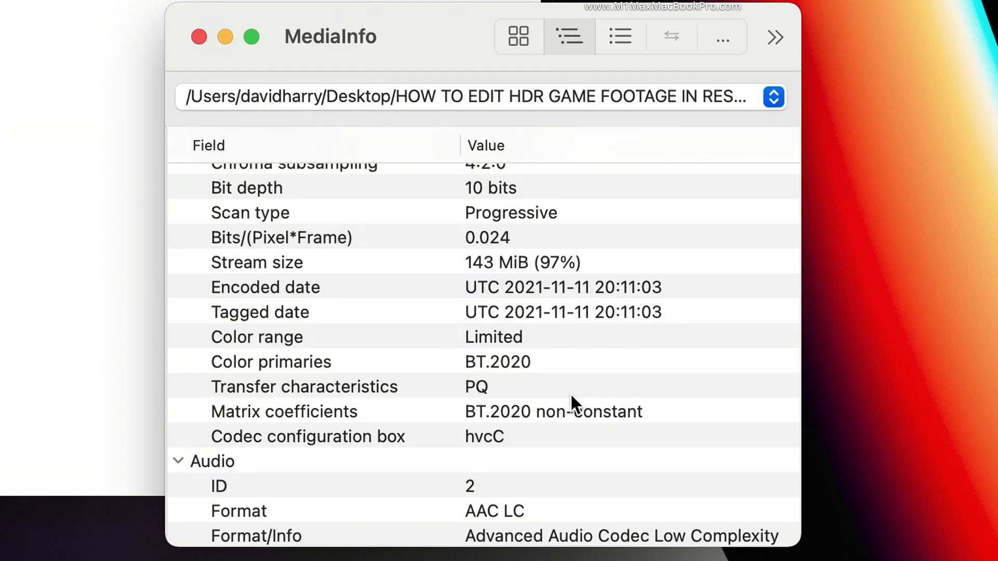
pyautogui.moveTo(523, 351)
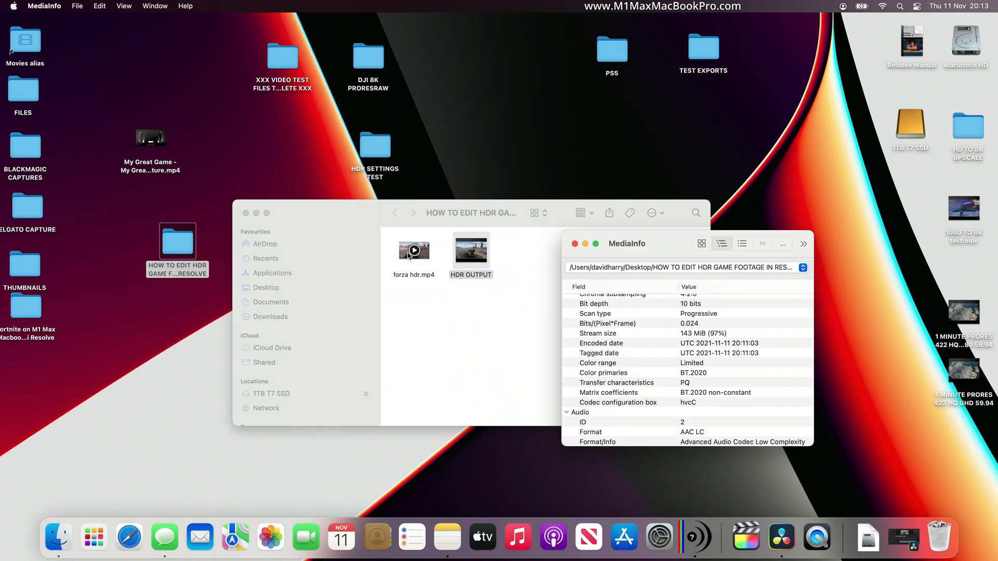
# Load the original forza hdr.mp4 to compare its full range, BT.2020 and PQ fields.
pyautogui.click(413, 251)
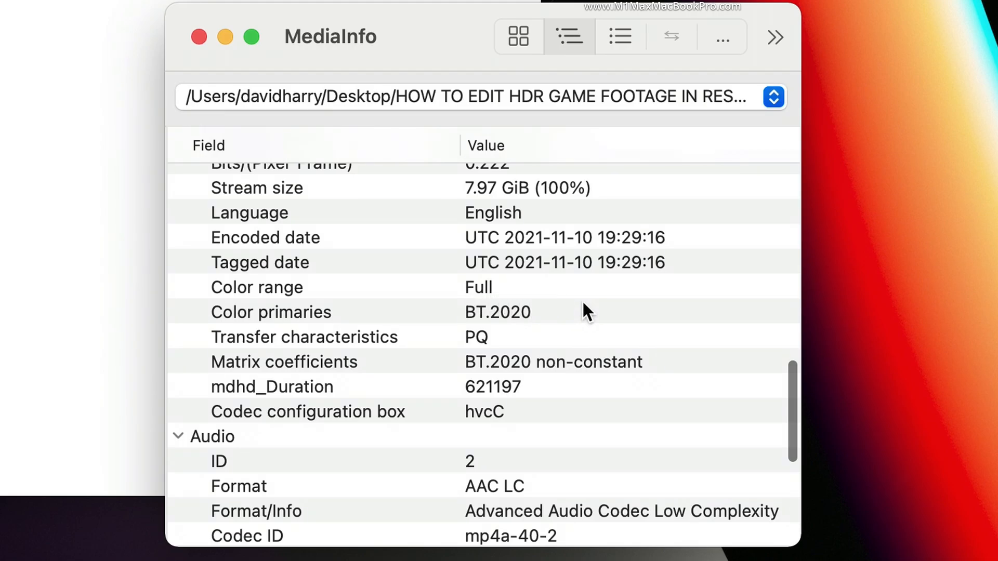
pyautogui.moveTo(620, 318)
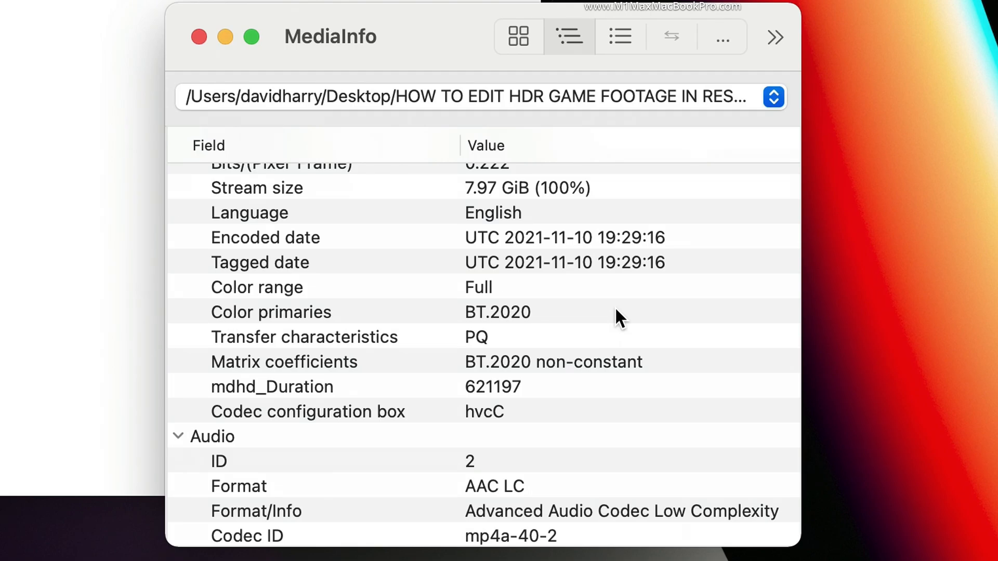
pyautogui.moveTo(542, 302)
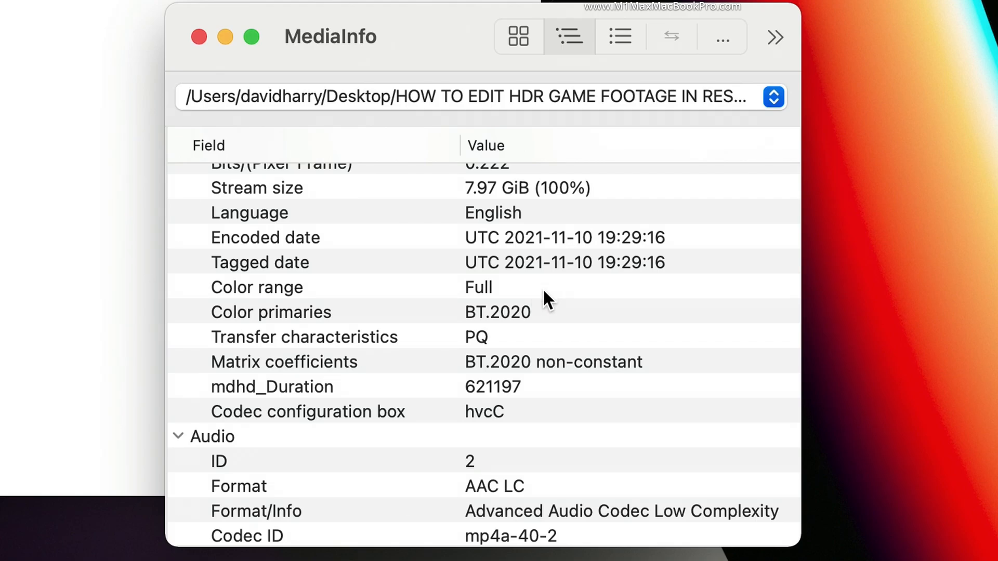